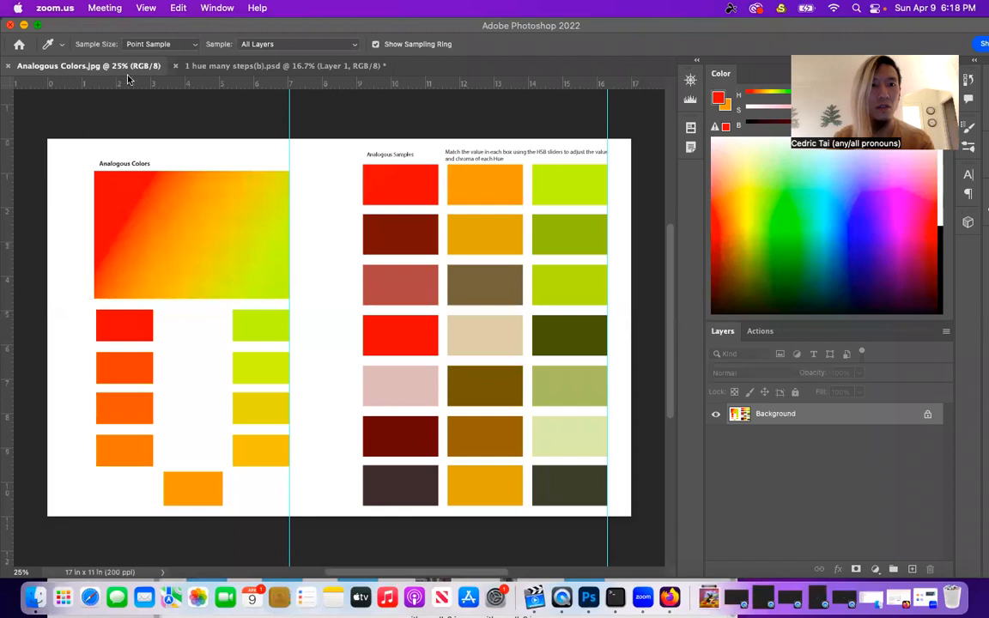
{"action": "mouse_move", "coordinate": [105, 26]}
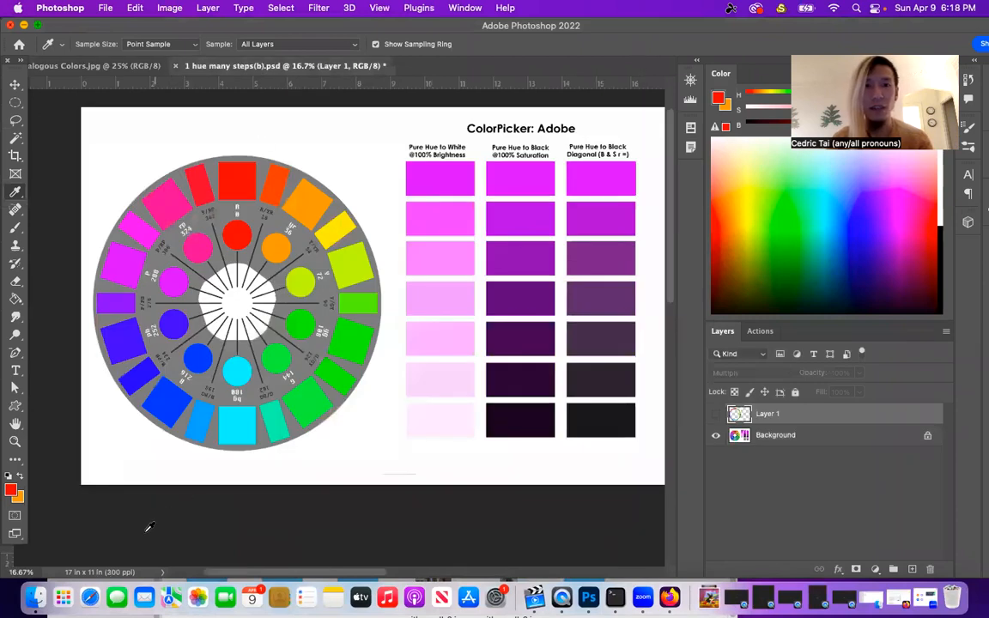
In the Open dialog, browse to Color > Week 1 and select the CTai-Digi-Plates PSD
{"action": "left_click", "coordinate": [105, 8]}
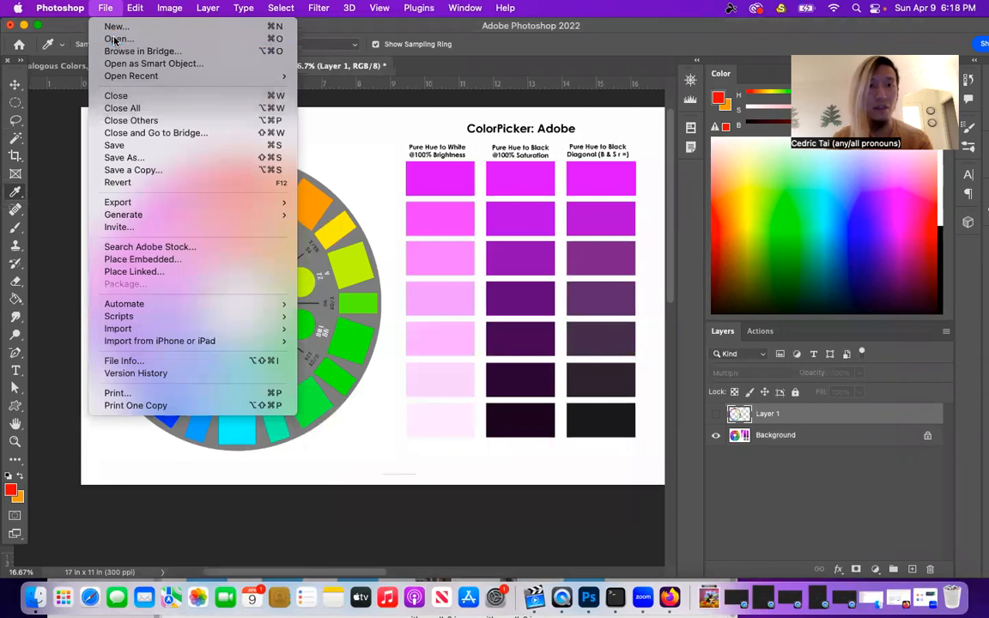
{"action": "left_click", "coordinate": [119, 38]}
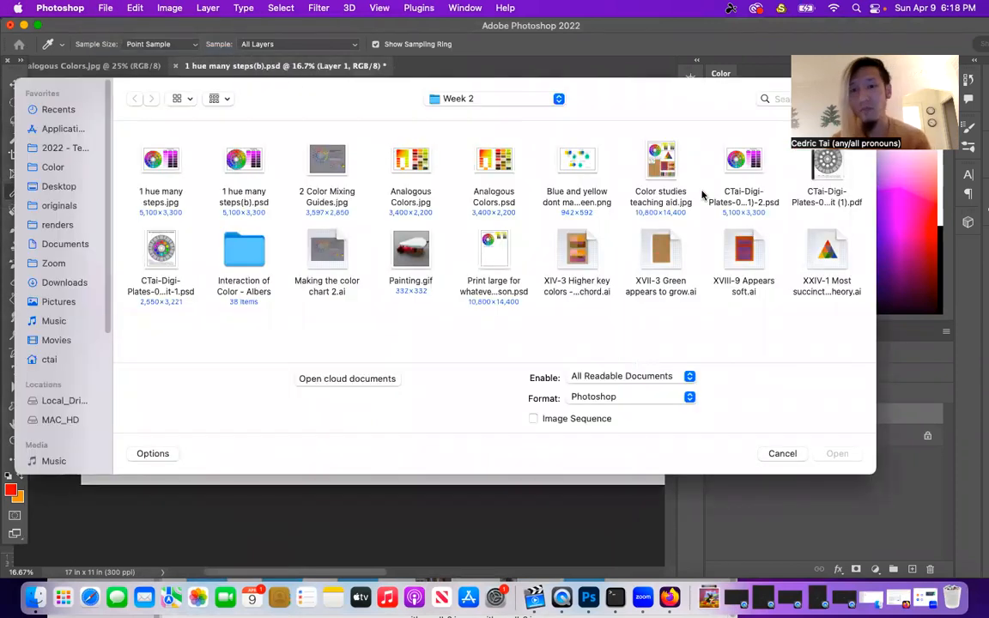
{"action": "left_click", "coordinate": [495, 98]}
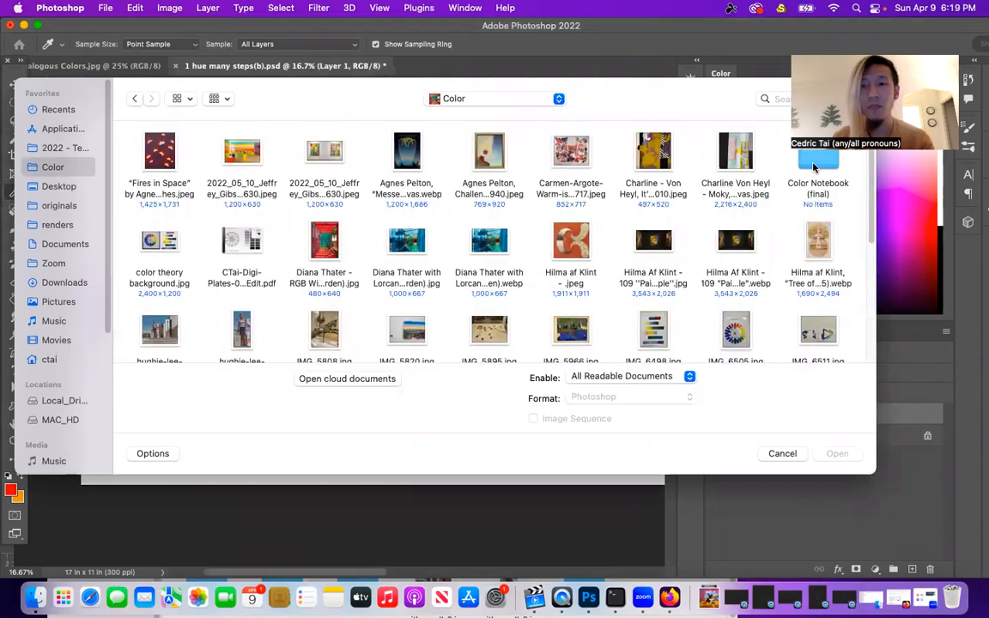
{"action": "double_click", "coordinate": [817, 157]}
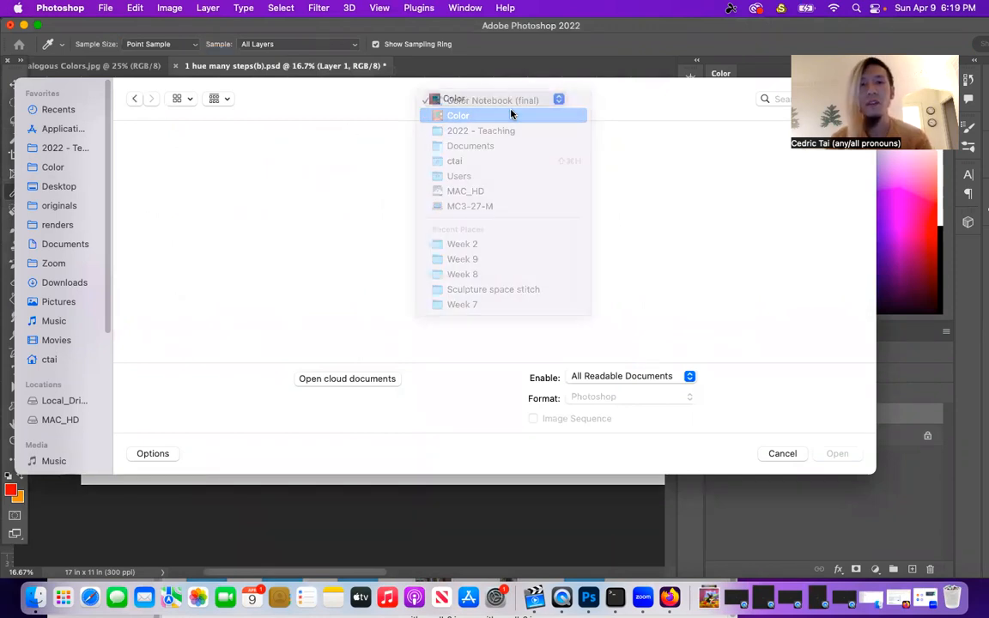
{"action": "left_click", "coordinate": [459, 115]}
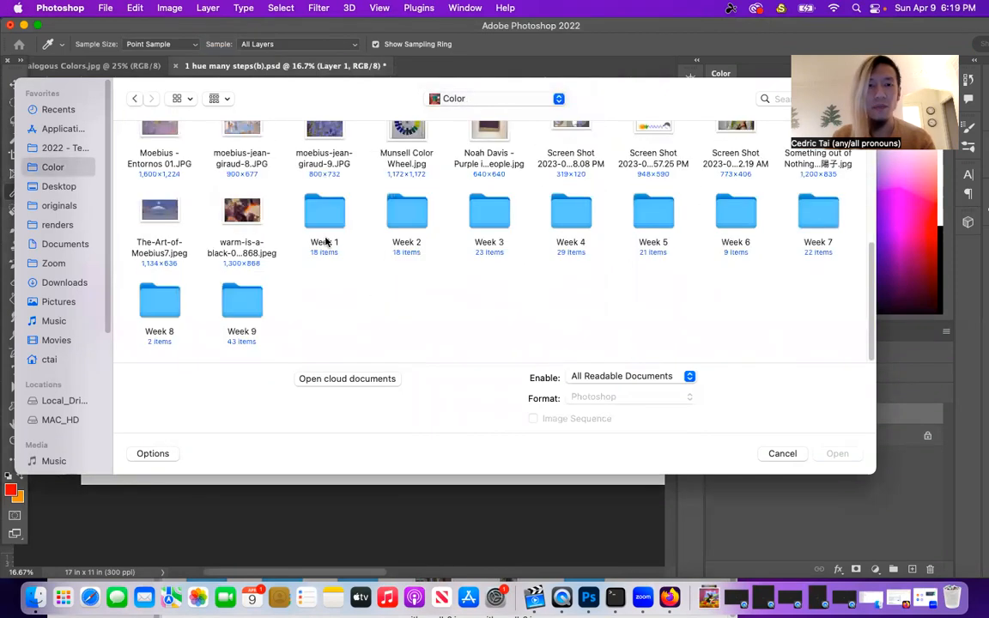
{"action": "left_click", "coordinate": [323, 212]}
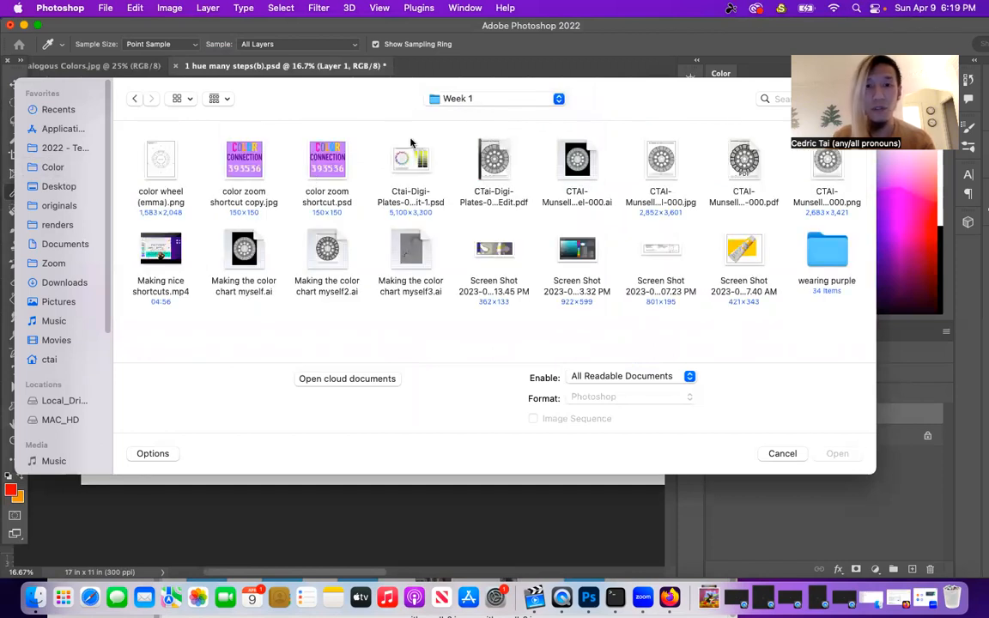
{"action": "left_click", "coordinate": [411, 159]}
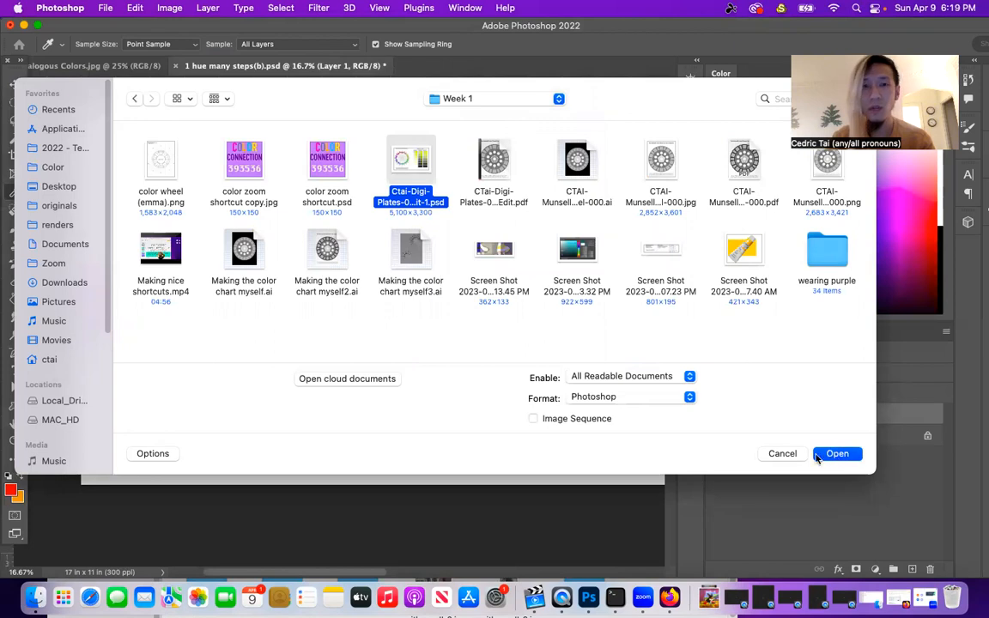
Open Ctai-Digi-Plates-000-Edit-1.psd, scroll to the Munsell plate, then close its tab
{"action": "left_click", "coordinate": [837, 454]}
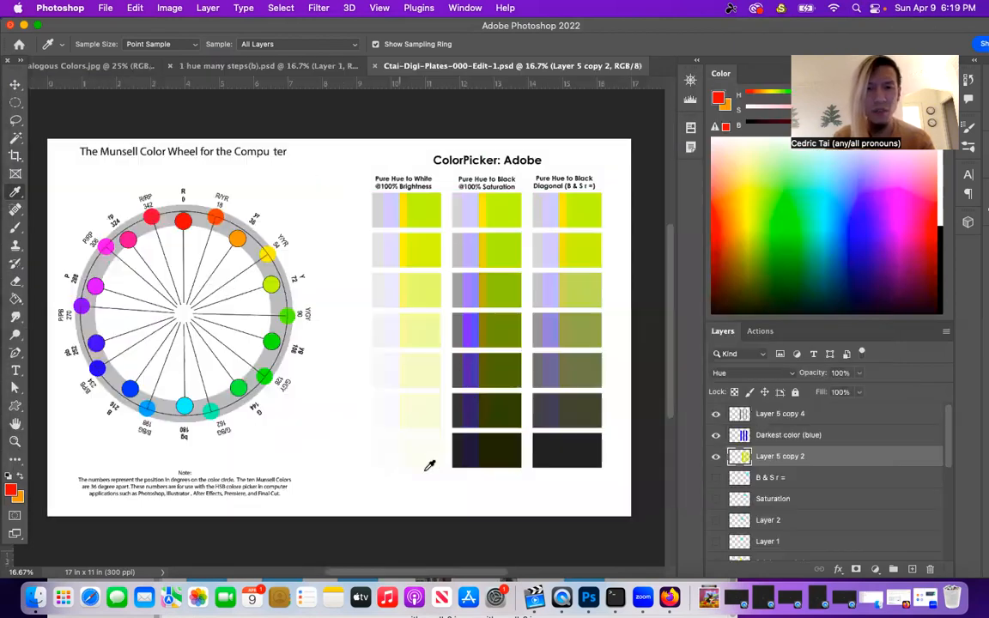
{"action": "scroll", "scroll_direction": "down", "scroll_amount": 3}
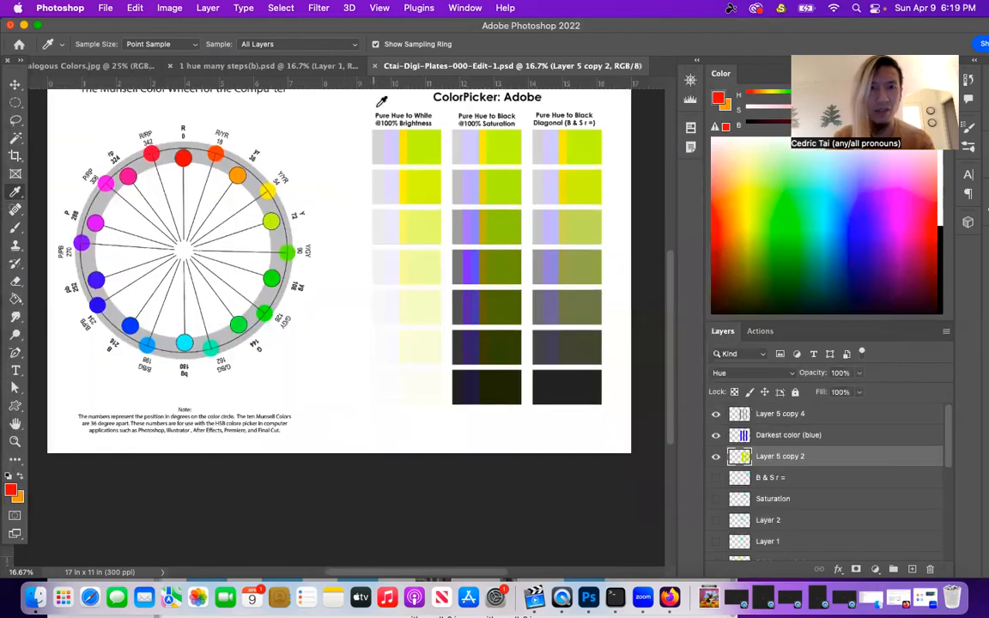
{"action": "left_click", "coordinate": [267, 65]}
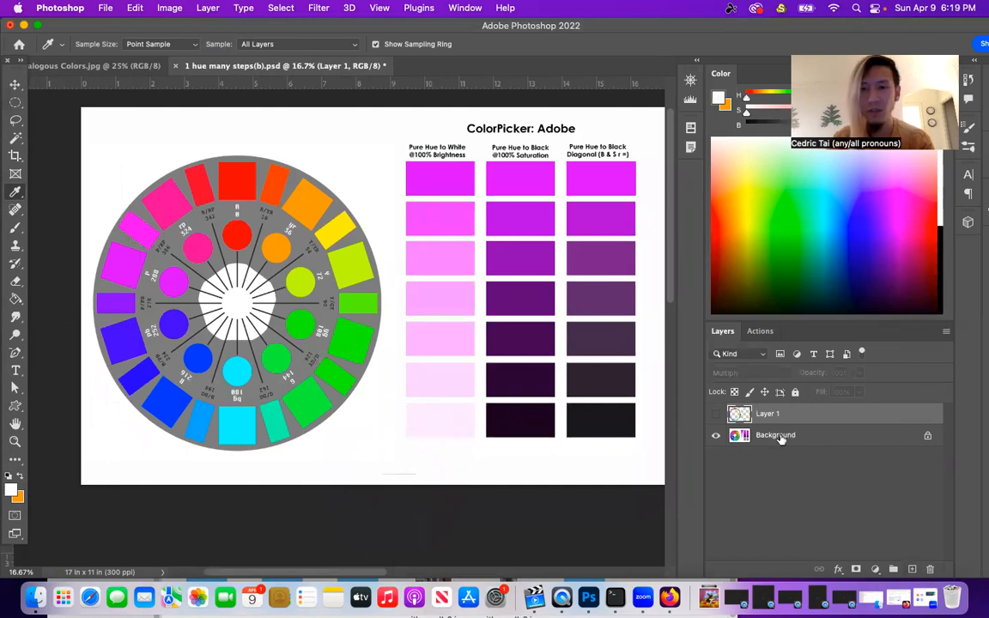
Fill the stray mark below the chart with white on the Background layer, then deselect
{"action": "left_click", "coordinate": [15, 85]}
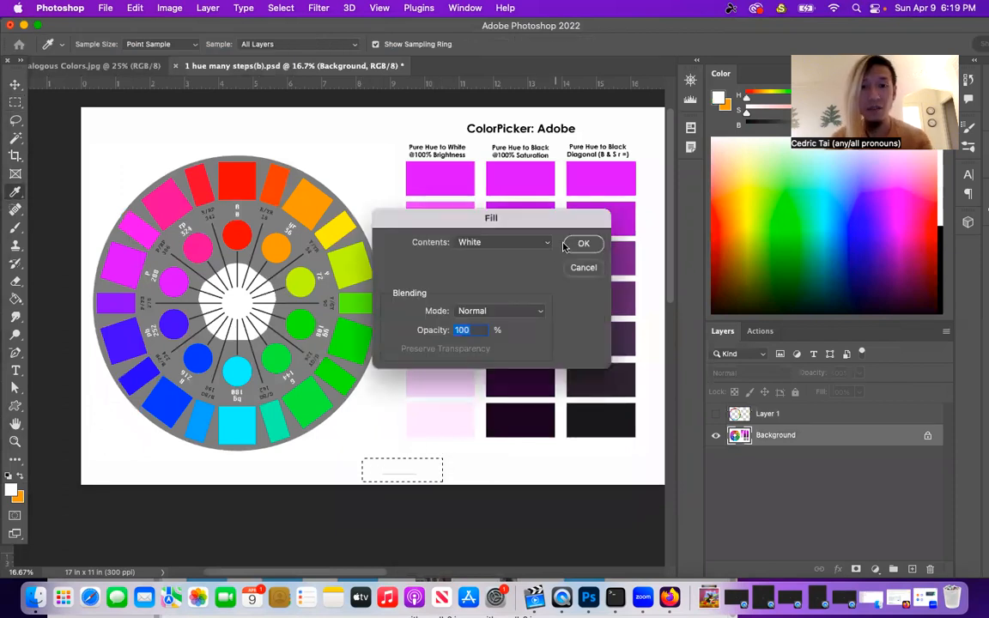
{"action": "left_click", "coordinate": [584, 243]}
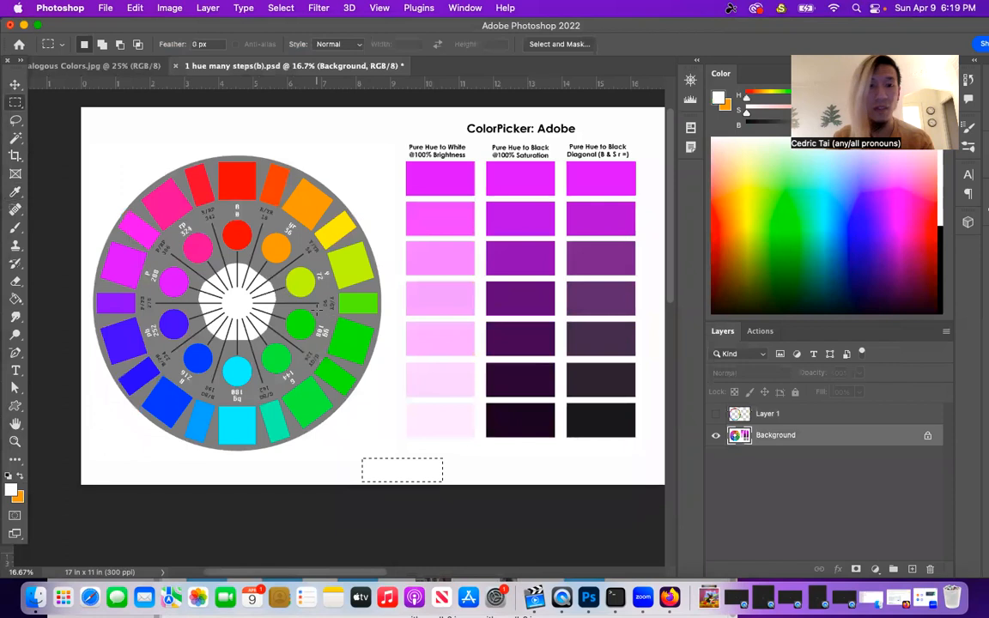
{"action": "left_click", "coordinate": [106, 8]}
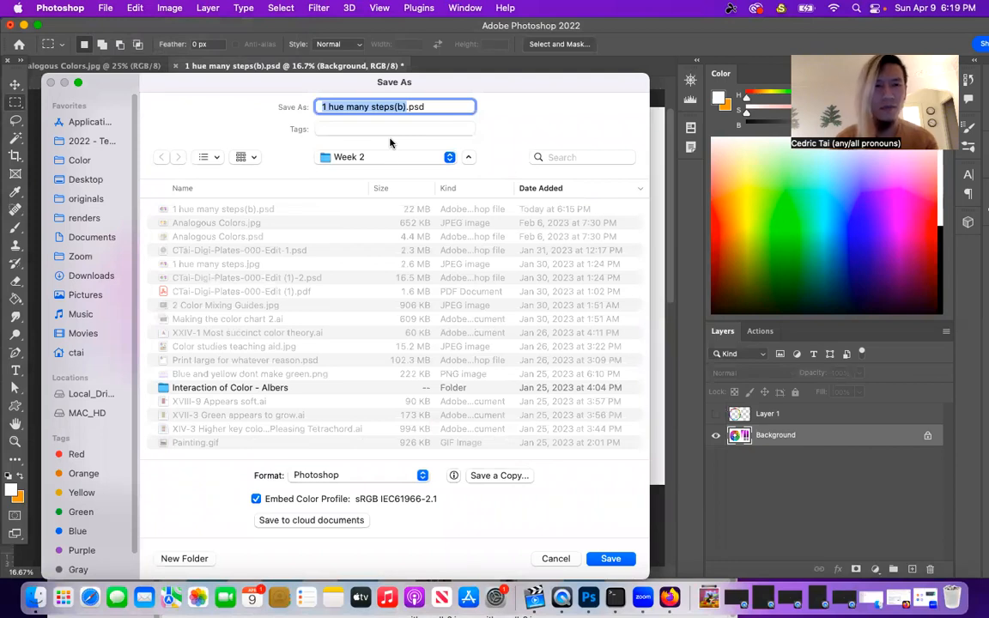
Save a JPEG copy as '1 hue many steps(b) purple' in Week 2 at maximum quality
{"action": "left_click", "coordinate": [391, 157]}
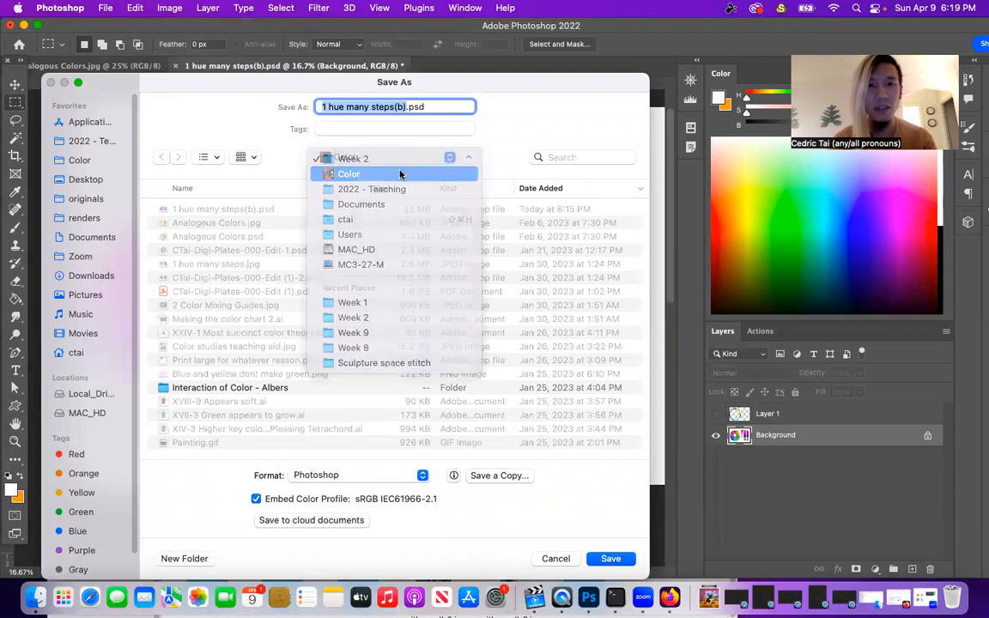
{"action": "left_click", "coordinate": [352, 174]}
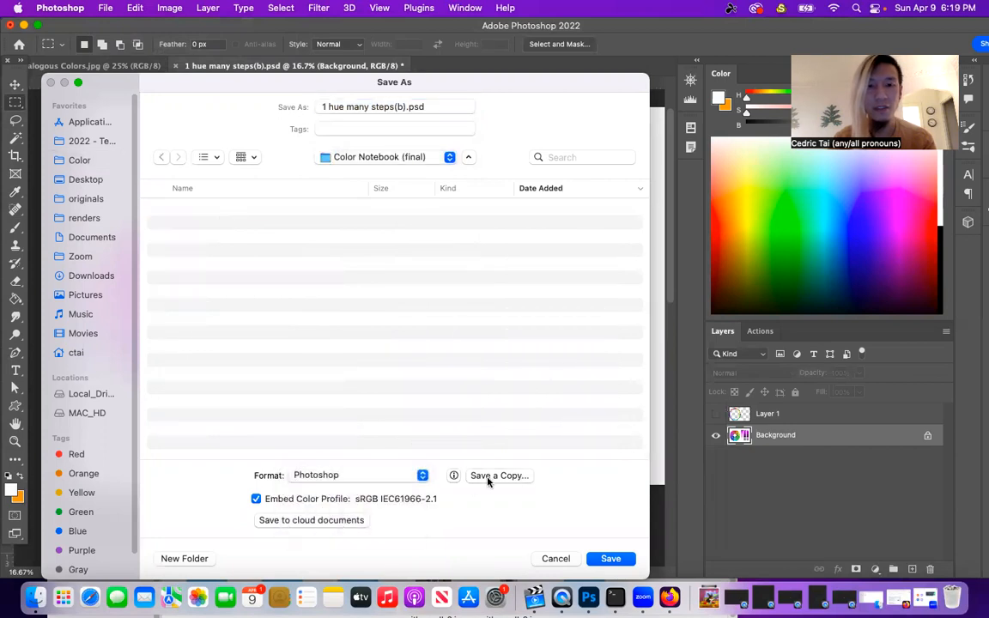
{"action": "left_click", "coordinate": [499, 475]}
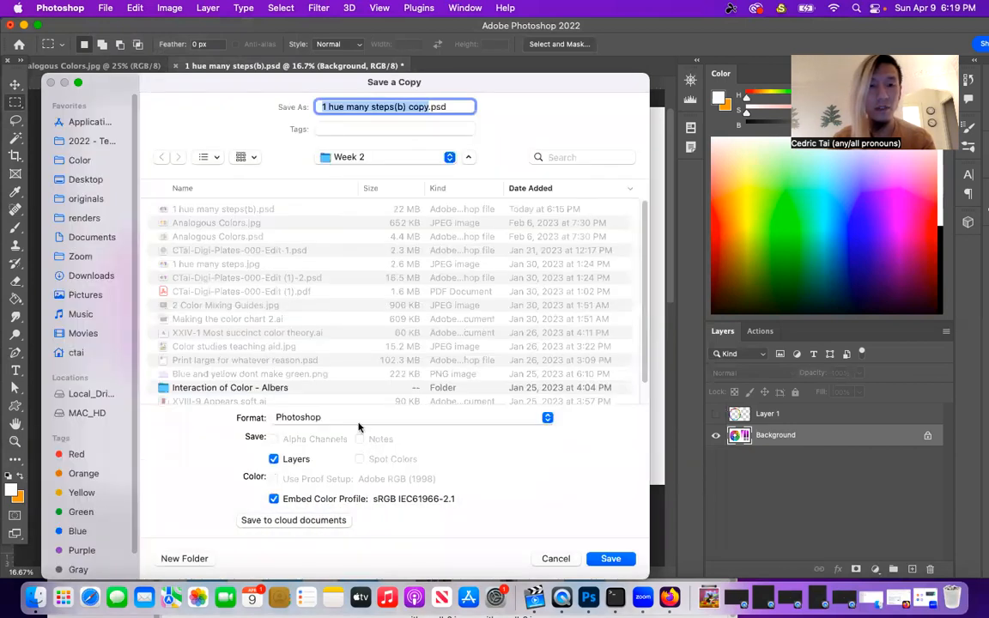
{"action": "left_click", "coordinate": [547, 418]}
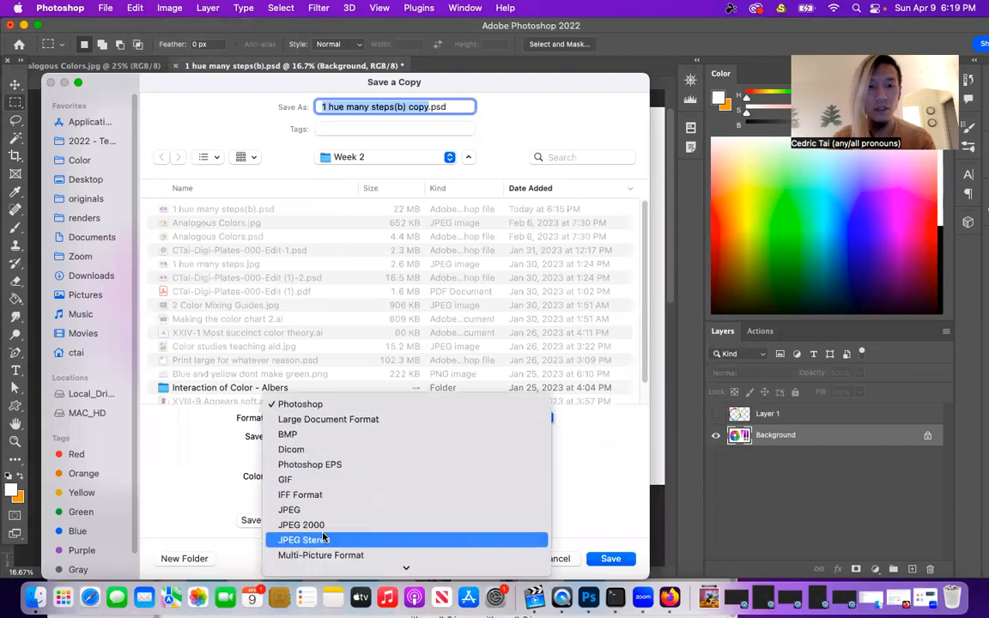
{"action": "left_click", "coordinate": [288, 510]}
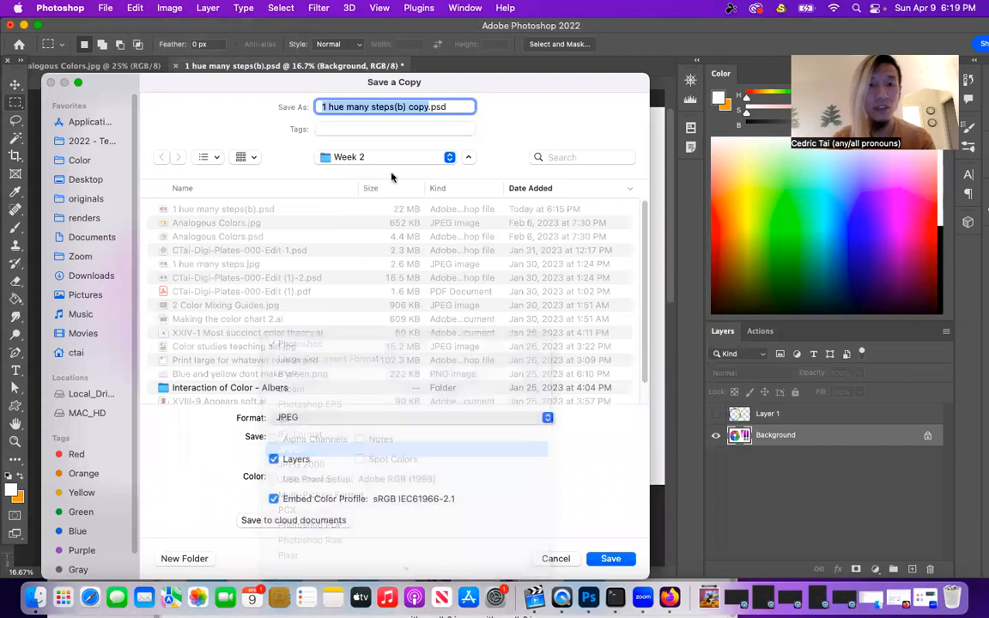
{"action": "left_click", "coordinate": [304, 449]}
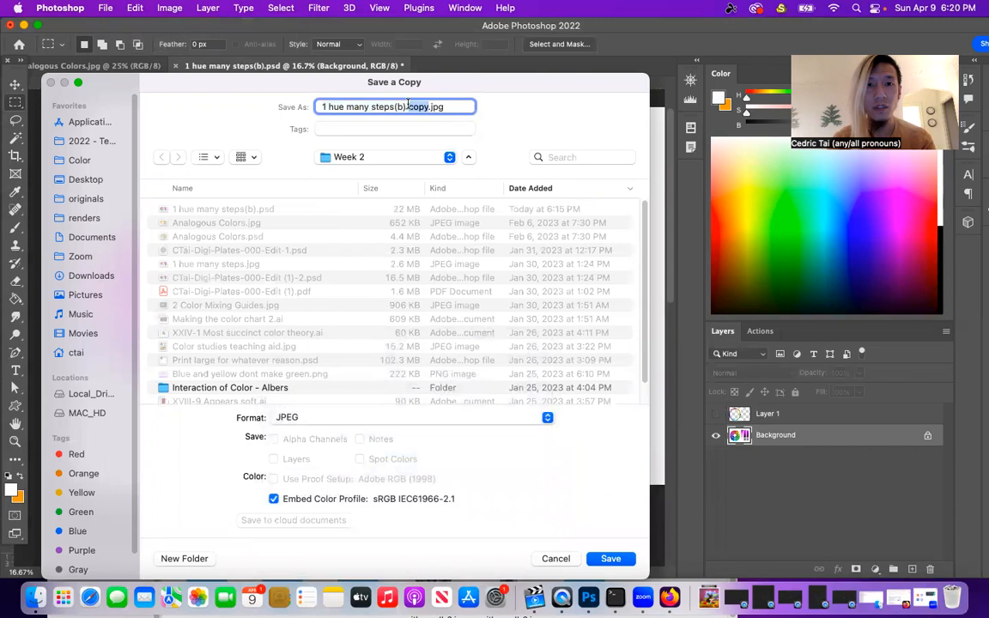
{"action": "type", "text": "purple"}
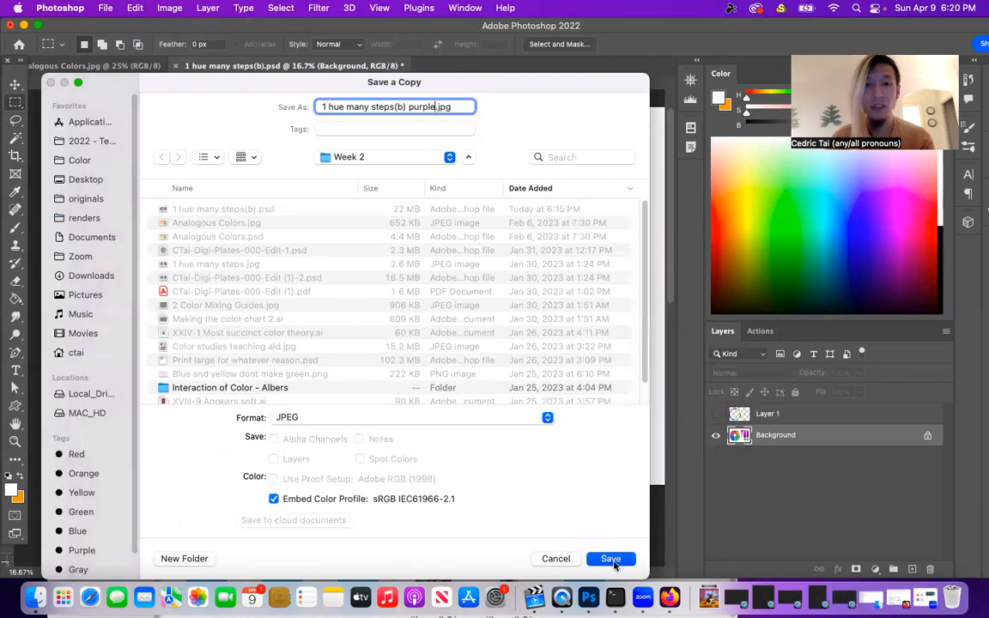
{"action": "left_click", "coordinate": [610, 559]}
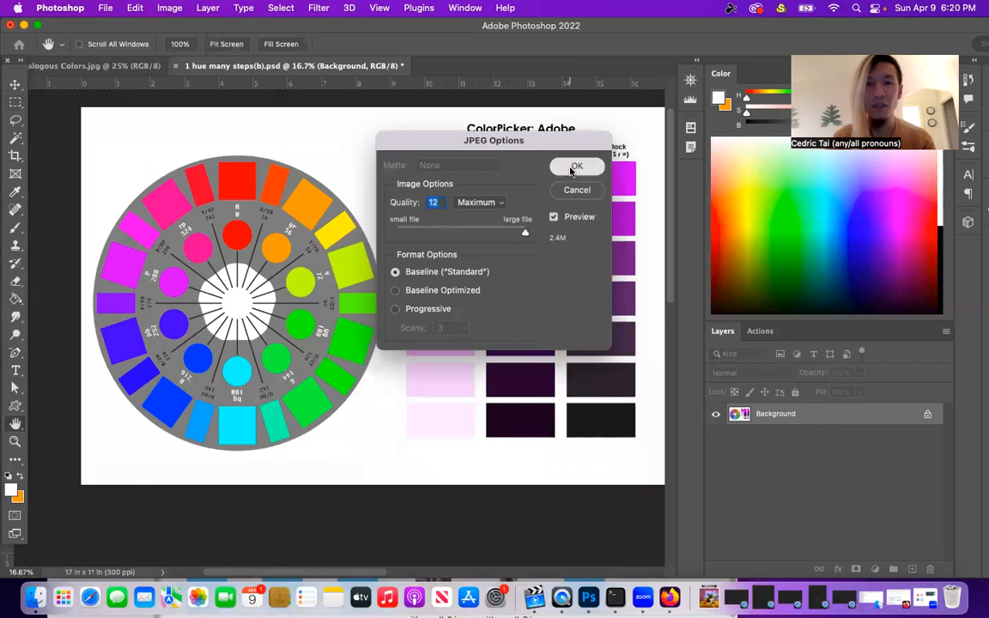
{"action": "left_click", "coordinate": [577, 165]}
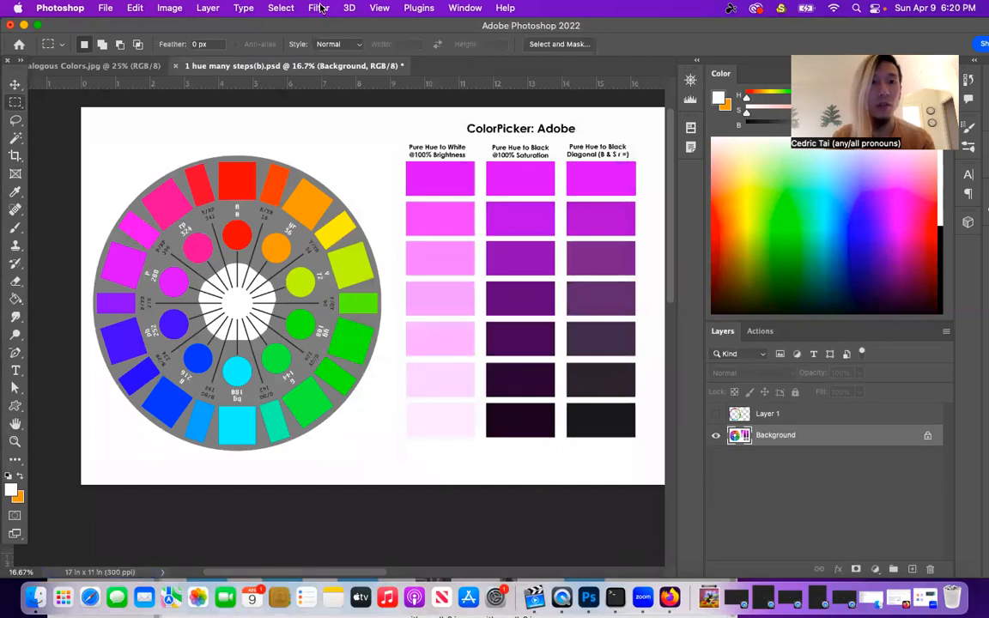
Bring up Image > Adjustments > Hue/Saturation and move its dialog off the chart
{"action": "left_click", "coordinate": [169, 7]}
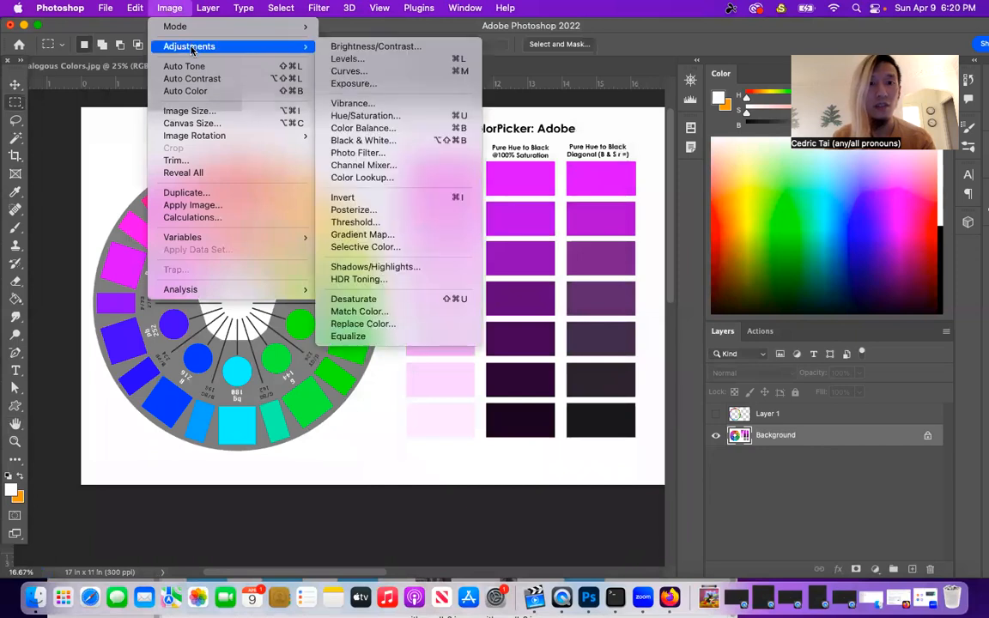
{"action": "mouse_move", "coordinate": [365, 115]}
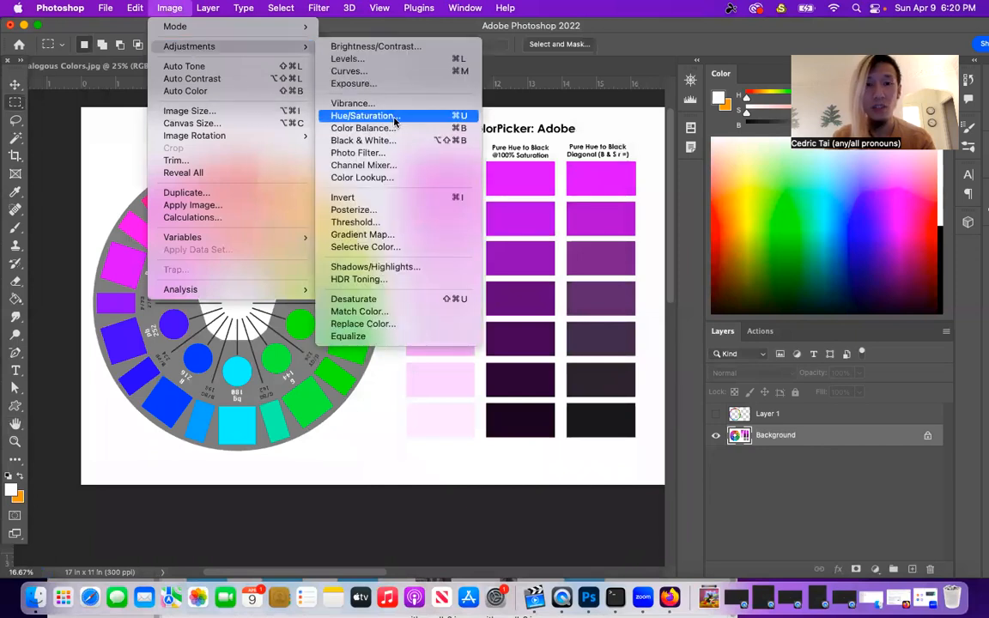
{"action": "left_click", "coordinate": [362, 116]}
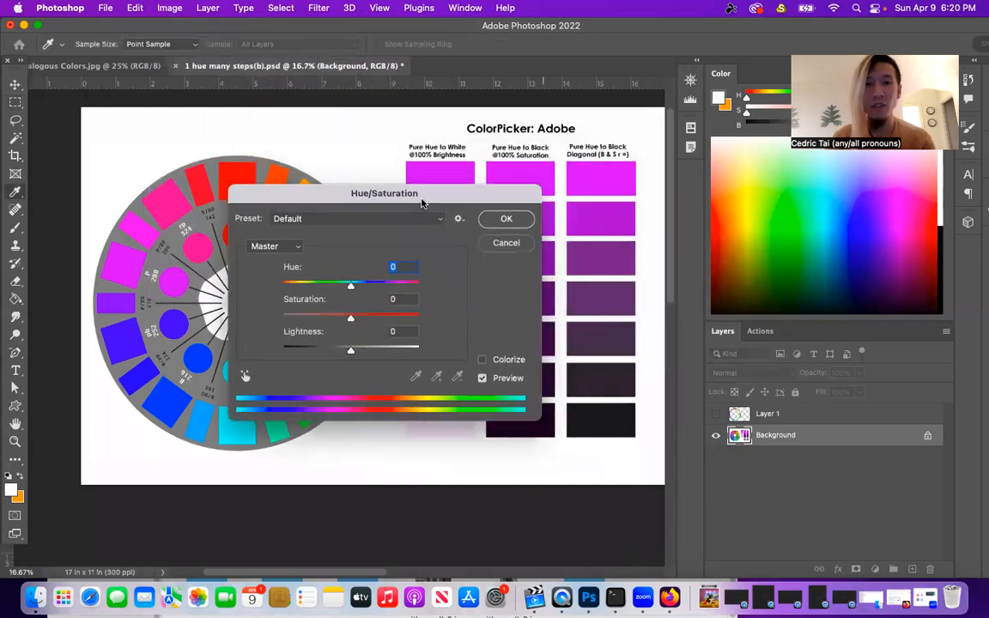
{"action": "left_click_drag", "start_coordinate": [384, 192], "coordinate": [234, 199]}
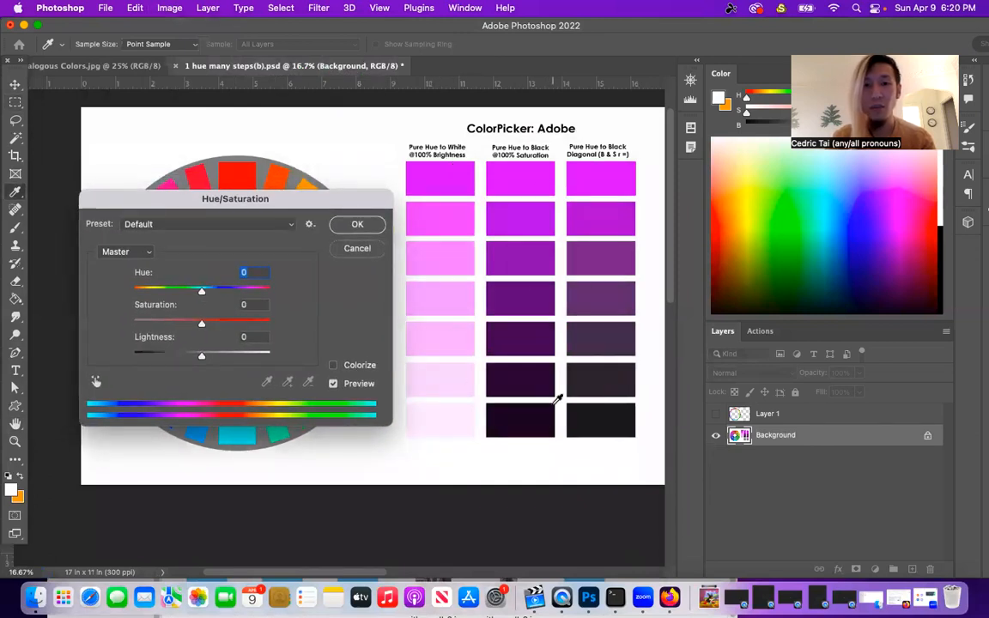
Turn on Colorize with saturation +100 and shift the hue to 232, turning the chart blue
{"action": "left_click", "coordinate": [333, 365]}
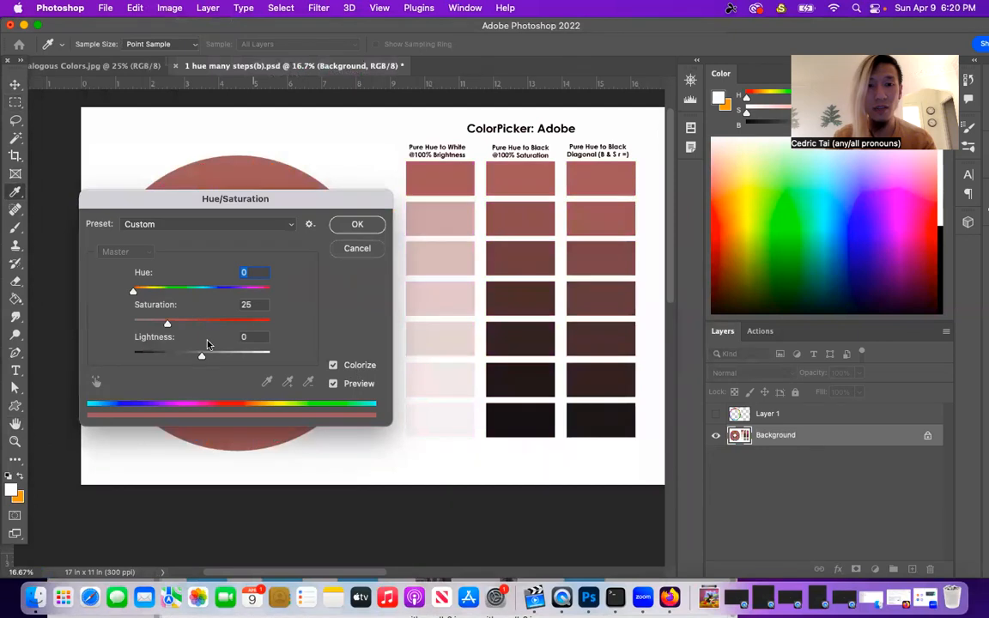
{"action": "left_click_drag", "start_coordinate": [167, 323], "coordinate": [271, 323]}
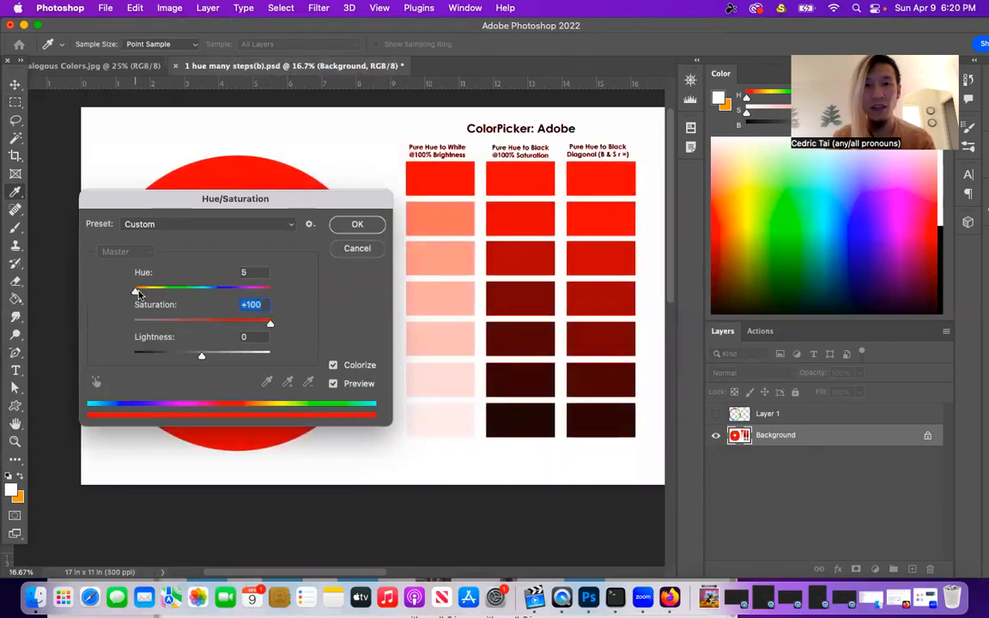
{"action": "left_click_drag", "start_coordinate": [137, 288], "coordinate": [172, 288]}
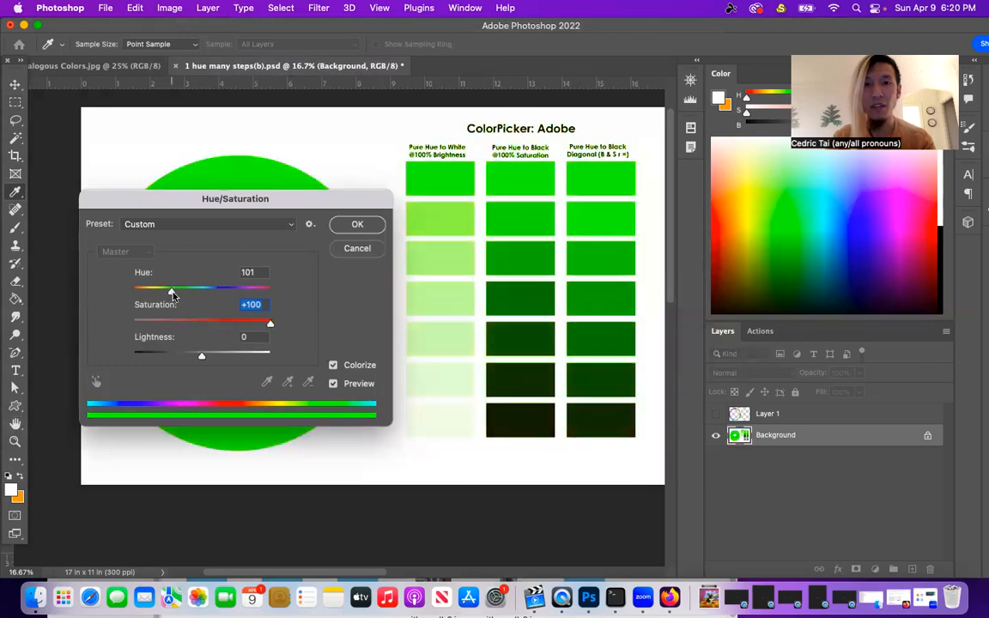
{"action": "left_click_drag", "start_coordinate": [172, 289], "coordinate": [222, 289]}
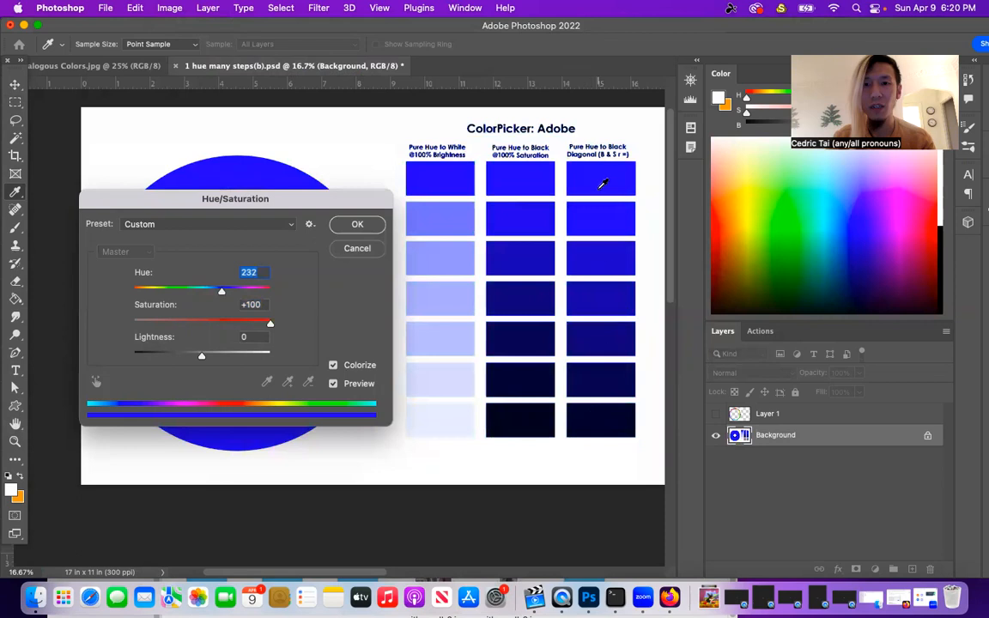
{"action": "mouse_move", "coordinate": [495, 267]}
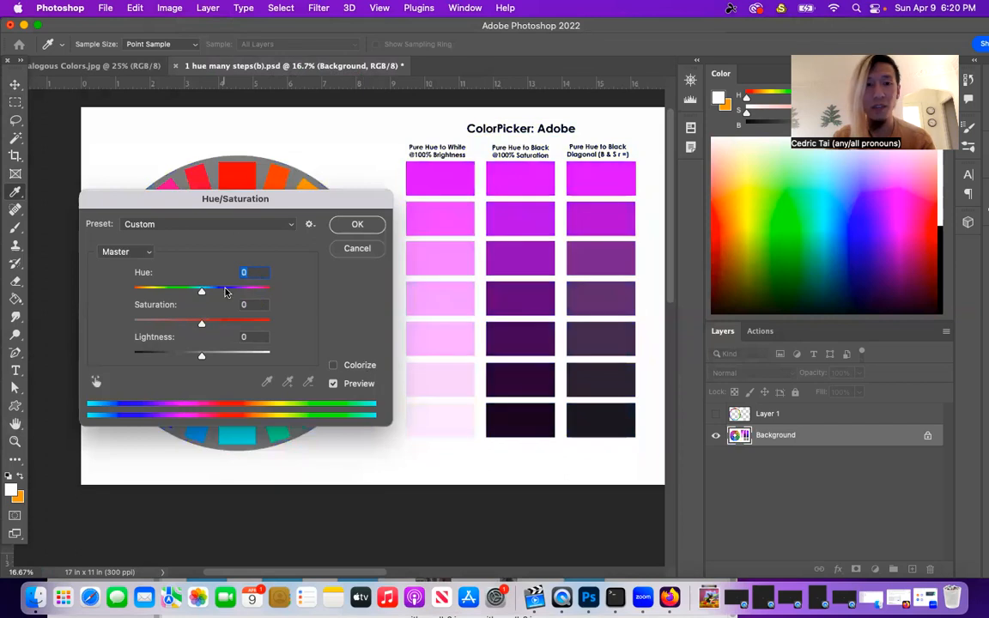
Sweep the Hue slider through yellow, purple, green and blue-violet, and try raising saturation
{"action": "left_click_drag", "start_coordinate": [201, 290], "coordinate": [253, 291]}
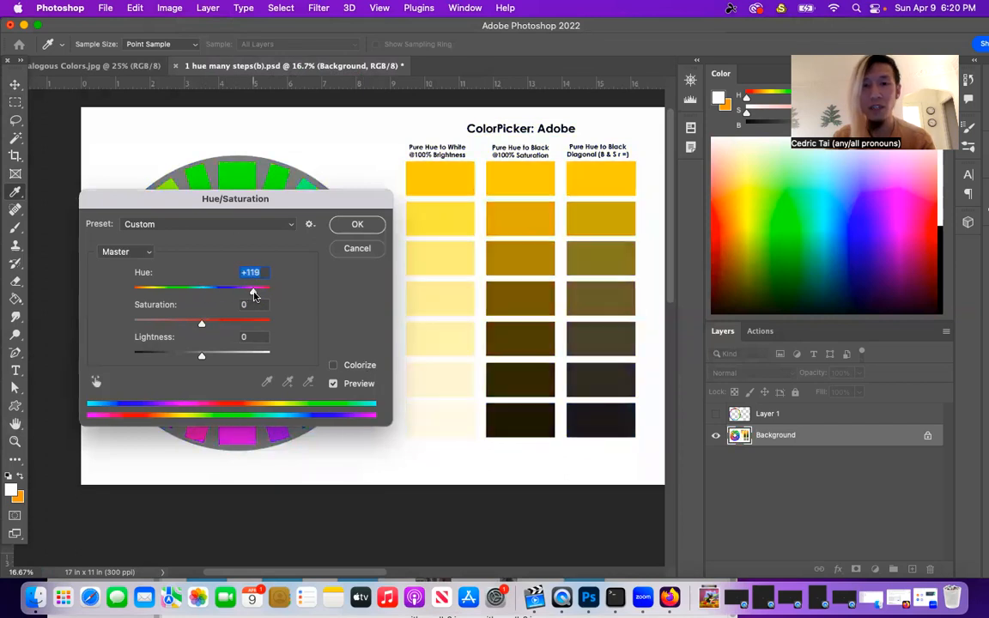
{"action": "left_click_drag", "start_coordinate": [253, 290], "coordinate": [258, 290]}
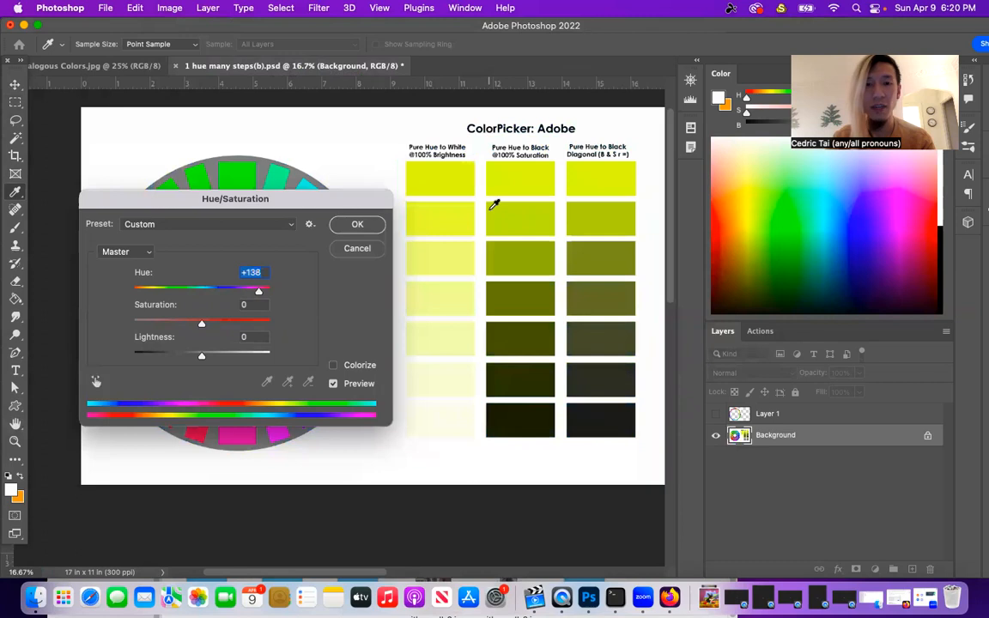
{"action": "mouse_move", "coordinate": [528, 163]}
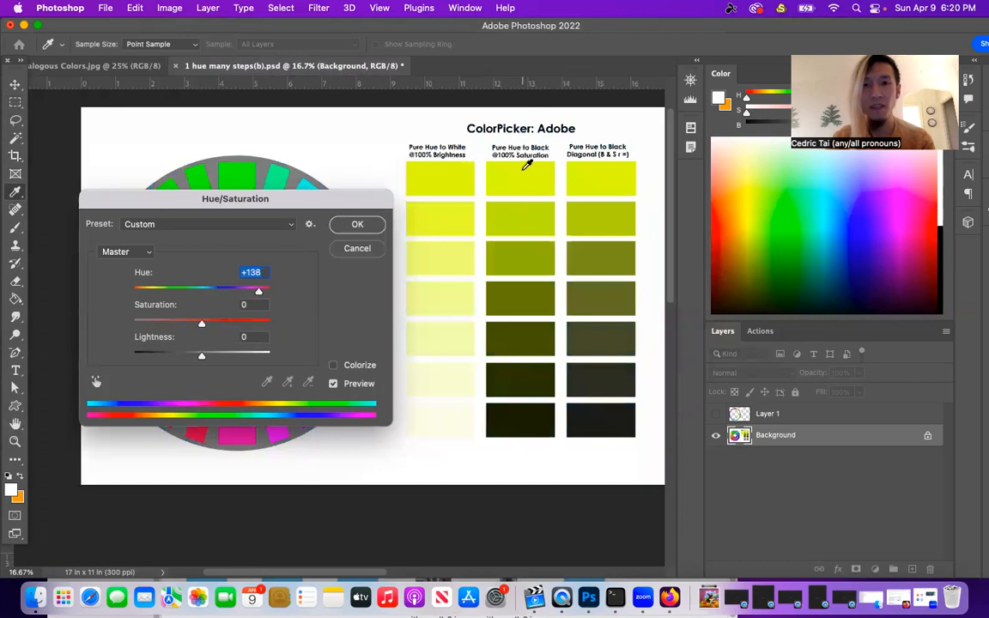
{"action": "mouse_move", "coordinate": [260, 296]}
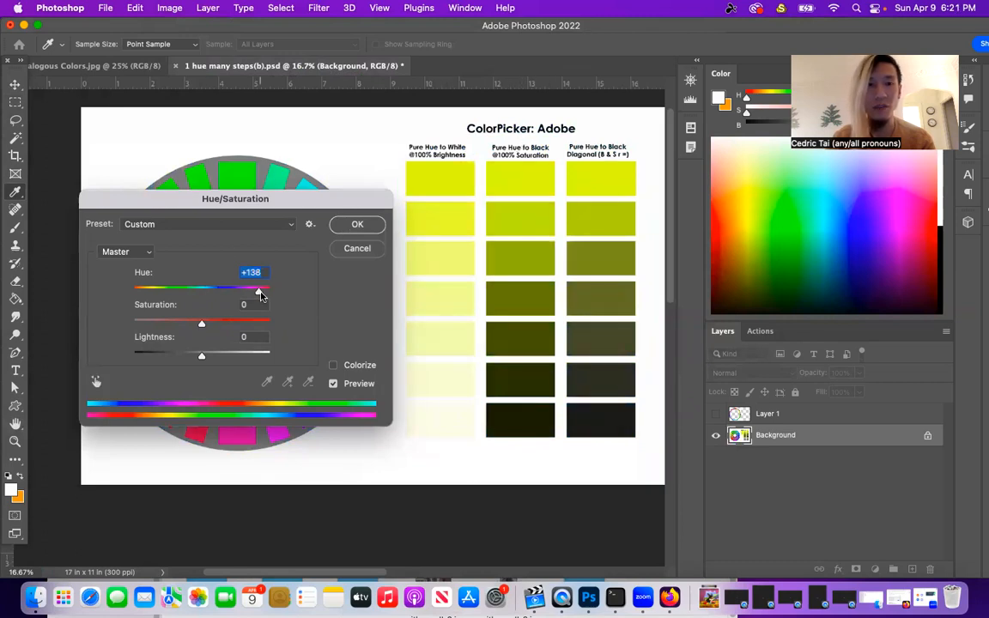
{"action": "left_click_drag", "start_coordinate": [260, 288], "coordinate": [196, 287]}
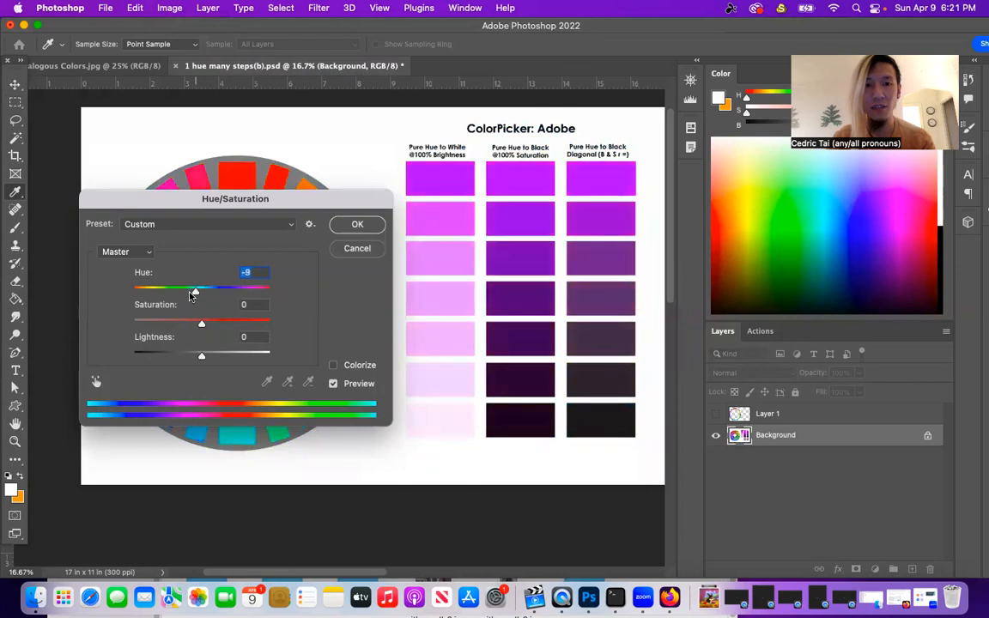
{"action": "left_click_drag", "start_coordinate": [194, 288], "coordinate": [135, 288]}
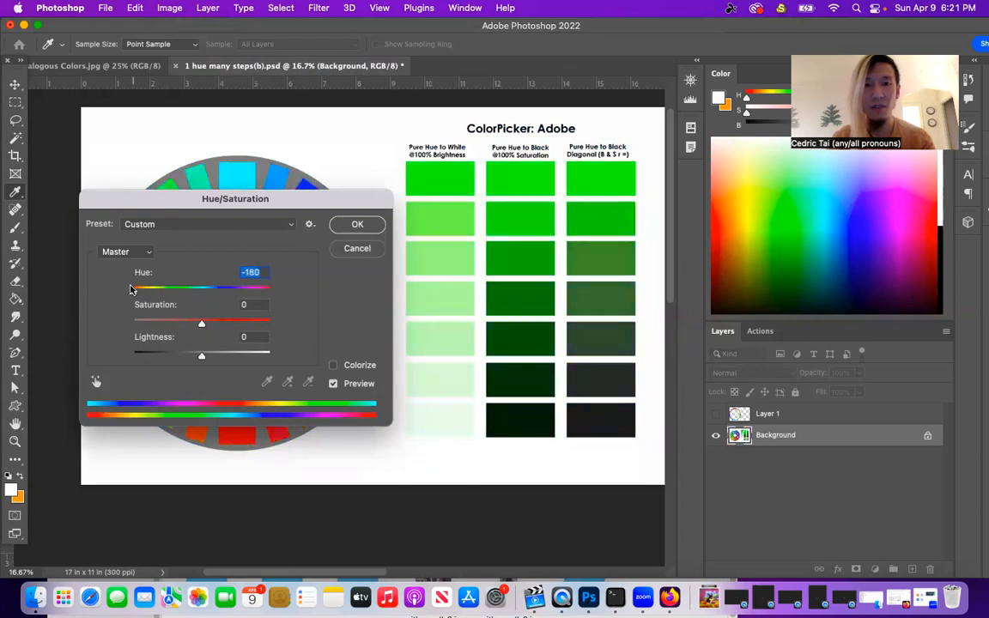
{"action": "left_click_drag", "start_coordinate": [136, 287], "coordinate": [176, 287]}
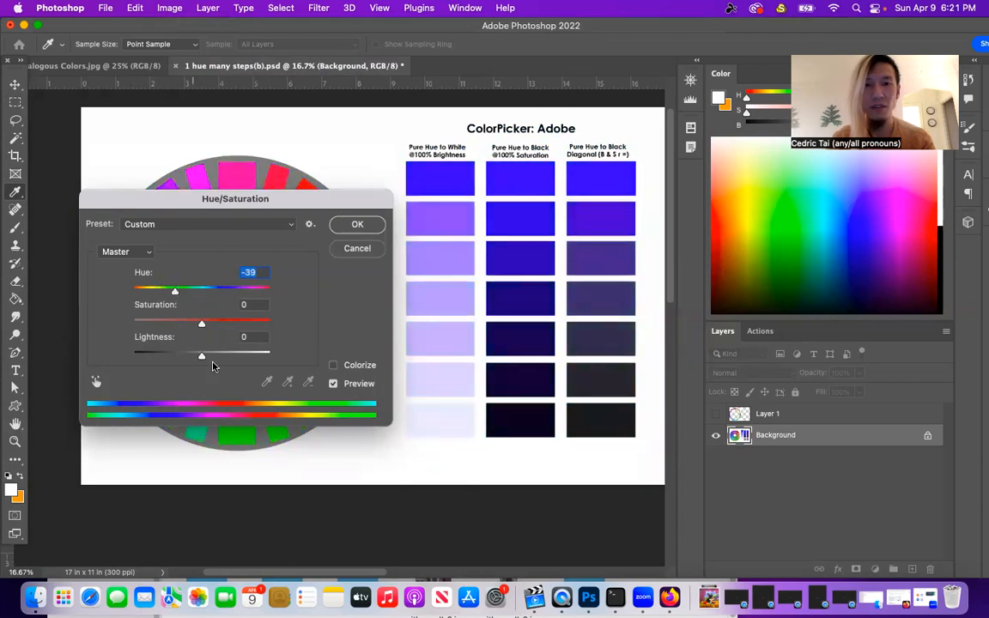
{"action": "left_click_drag", "start_coordinate": [201, 323], "coordinate": [216, 324]}
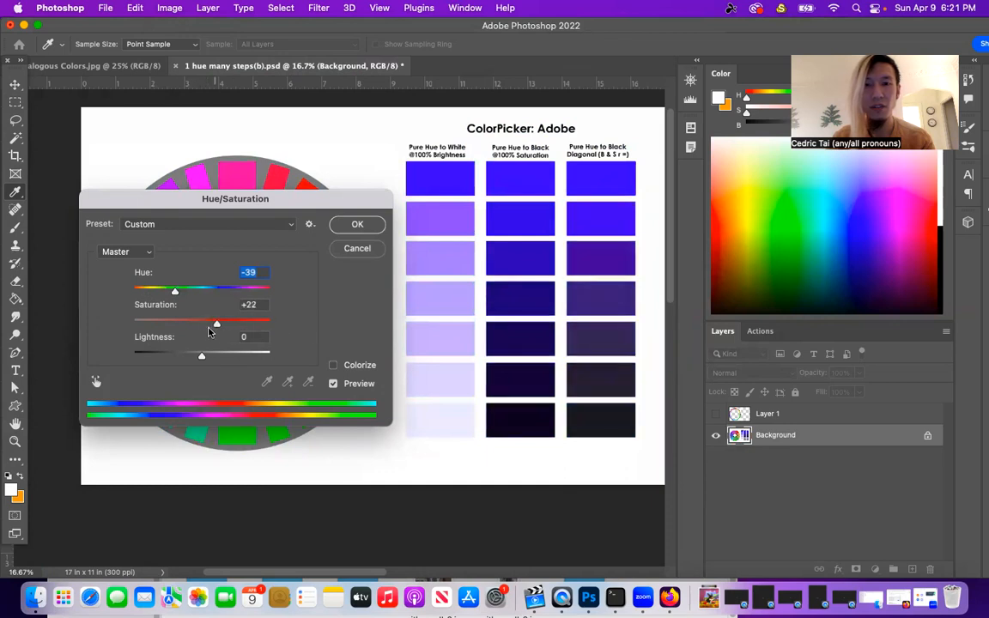
{"action": "left_click_drag", "start_coordinate": [216, 324], "coordinate": [176, 324]}
{"action": "type", "text": "0"}
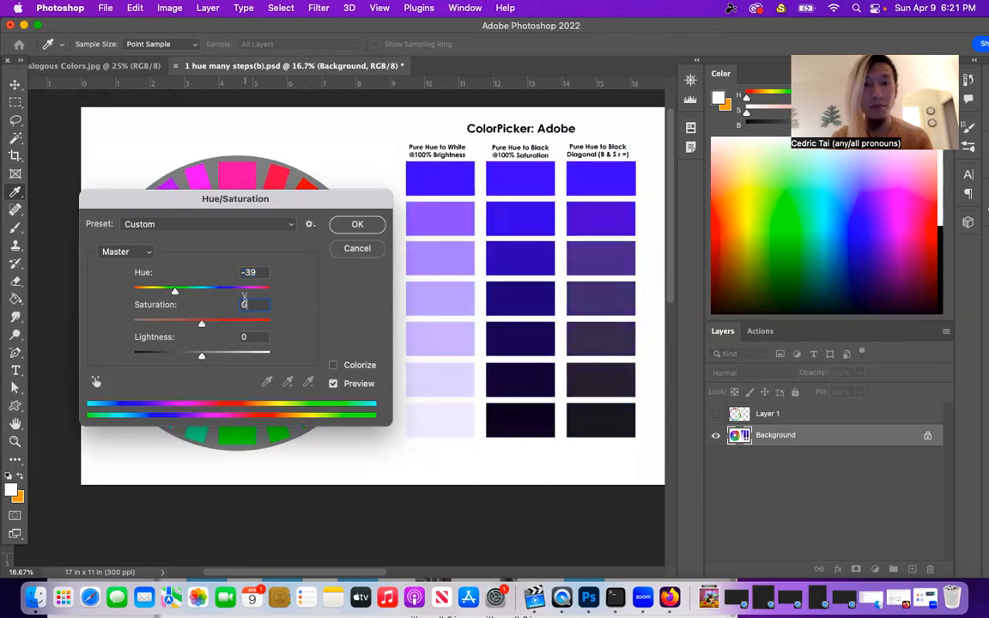
Fine-tune the hue to about -84 so the swatches turn sky blue, and apply it
{"action": "left_click_drag", "start_coordinate": [176, 290], "coordinate": [193, 290]}
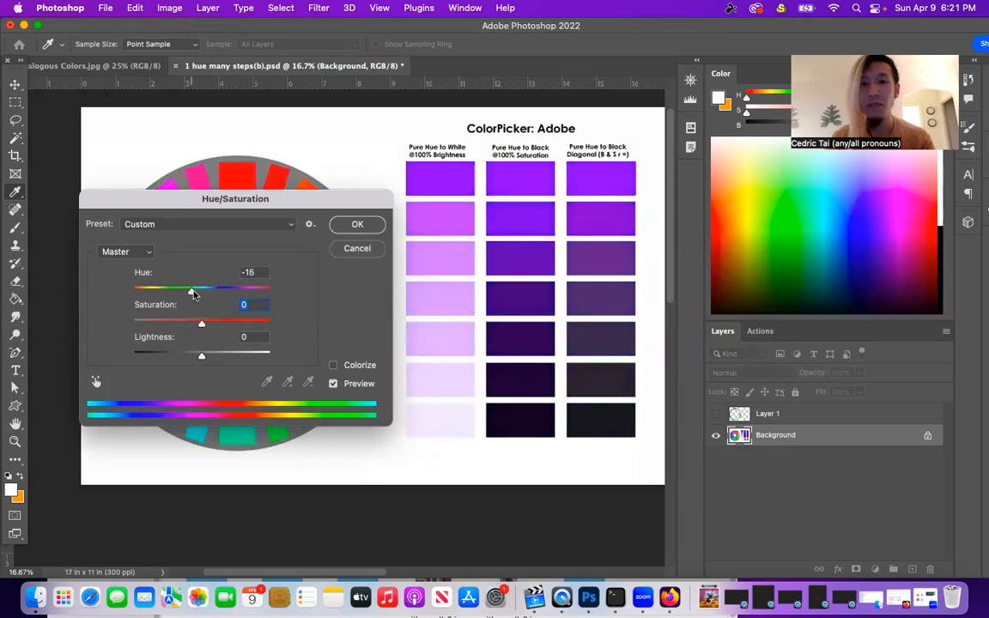
{"action": "left_click_drag", "start_coordinate": [193, 289], "coordinate": [202, 288]}
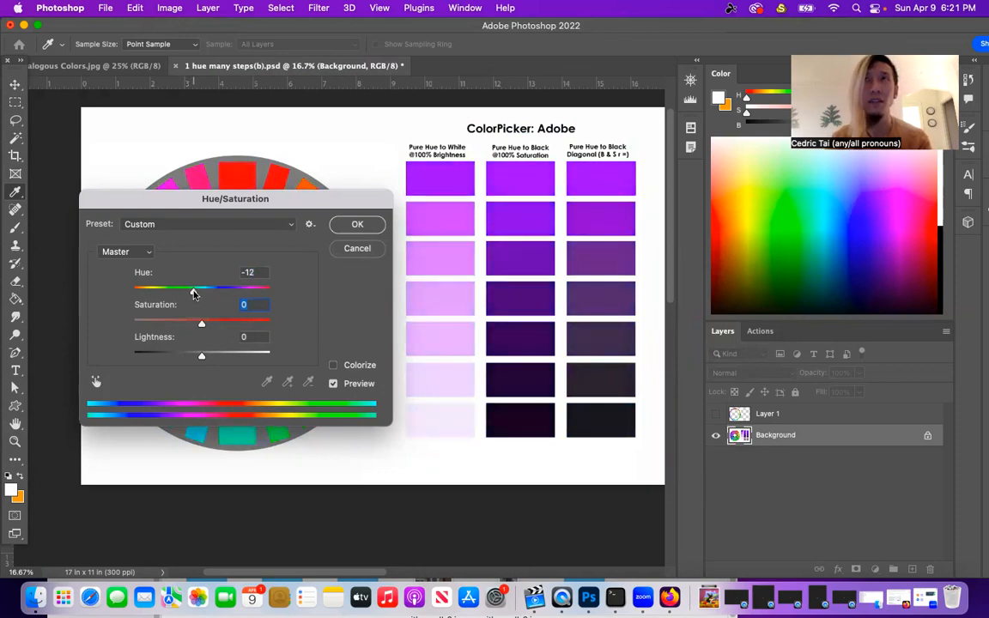
{"action": "left_click_drag", "start_coordinate": [193, 290], "coordinate": [201, 289]}
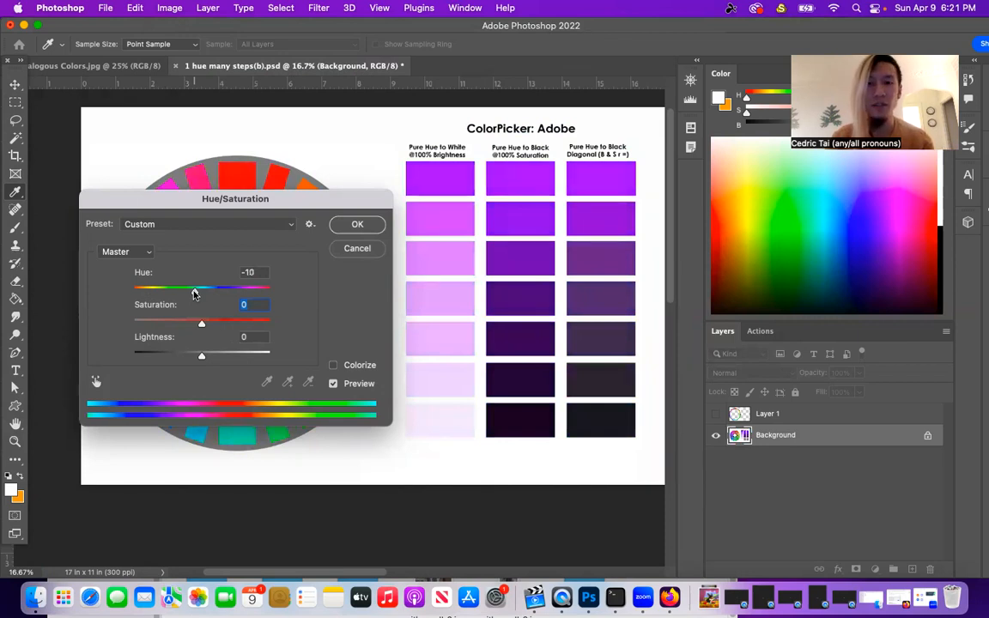
{"action": "left_click_drag", "start_coordinate": [193, 288], "coordinate": [231, 288]}
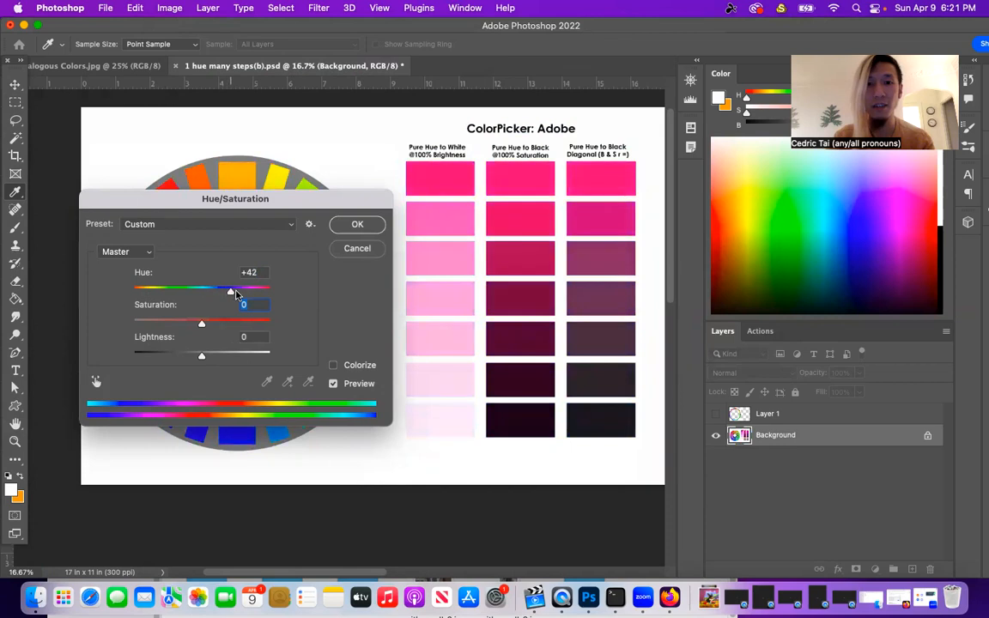
{"action": "left_click_drag", "start_coordinate": [232, 288], "coordinate": [213, 288]}
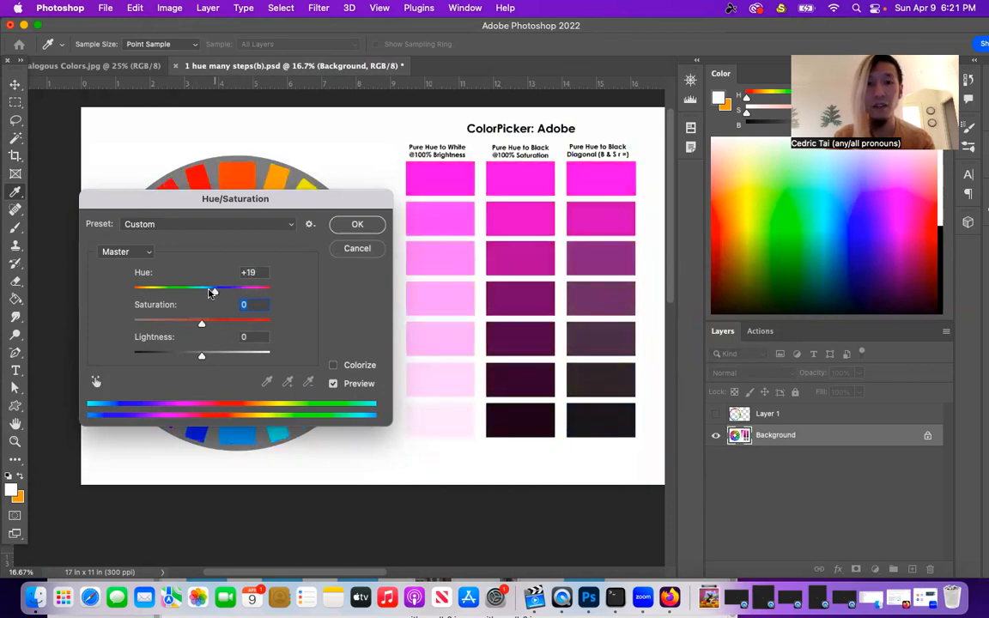
{"action": "left_click_drag", "start_coordinate": [213, 287], "coordinate": [165, 288]}
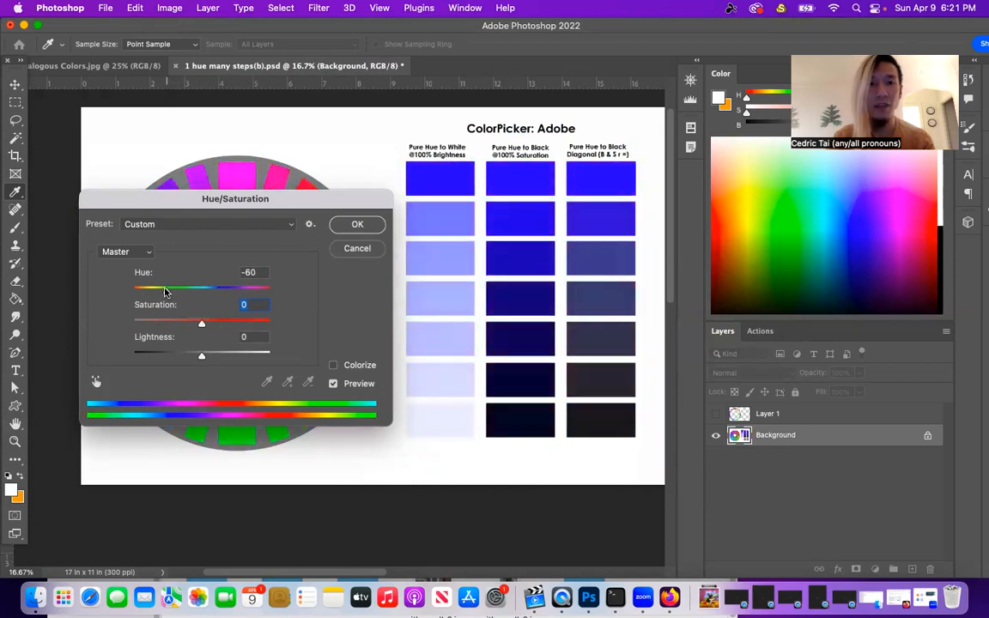
{"action": "left_click_drag", "start_coordinate": [176, 288], "coordinate": [157, 288]}
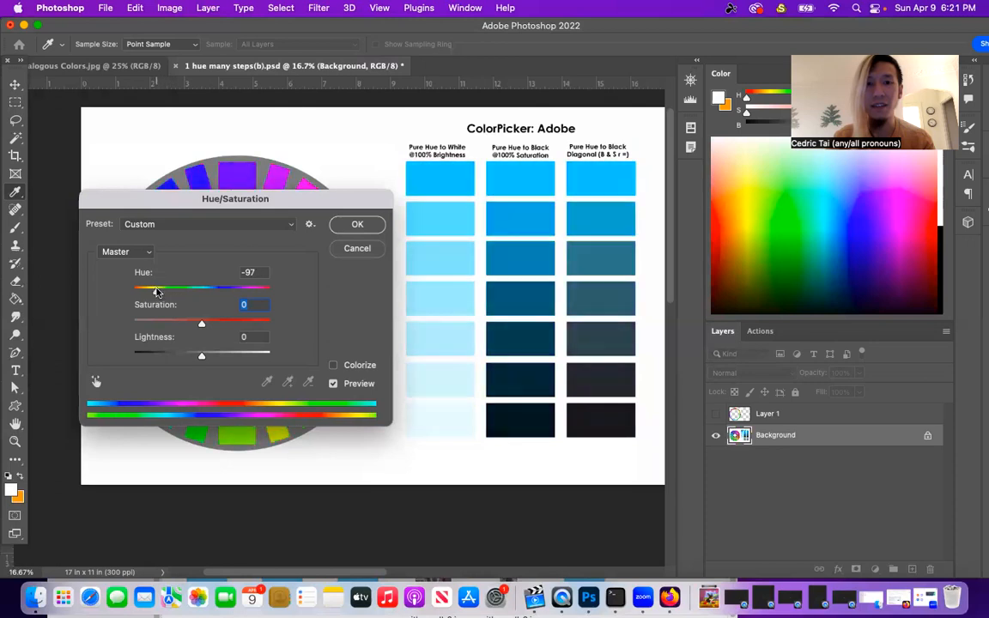
{"action": "left_click_drag", "start_coordinate": [154, 287], "coordinate": [163, 288]}
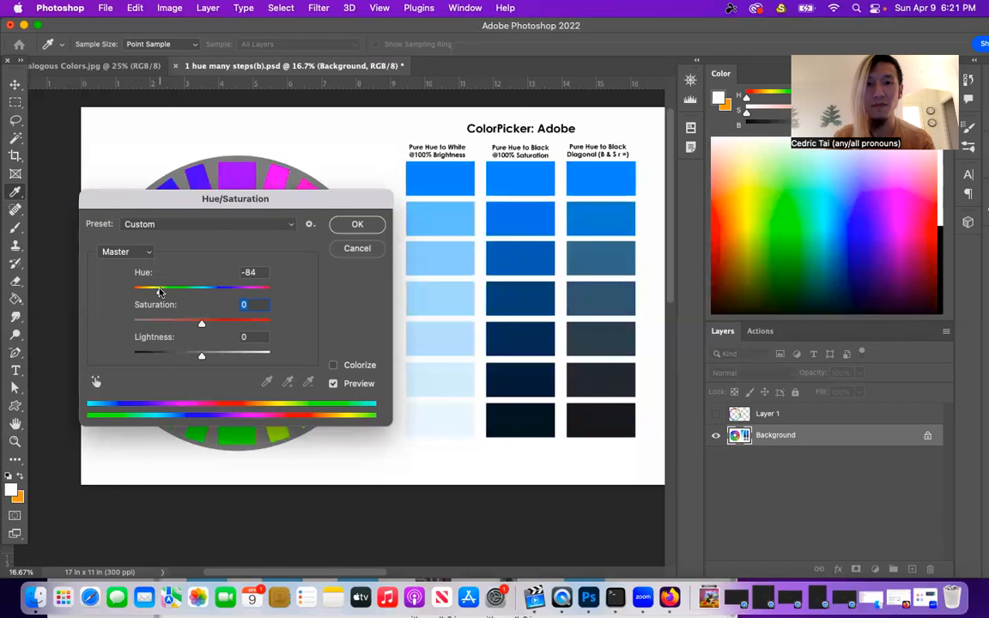
{"action": "left_click_drag", "start_coordinate": [164, 288], "coordinate": [158, 288]}
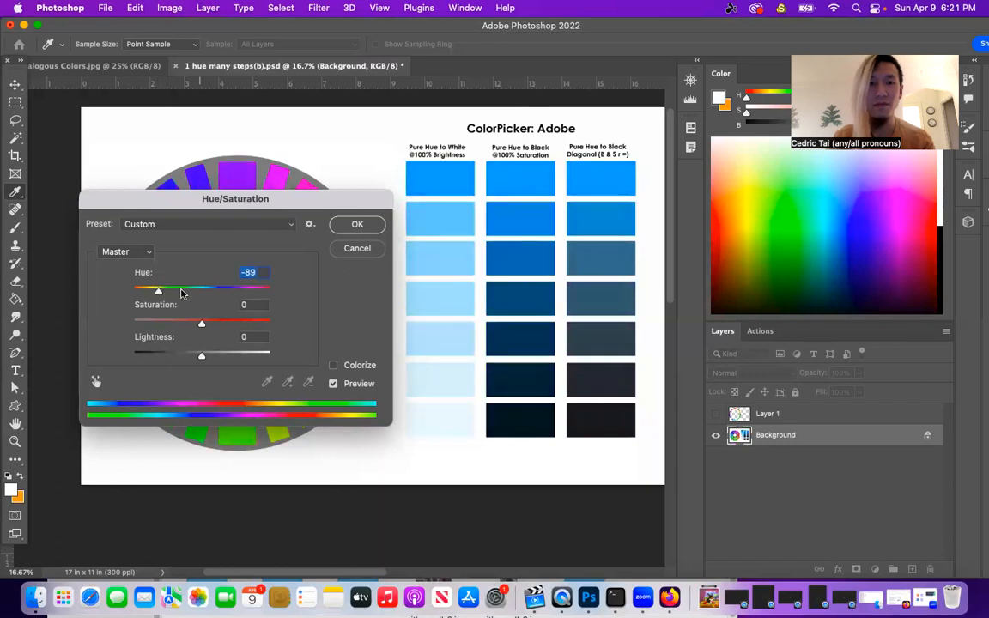
{"action": "left_click_drag", "start_coordinate": [158, 290], "coordinate": [163, 290]}
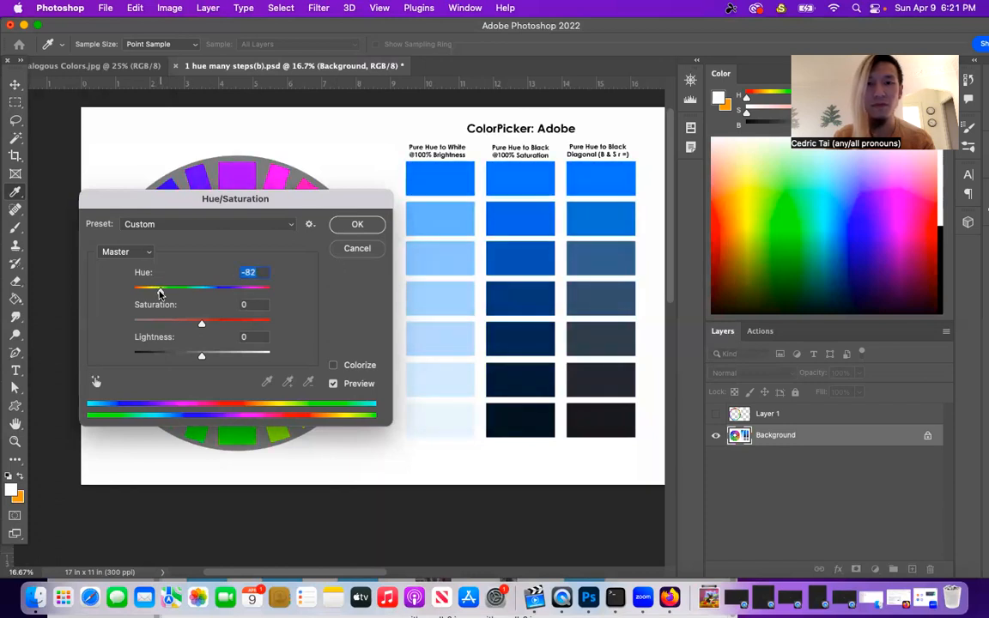
{"action": "left_click_drag", "start_coordinate": [159, 287], "coordinate": [154, 287]}
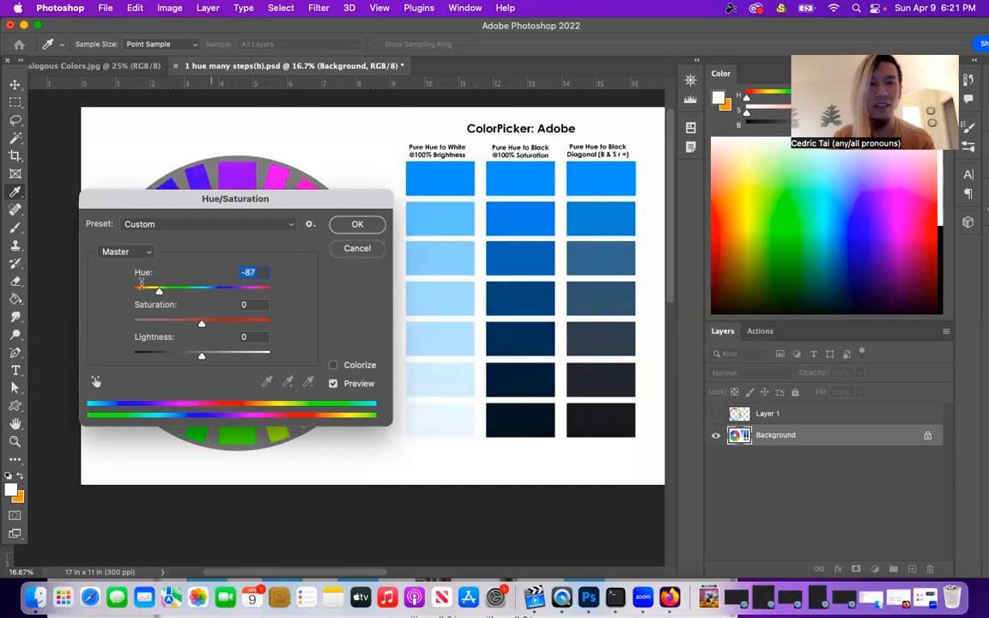
{"action": "left_click_drag", "start_coordinate": [142, 288], "coordinate": [159, 287]}
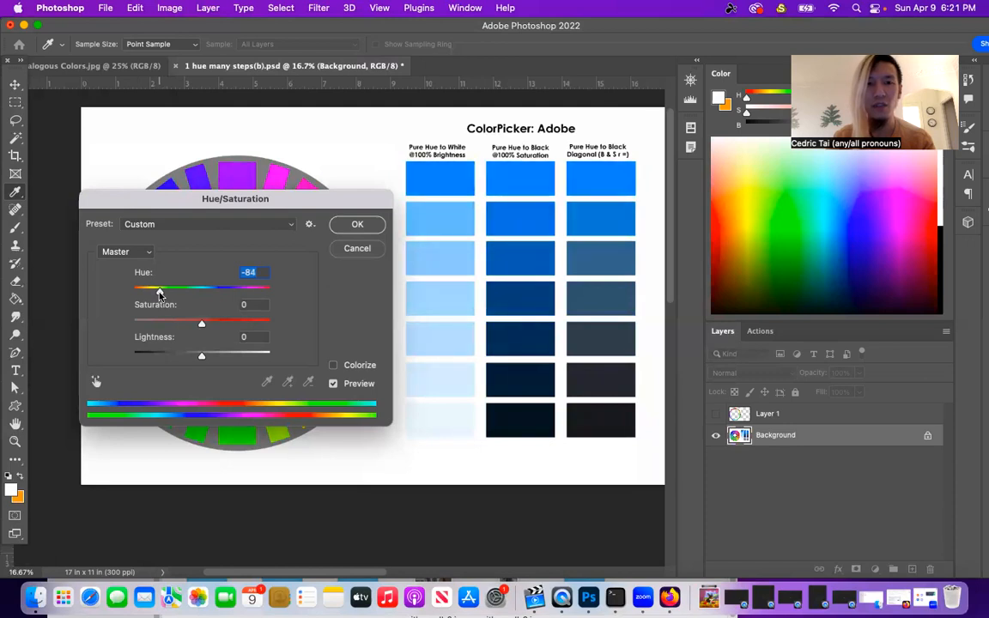
{"action": "left_click_drag", "start_coordinate": [161, 290], "coordinate": [158, 289]}
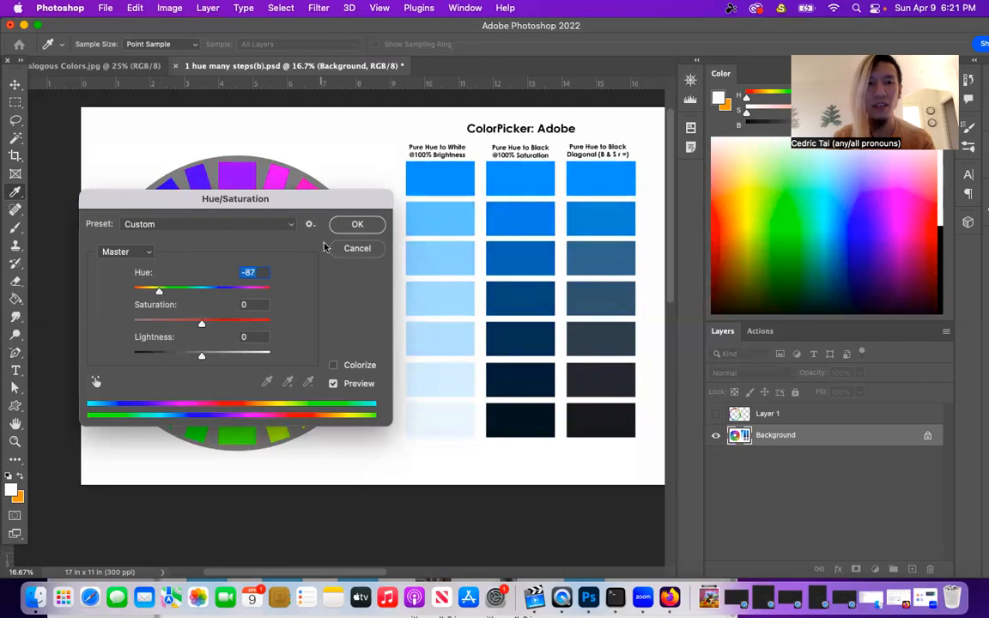
{"action": "left_click_drag", "start_coordinate": [157, 289], "coordinate": [160, 288]}
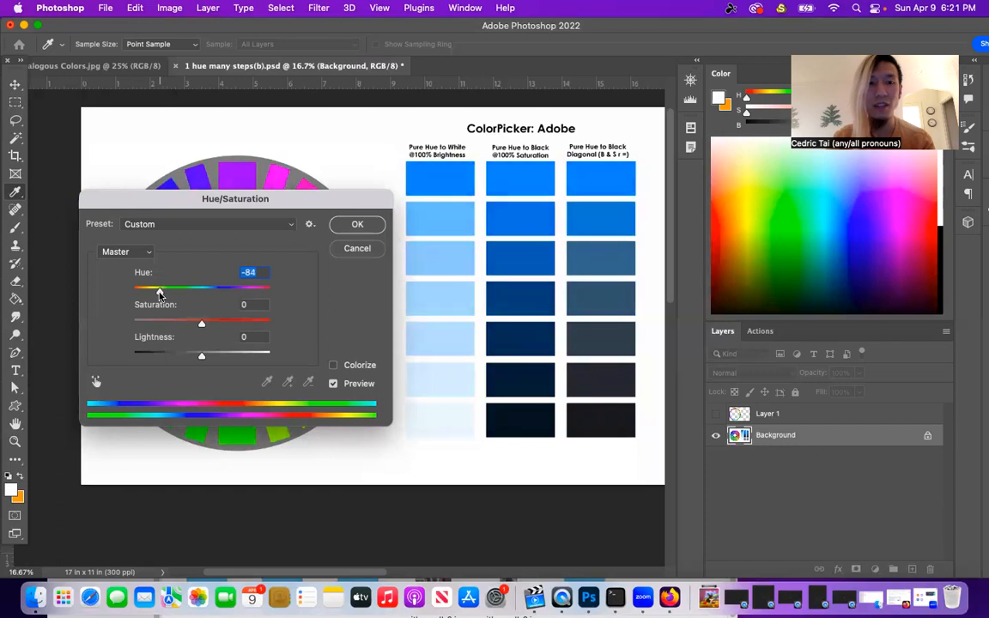
{"action": "left_click_drag", "start_coordinate": [160, 288], "coordinate": [157, 287]}
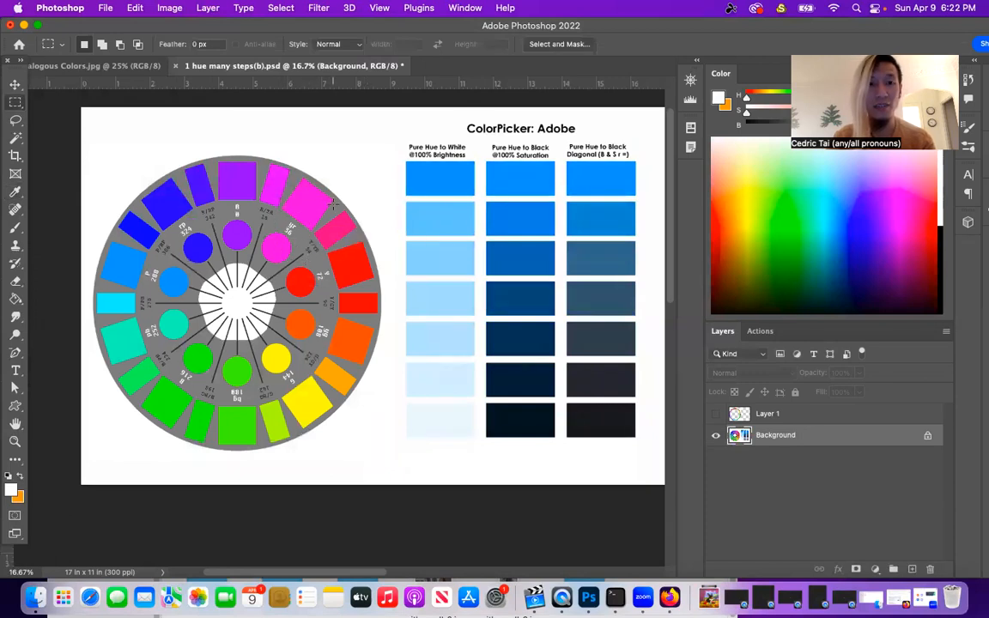
Start Save As, browse Color > Week 9 > Color Notebook (final), and choose Save a Copy as JPEG
{"action": "left_click", "coordinate": [105, 8]}
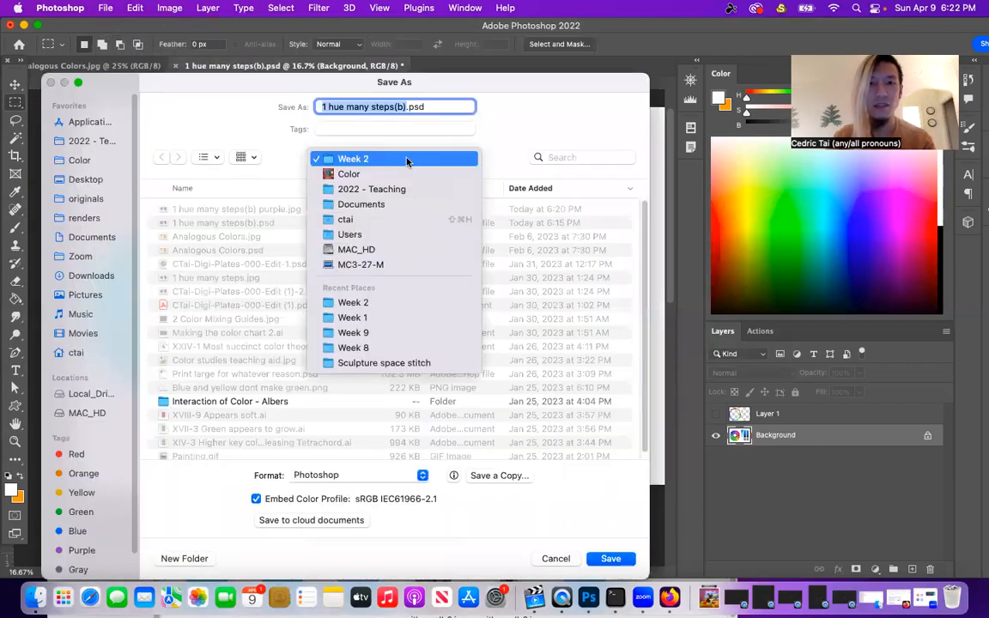
{"action": "left_click", "coordinate": [349, 174]}
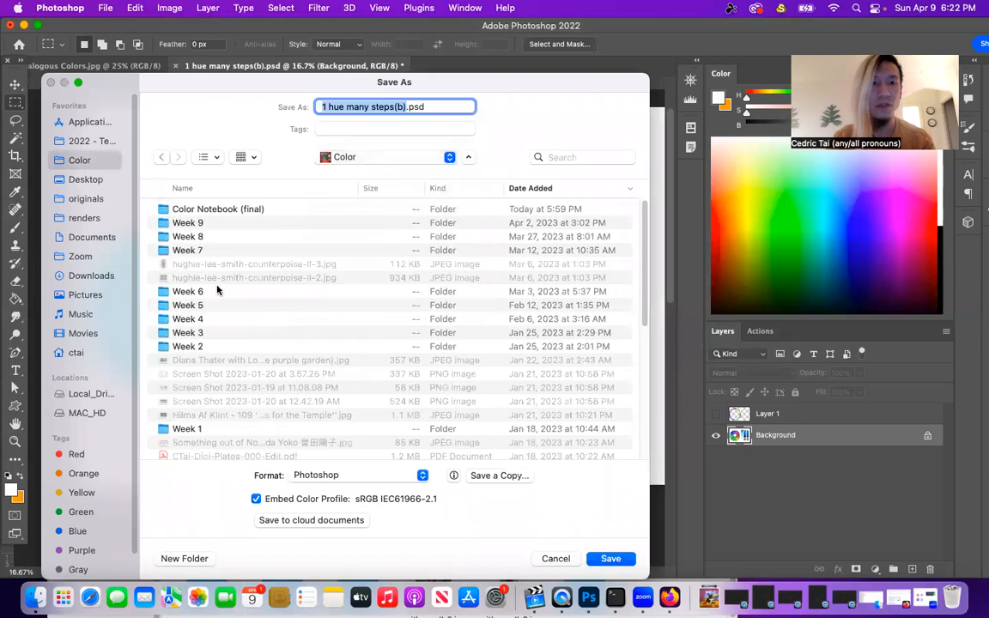
{"action": "double_click", "coordinate": [188, 222]}
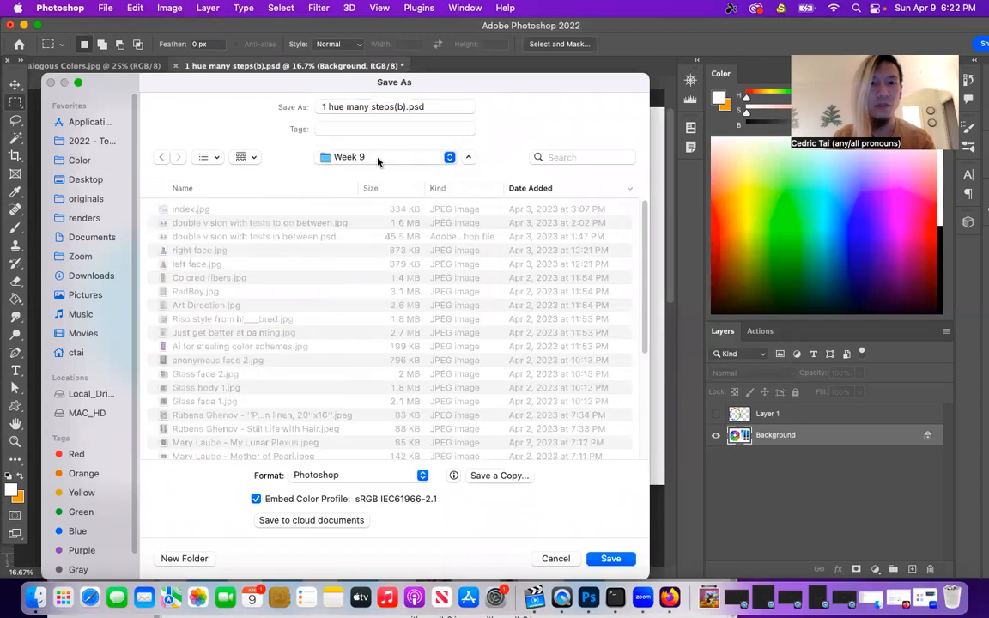
{"action": "left_click", "coordinate": [386, 156]}
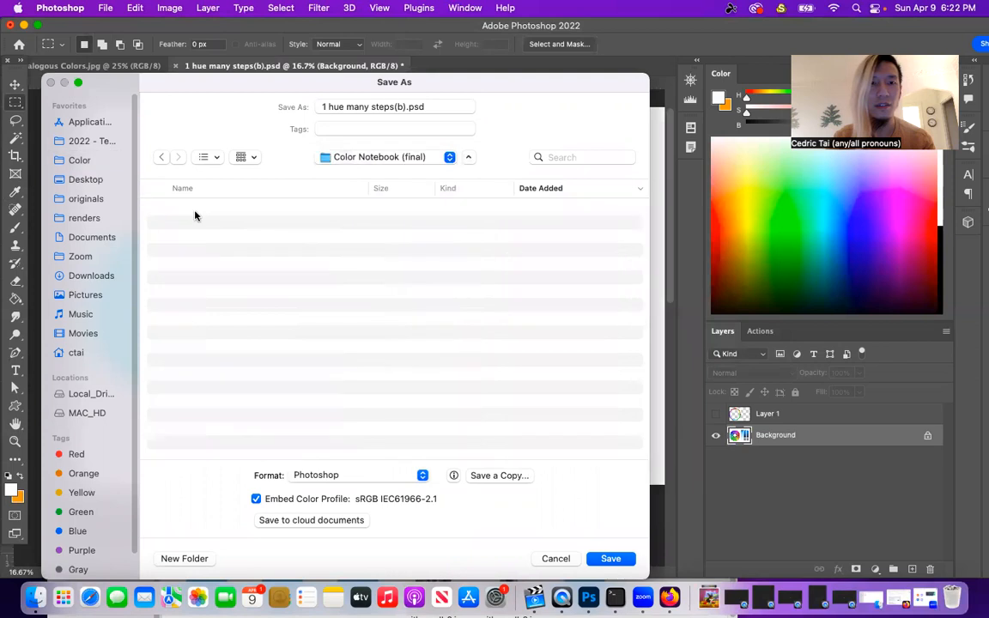
{"action": "left_click", "coordinate": [395, 106]}
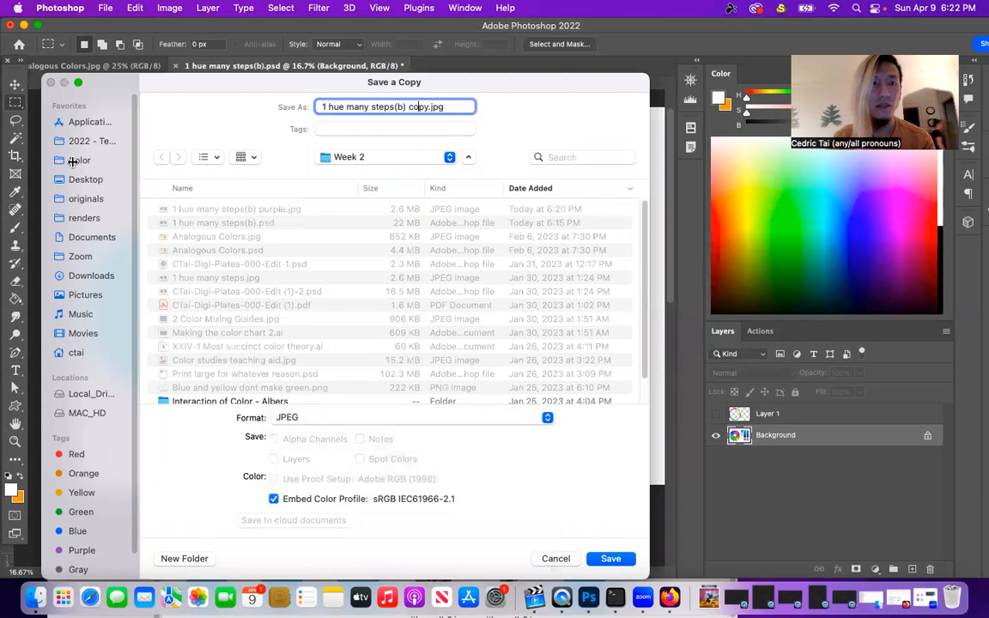
Save the copy into Color Notebook (final) as '1 hue many steps(b) blue.jpg', confirming JPEG options
{"action": "left_click", "coordinate": [79, 160]}
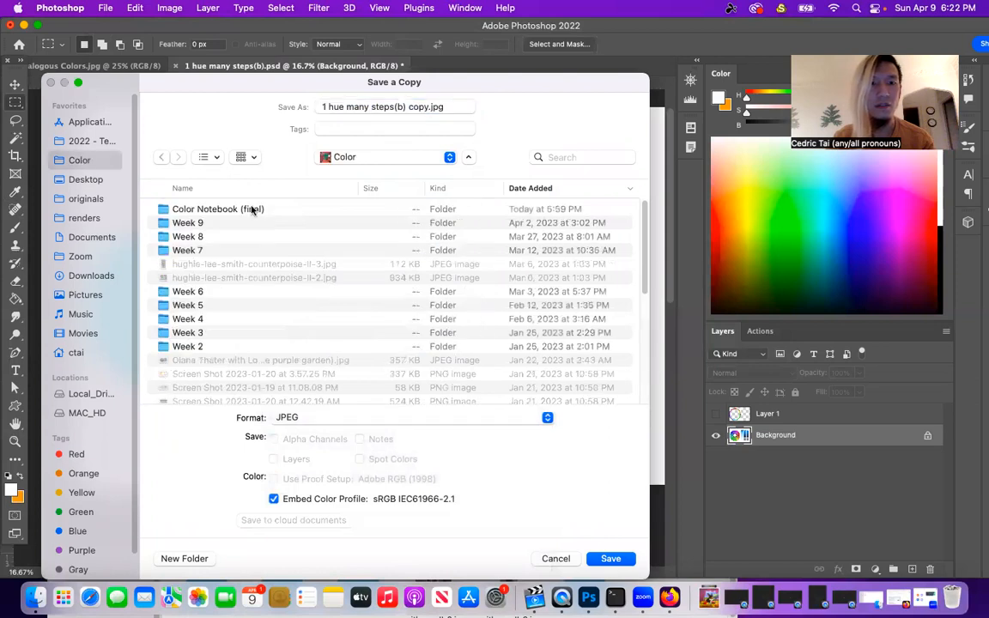
{"action": "double_click", "coordinate": [217, 208]}
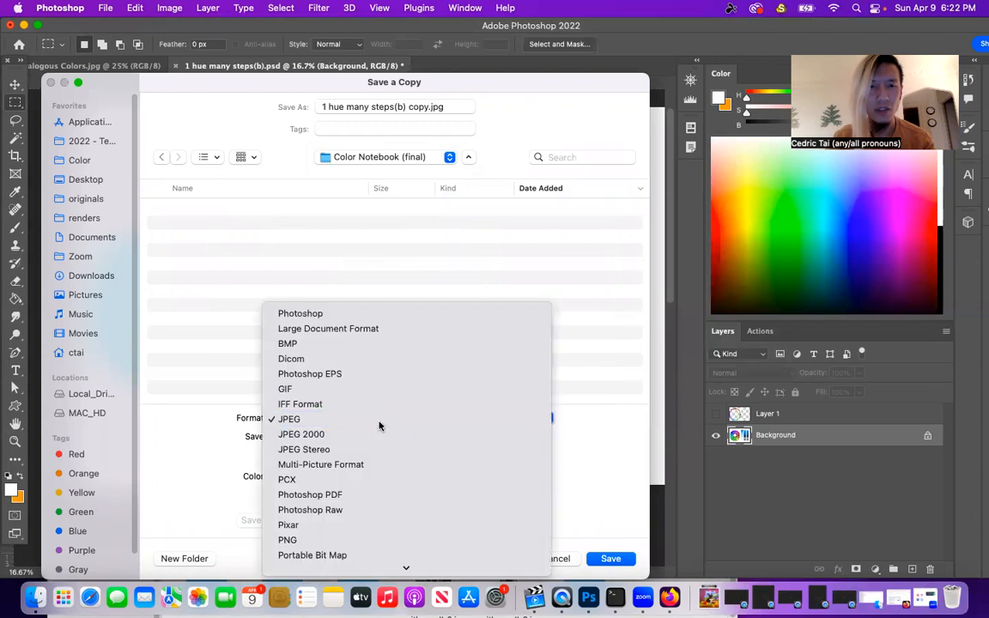
{"action": "left_click", "coordinate": [289, 419]}
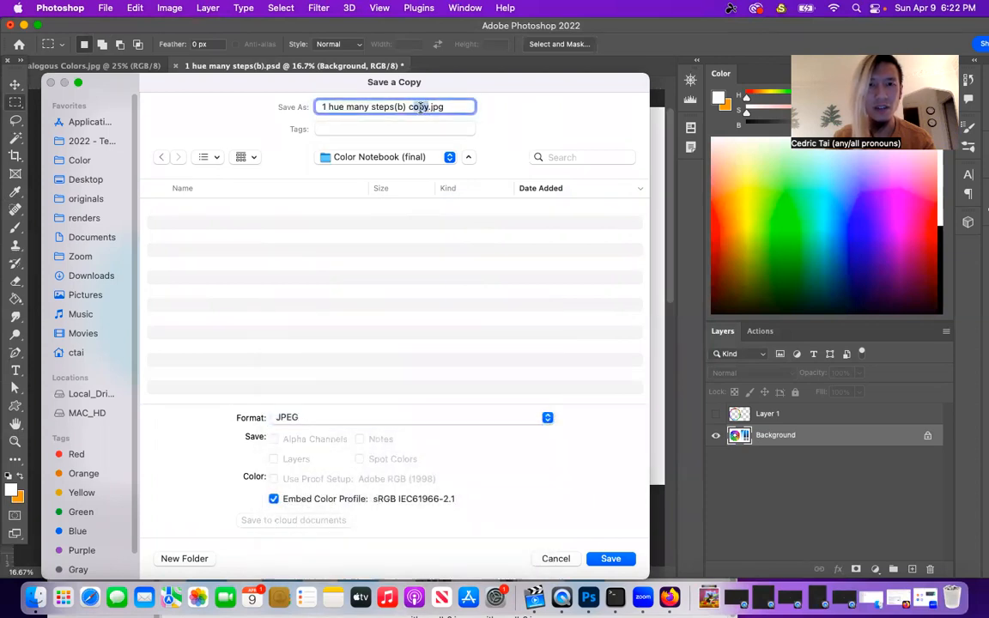
{"action": "type", "text": "blue"}
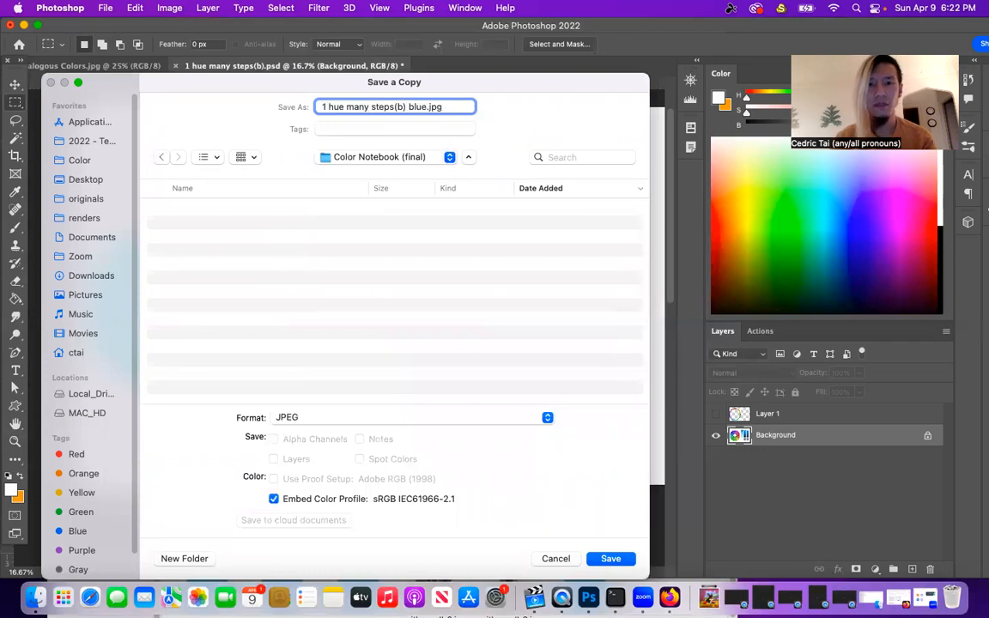
{"action": "left_click", "coordinate": [611, 559]}
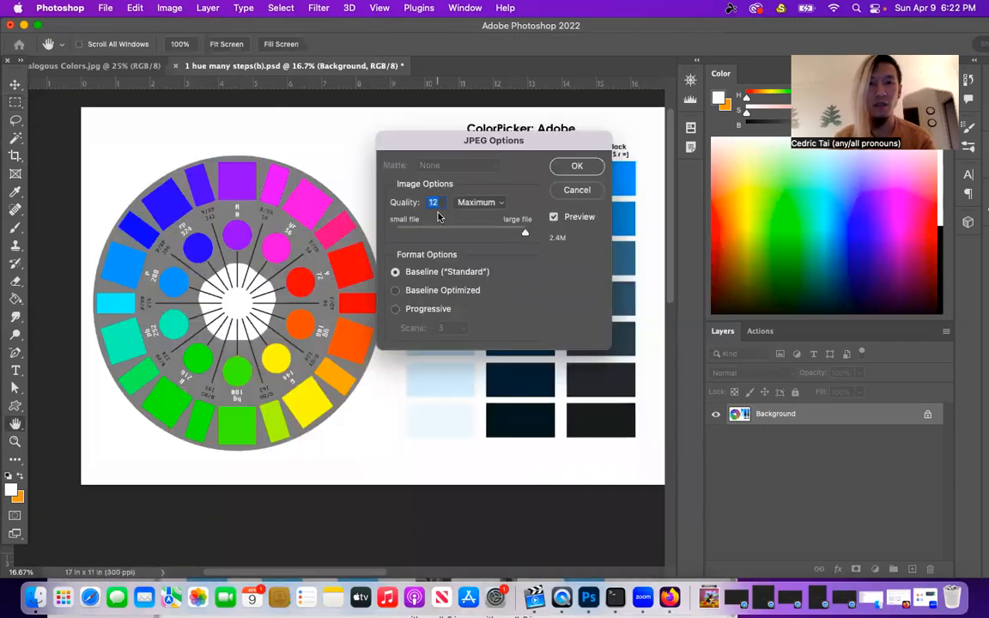
{"action": "left_click", "coordinate": [577, 165]}
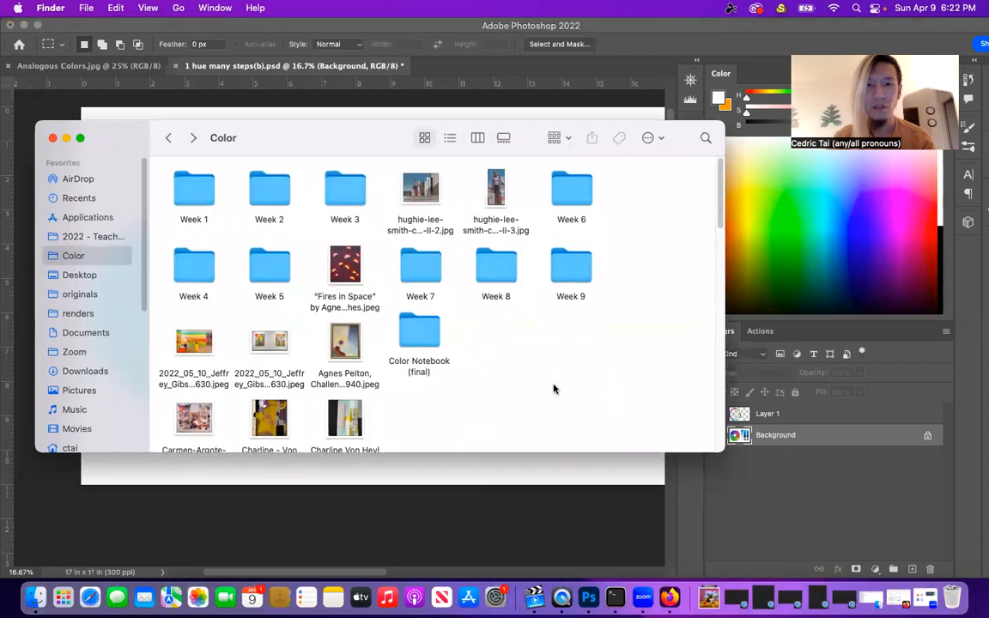
Move the purple JPEG from Week 2 into Color Notebook (final), then open Analogous Colors.psd's Open With
{"action": "double_click", "coordinate": [419, 335]}
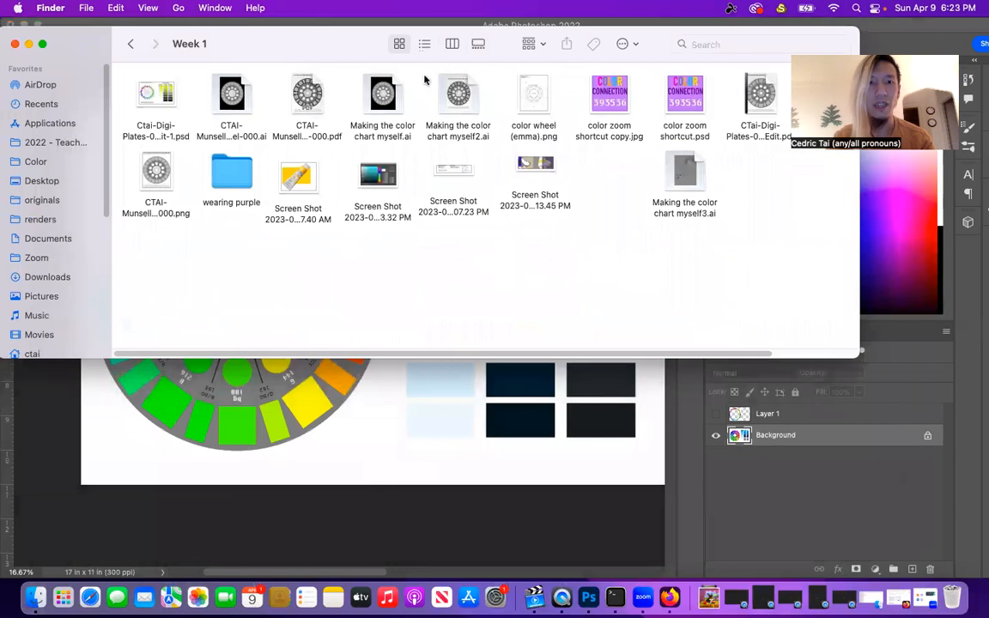
{"action": "left_click", "coordinate": [86, 8]}
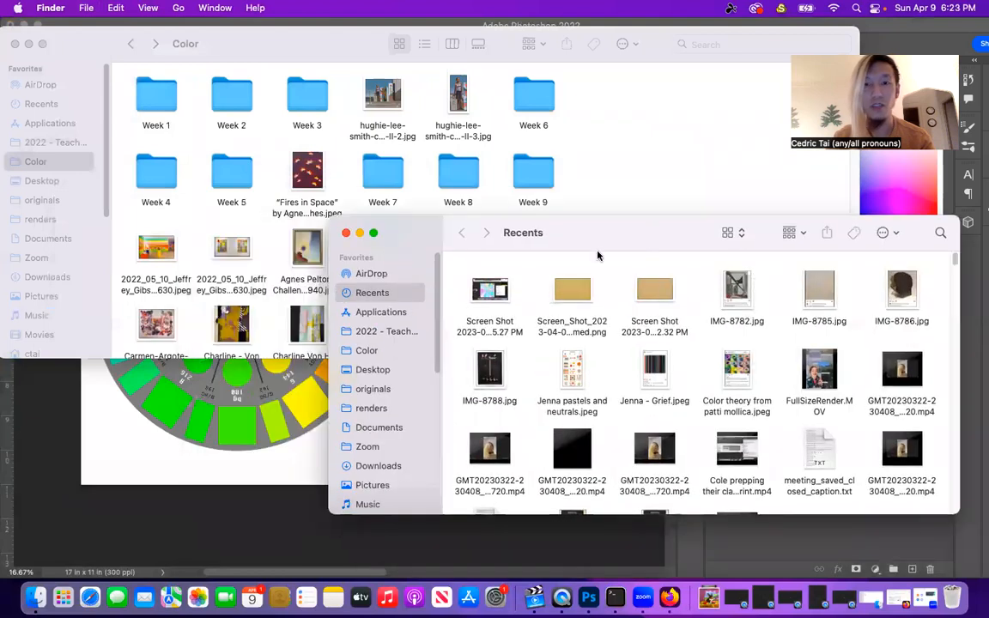
{"action": "left_click", "coordinate": [366, 355]}
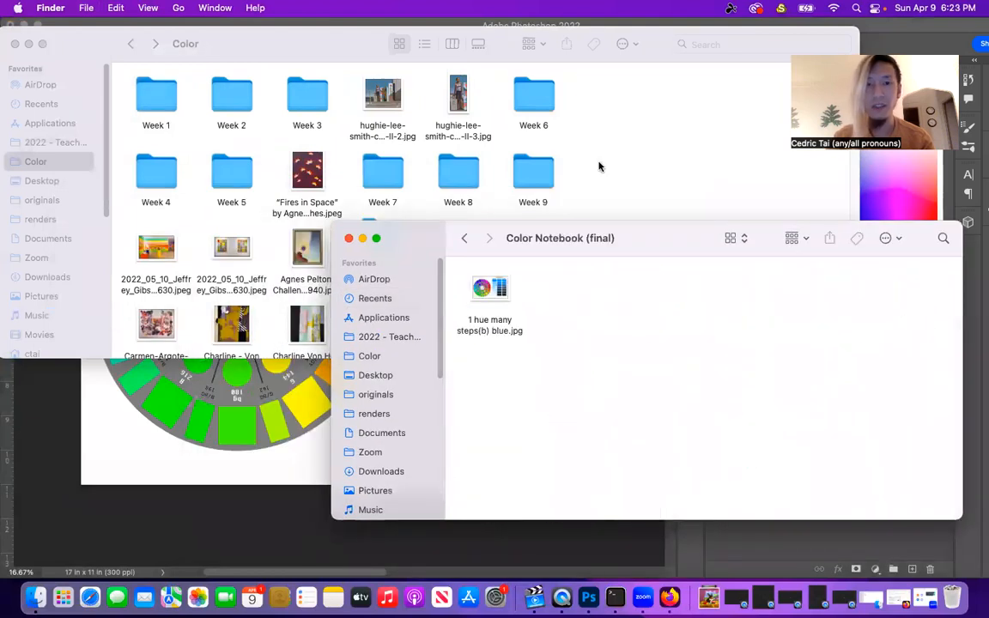
{"action": "double_click", "coordinate": [231, 95]}
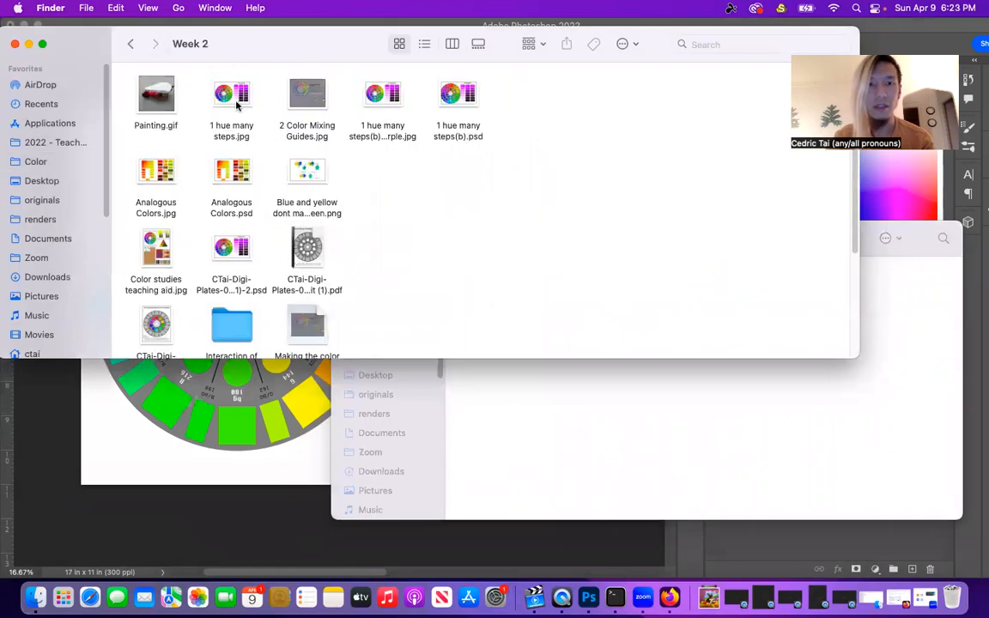
{"action": "left_click", "coordinate": [382, 93]}
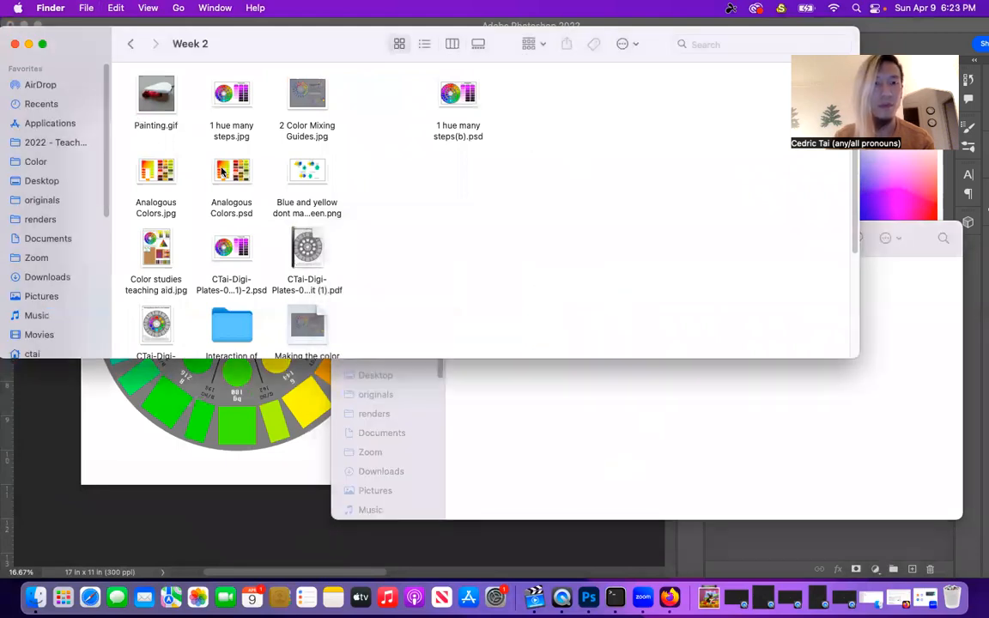
{"action": "left_click", "coordinate": [156, 170]}
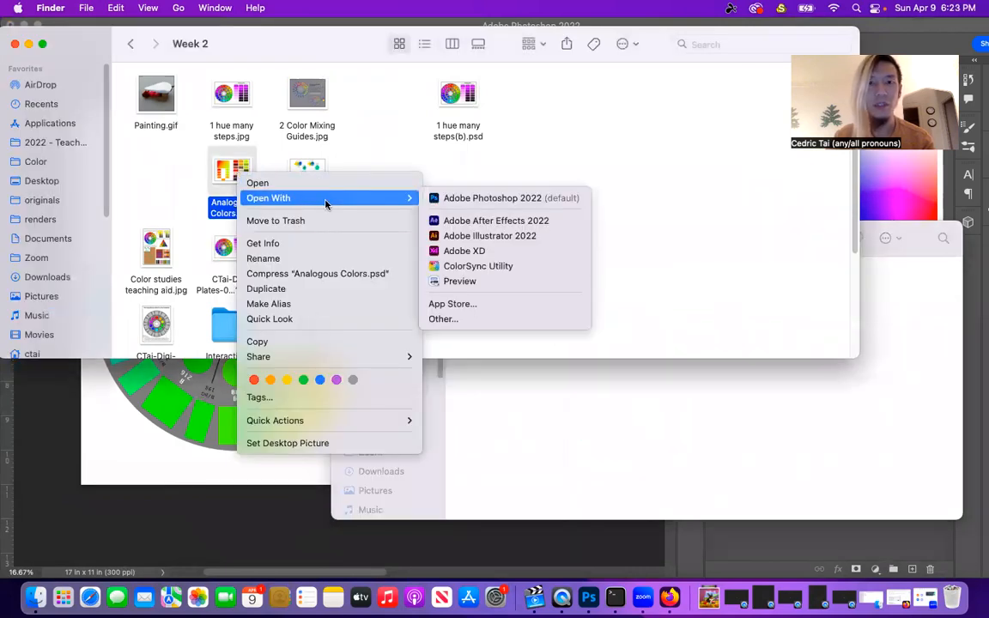
Open Analogous Colors.psd in Photoshop, flatten it to one Background layer, and select Move
{"action": "left_click", "coordinate": [492, 197]}
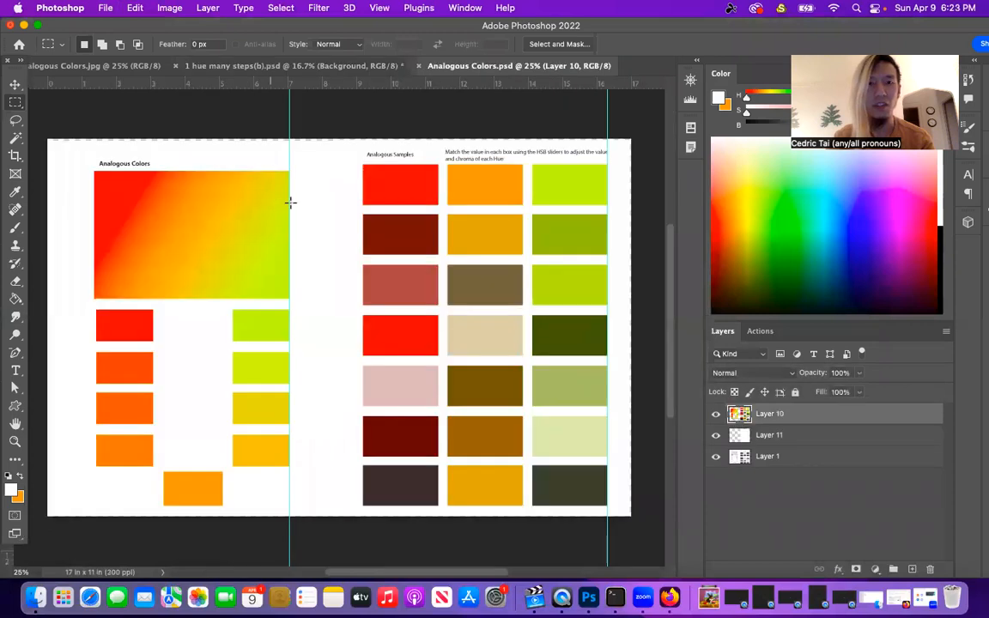
{"action": "left_click", "coordinate": [169, 8]}
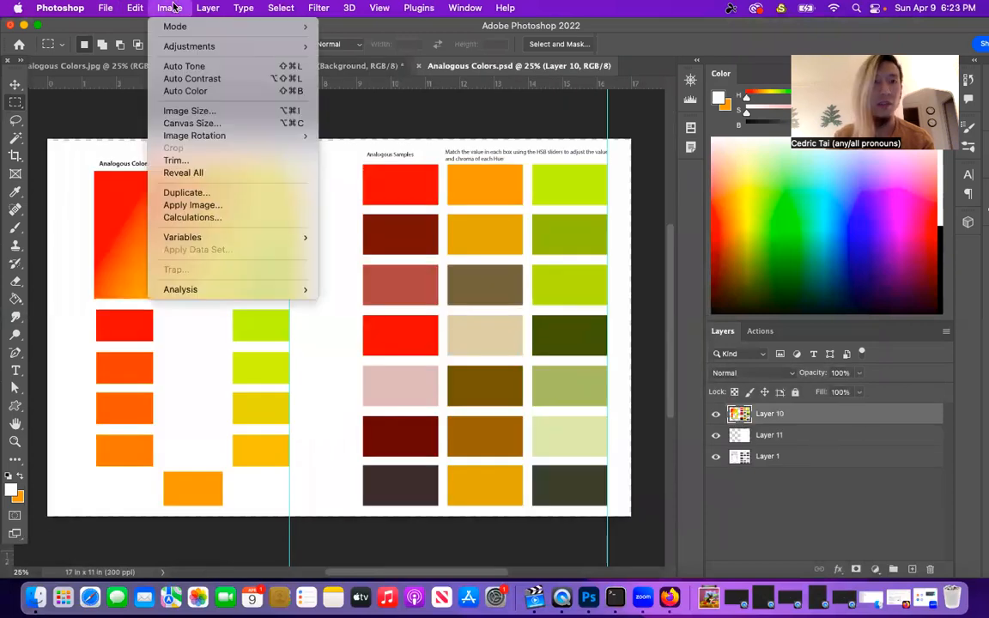
{"action": "left_click", "coordinate": [208, 8]}
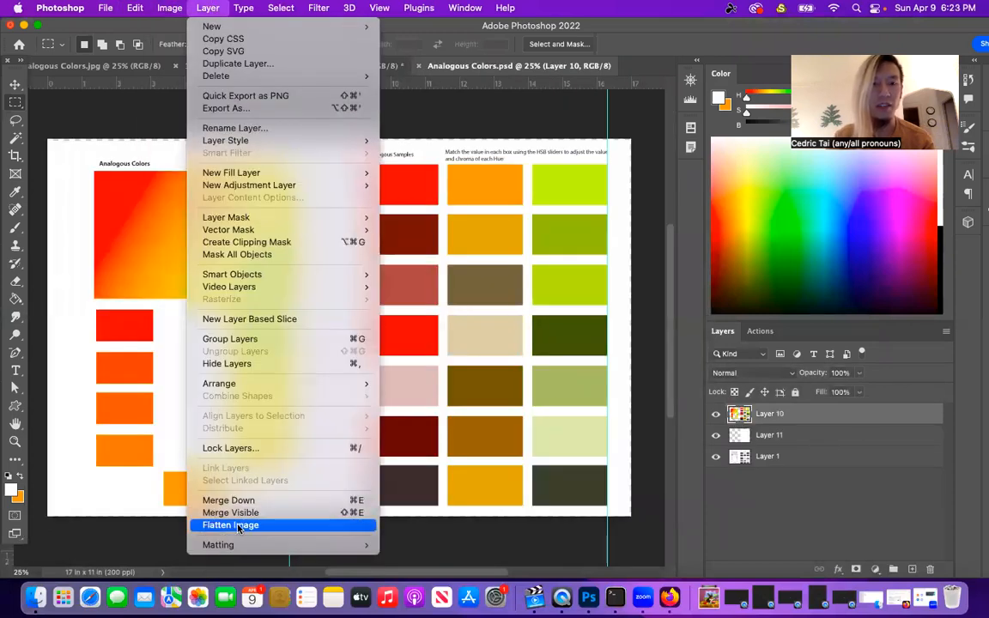
{"action": "left_click", "coordinate": [230, 524]}
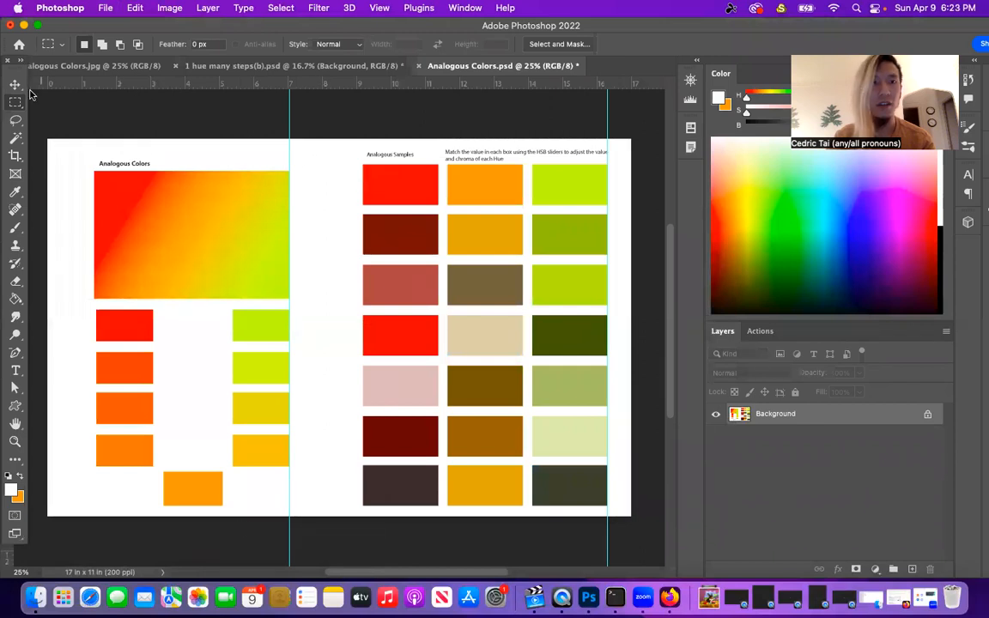
{"action": "left_click", "coordinate": [14, 85]}
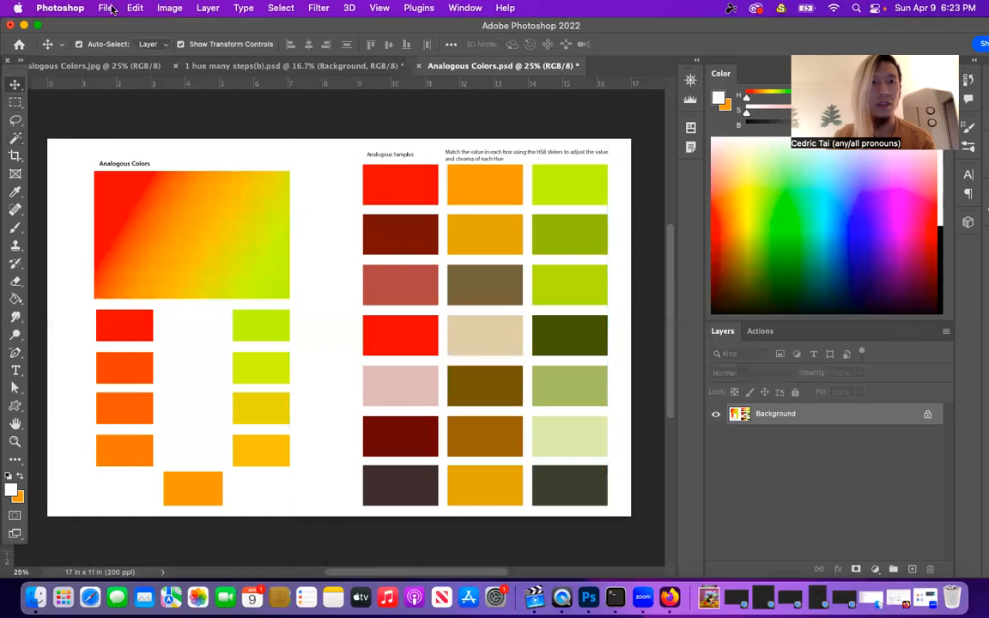
Preview negative hue shifts from -19 to -173 on Analogous Colors in Hue/Saturation
{"action": "left_click", "coordinate": [169, 8]}
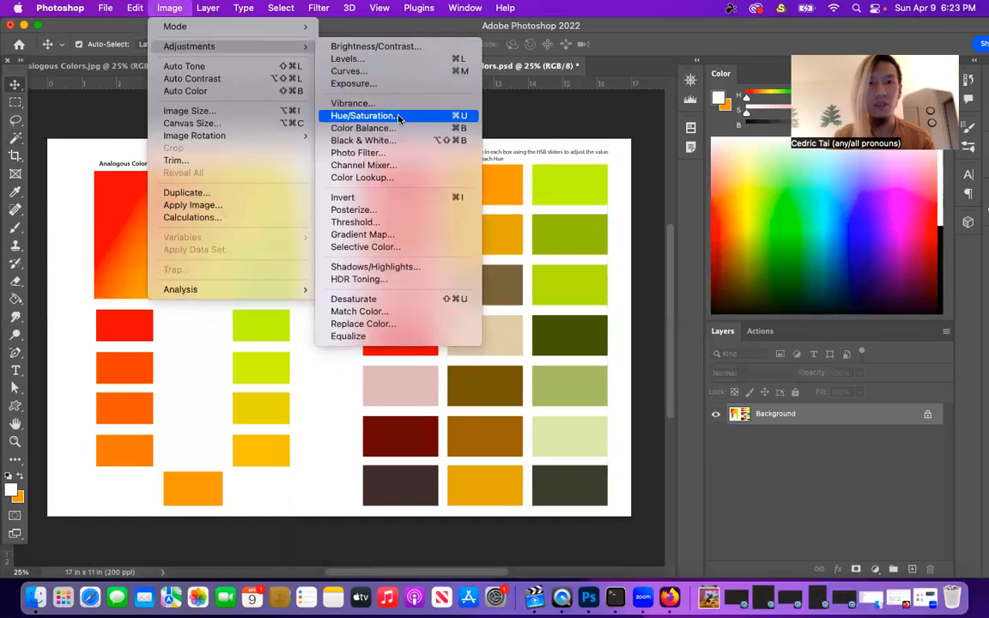
{"action": "left_click", "coordinate": [364, 115]}
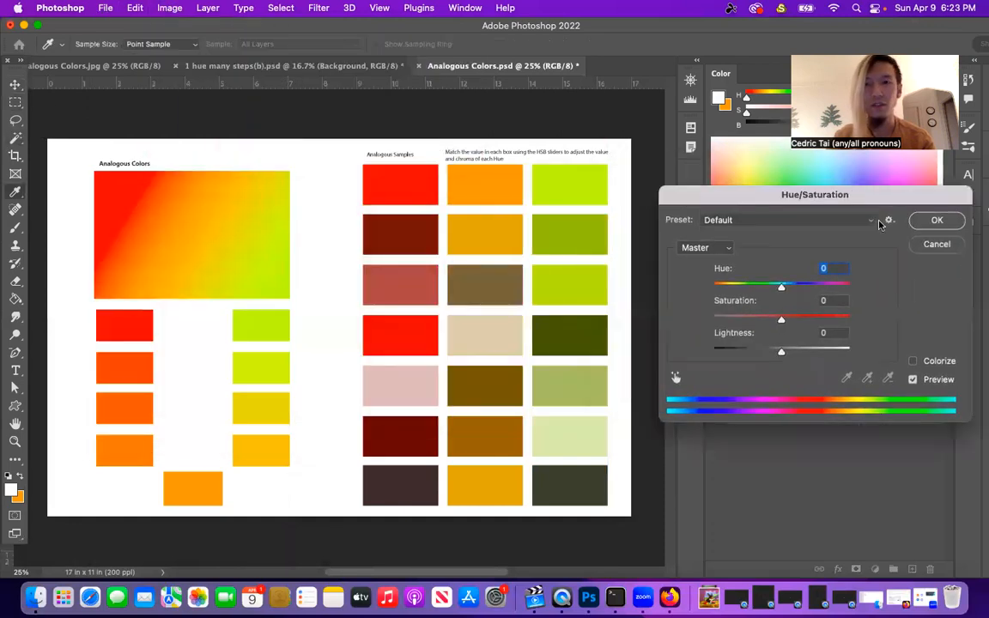
{"action": "left_click_drag", "start_coordinate": [782, 286], "coordinate": [756, 286]}
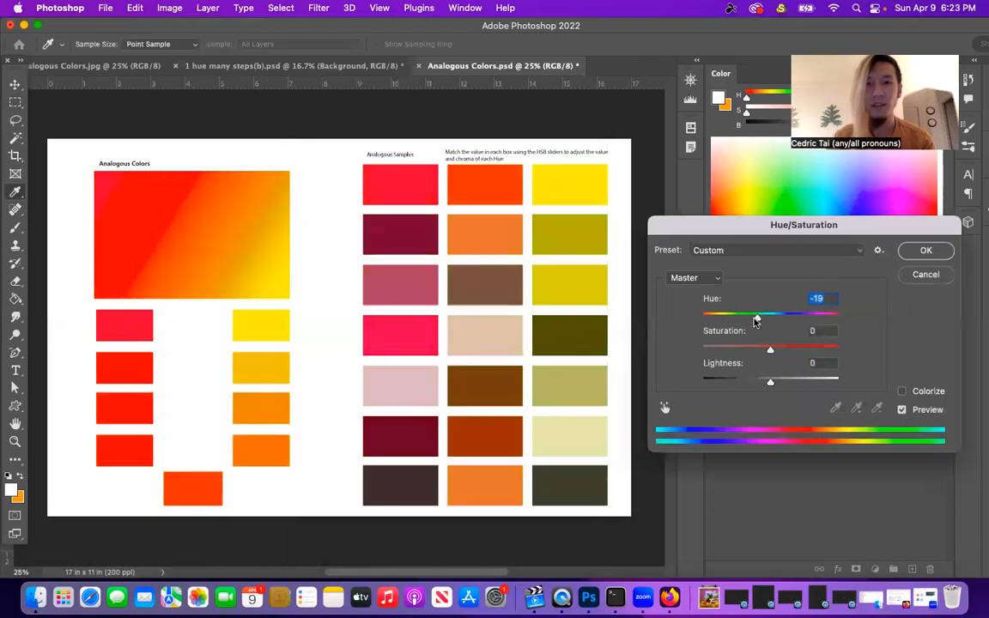
{"action": "left_click_drag", "start_coordinate": [757, 312], "coordinate": [727, 312]}
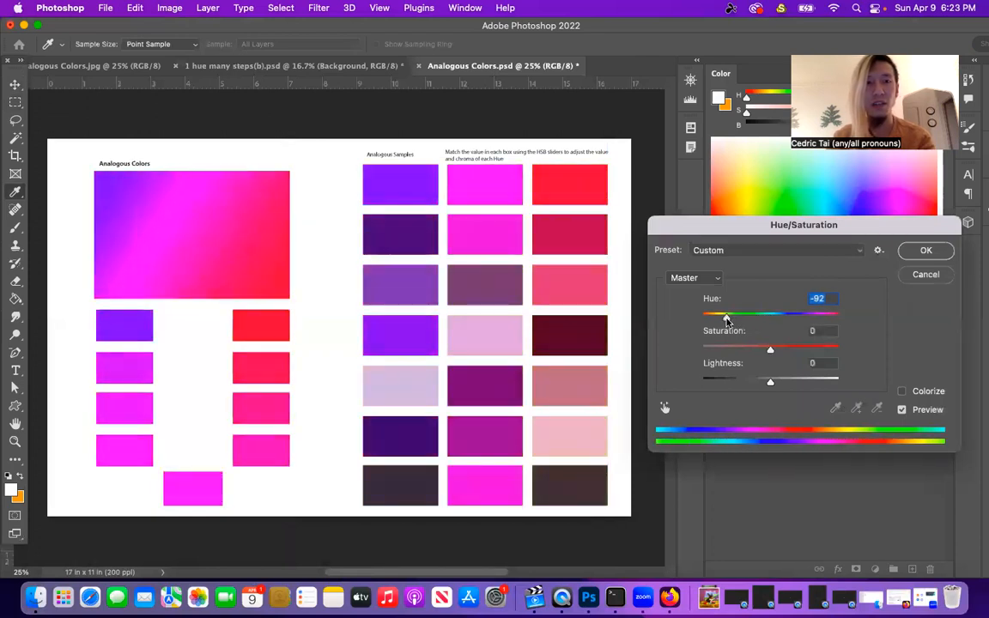
{"action": "left_click_drag", "start_coordinate": [727, 314], "coordinate": [709, 313]}
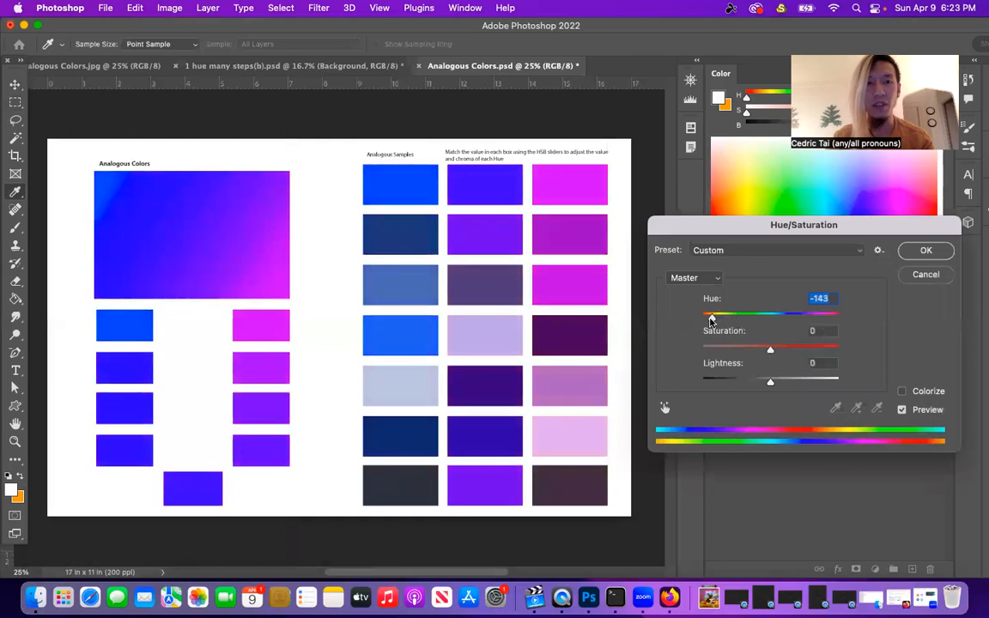
{"action": "left_click_drag", "start_coordinate": [710, 313], "coordinate": [702, 314]}
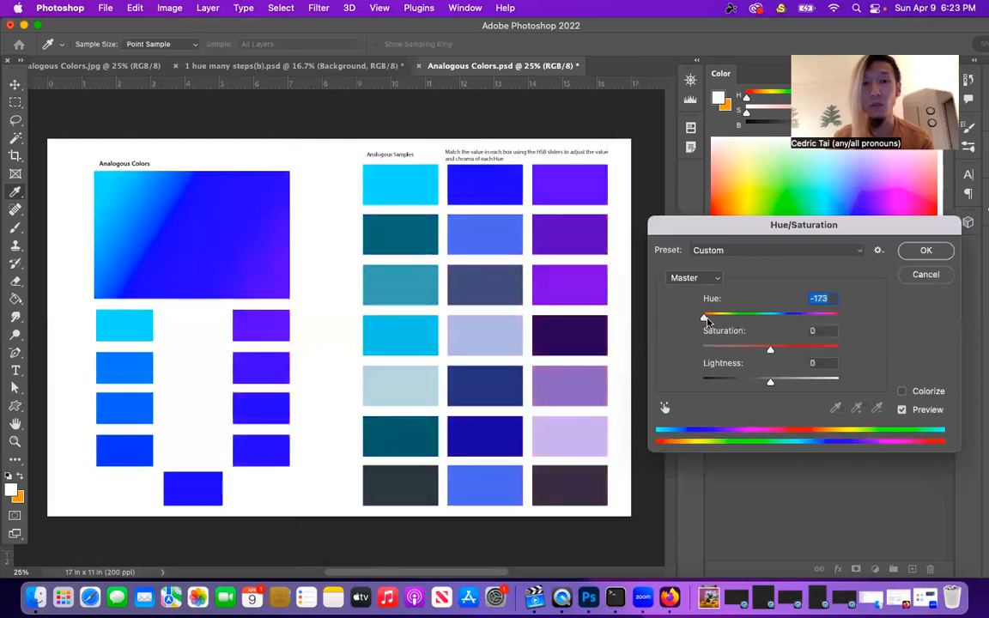
Apply a +143 hue shift turning the page green-to-blue, and begin saving it
{"action": "left_click_drag", "start_coordinate": [706, 313], "coordinate": [771, 314]}
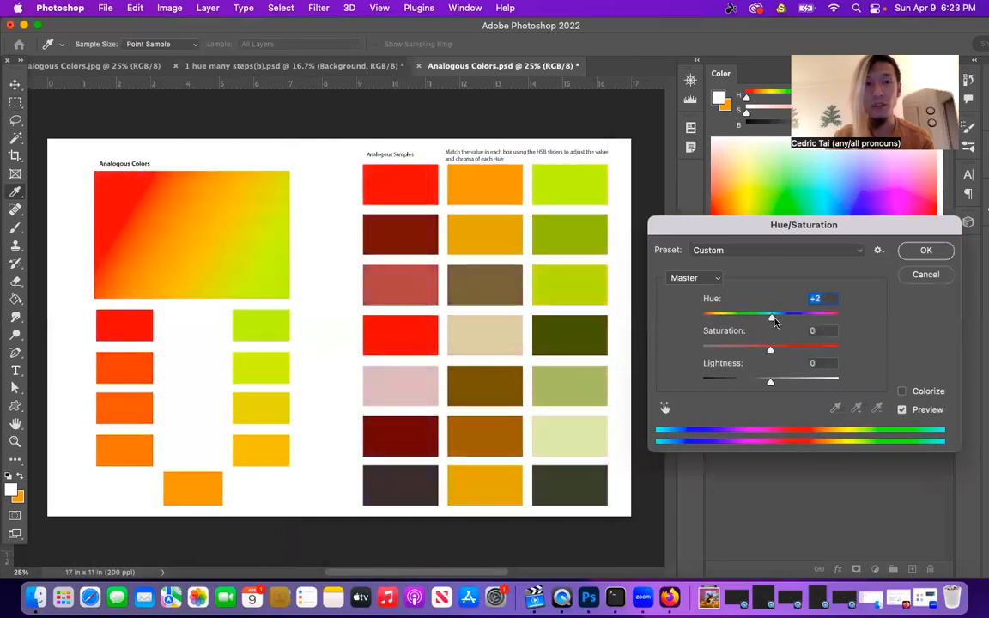
{"action": "left_click_drag", "start_coordinate": [771, 313], "coordinate": [831, 313]}
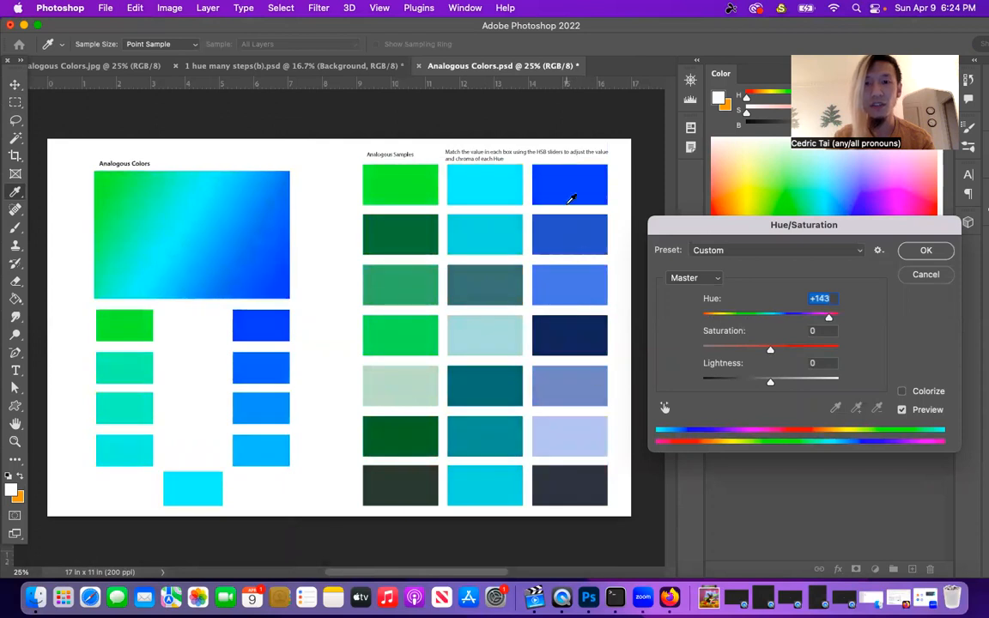
{"action": "left_click", "coordinate": [926, 250]}
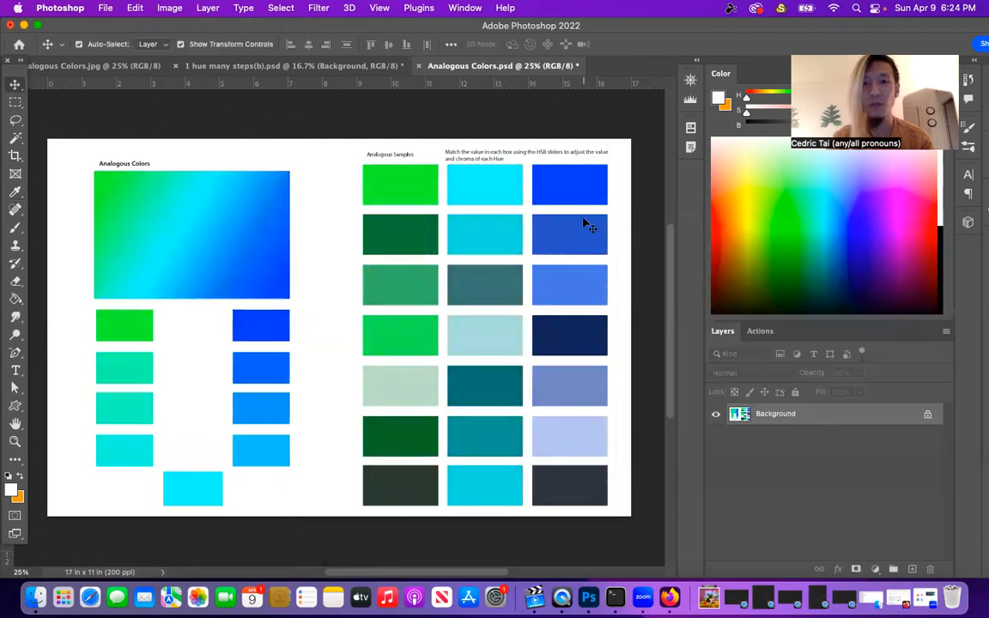
{"action": "left_click", "coordinate": [105, 8]}
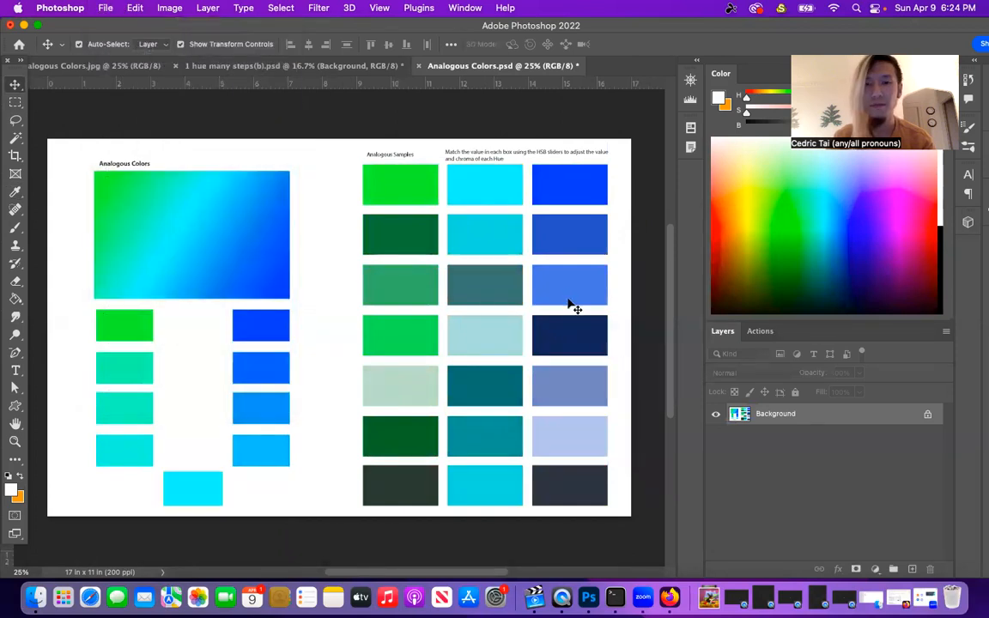
{"action": "left_click", "coordinate": [378, 476]}
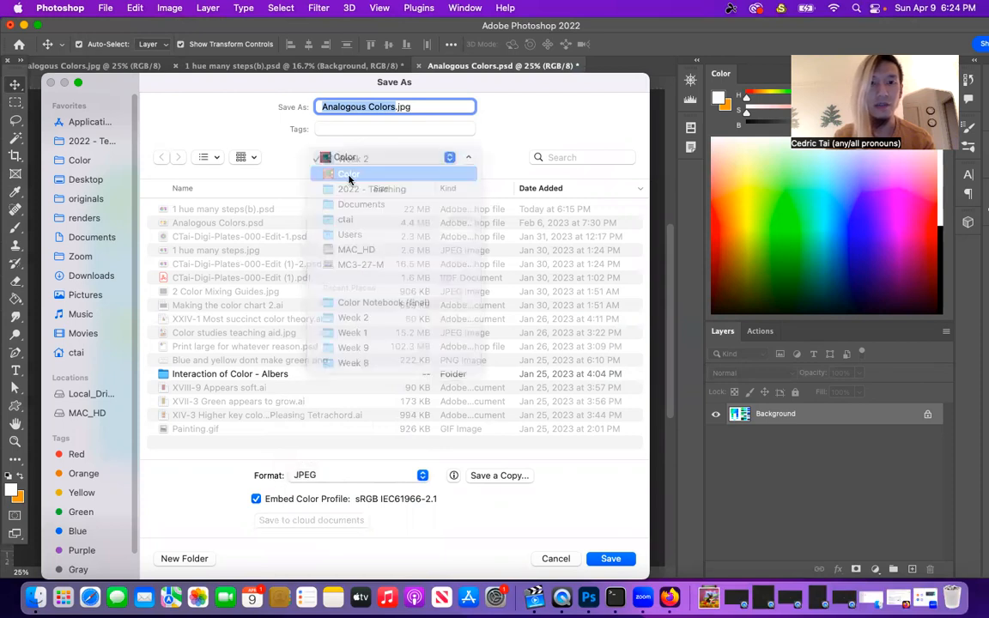
{"action": "left_click", "coordinate": [383, 302]}
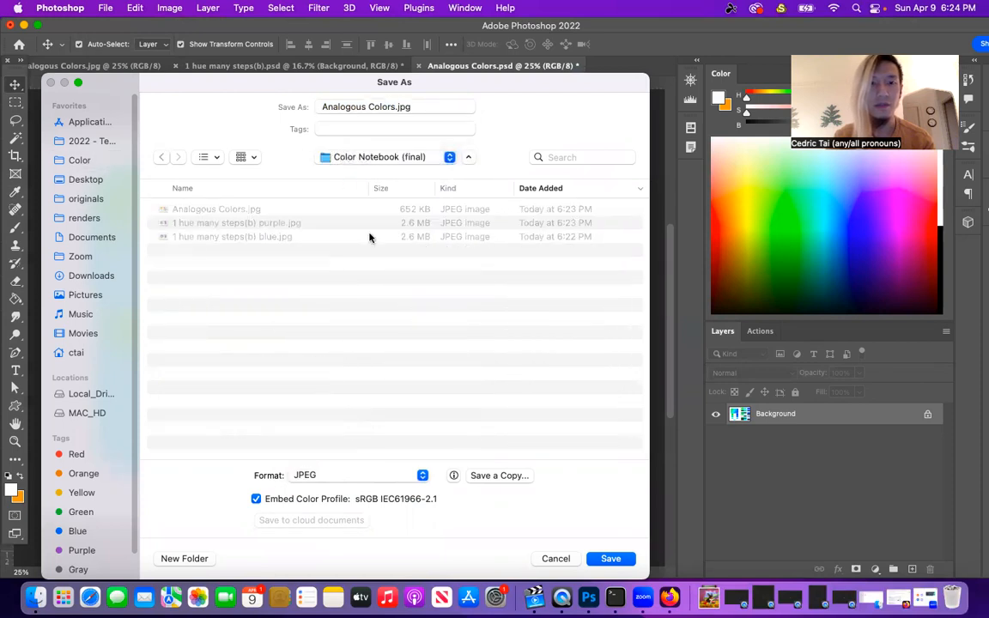
{"action": "left_click", "coordinate": [395, 107]}
{"action": "type", "text": " (green to blue)"}
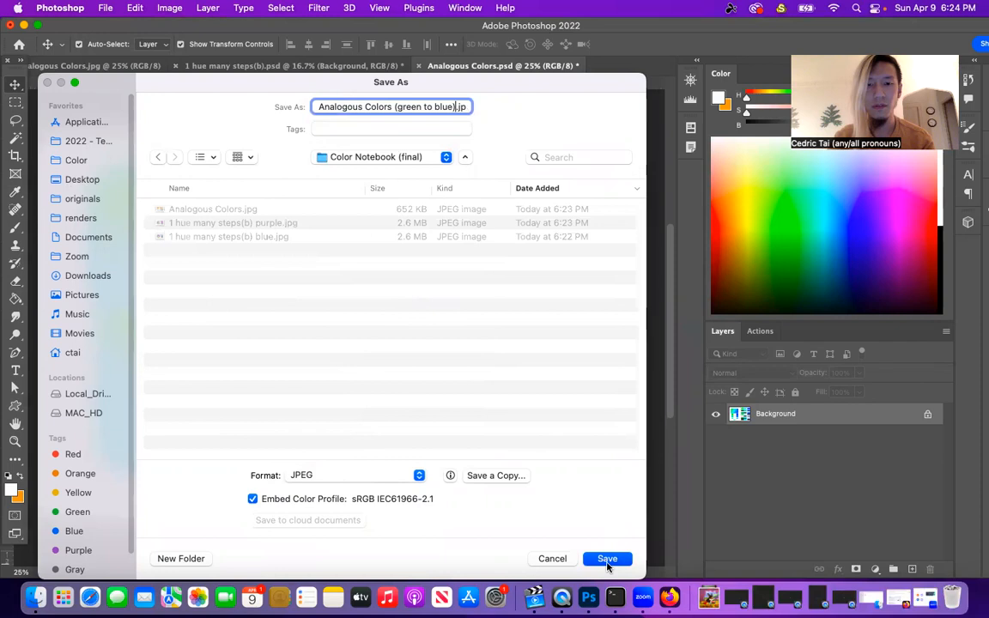
{"action": "left_click", "coordinate": [607, 559]}
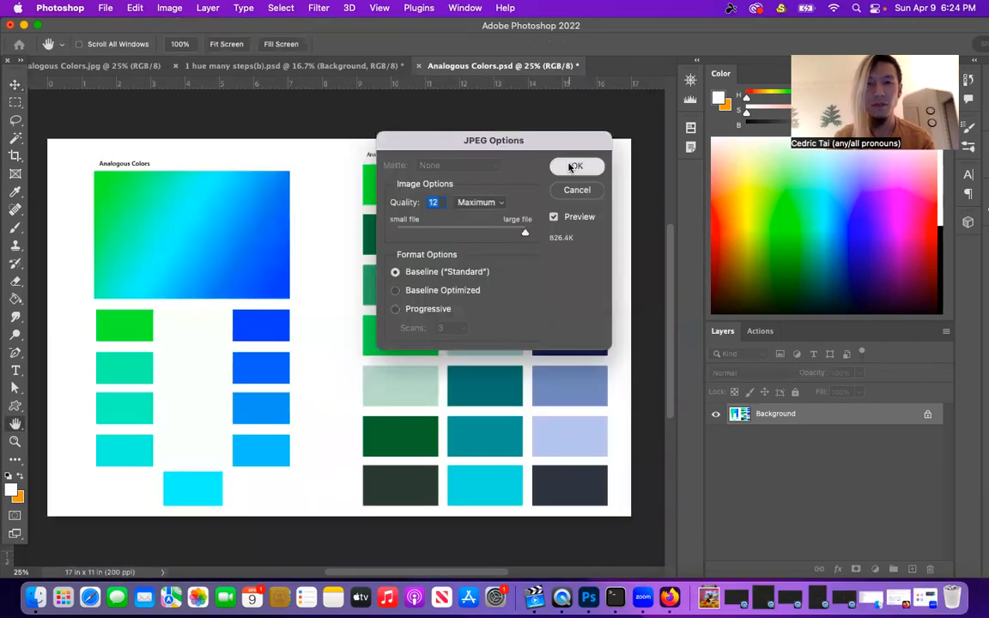
{"action": "left_click", "coordinate": [575, 165]}
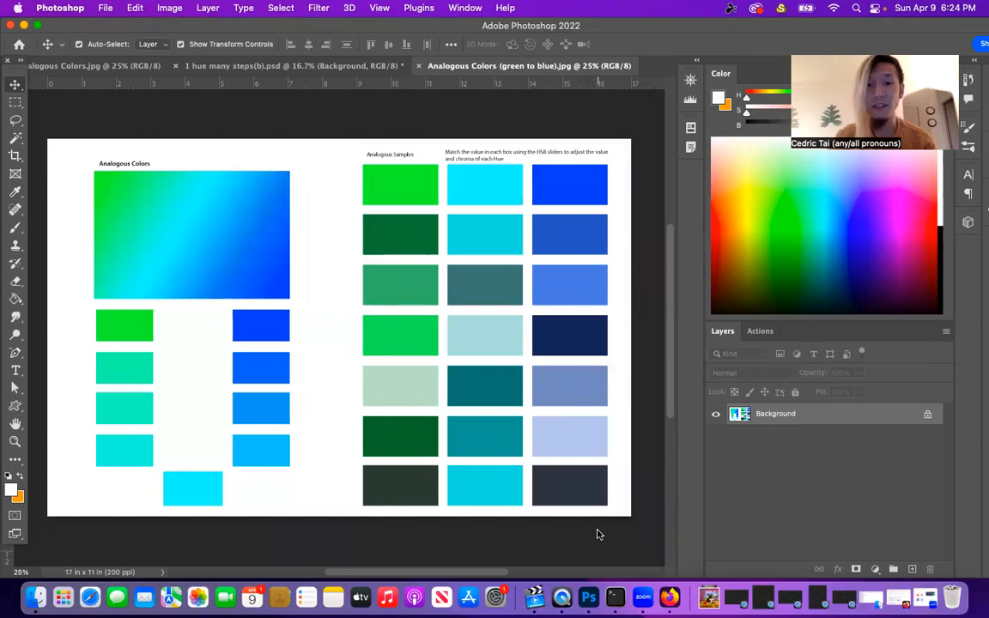
{"action": "mouse_move", "coordinate": [529, 521]}
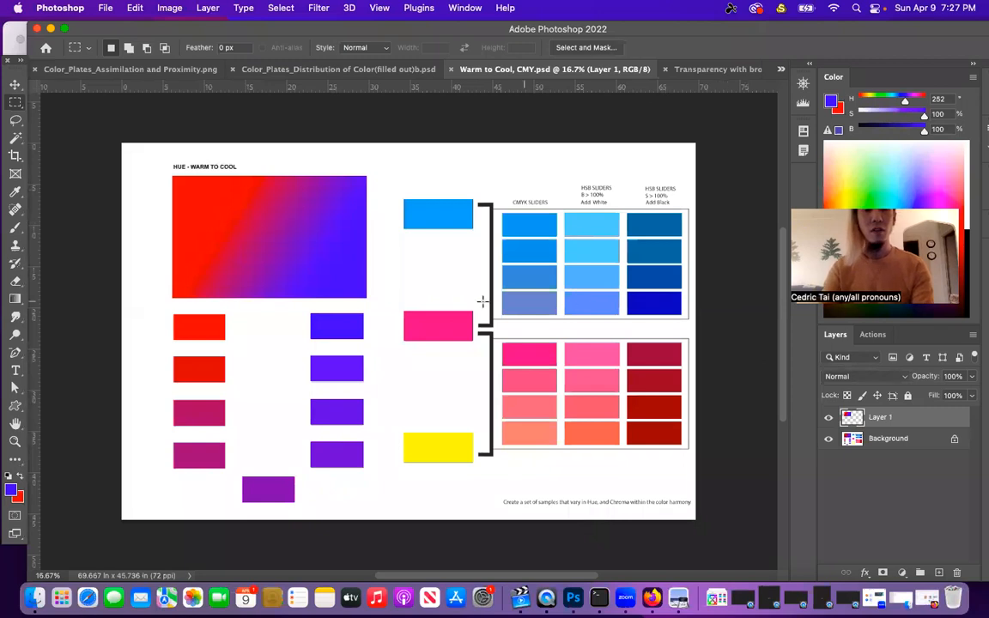
{"action": "mouse_move", "coordinate": [324, 305]}
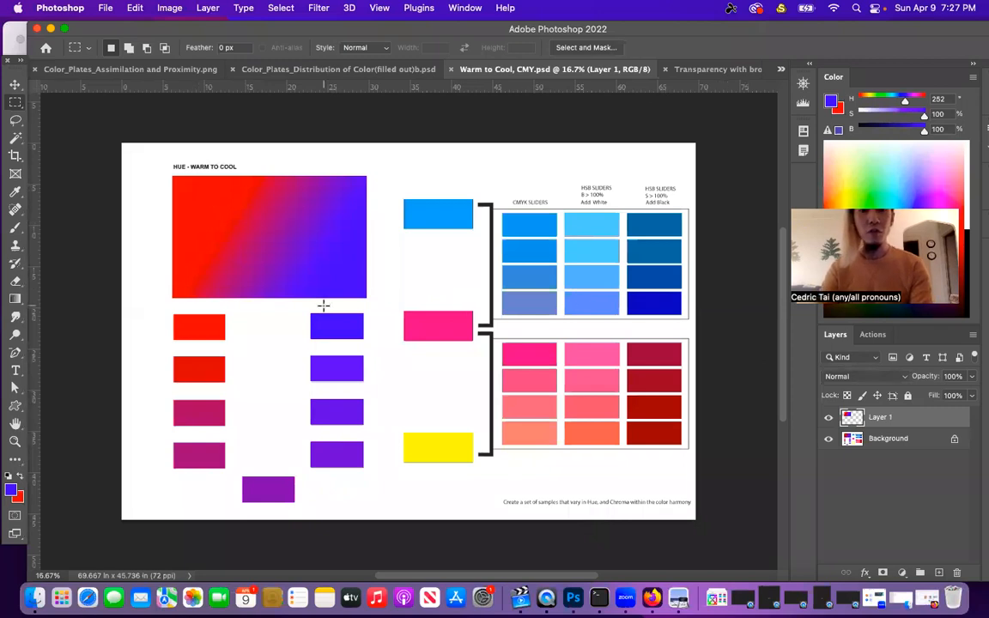
Try a first Hue/Saturation rotation on the Warm to Cool plate, then cancel it
{"action": "left_click", "coordinate": [169, 8]}
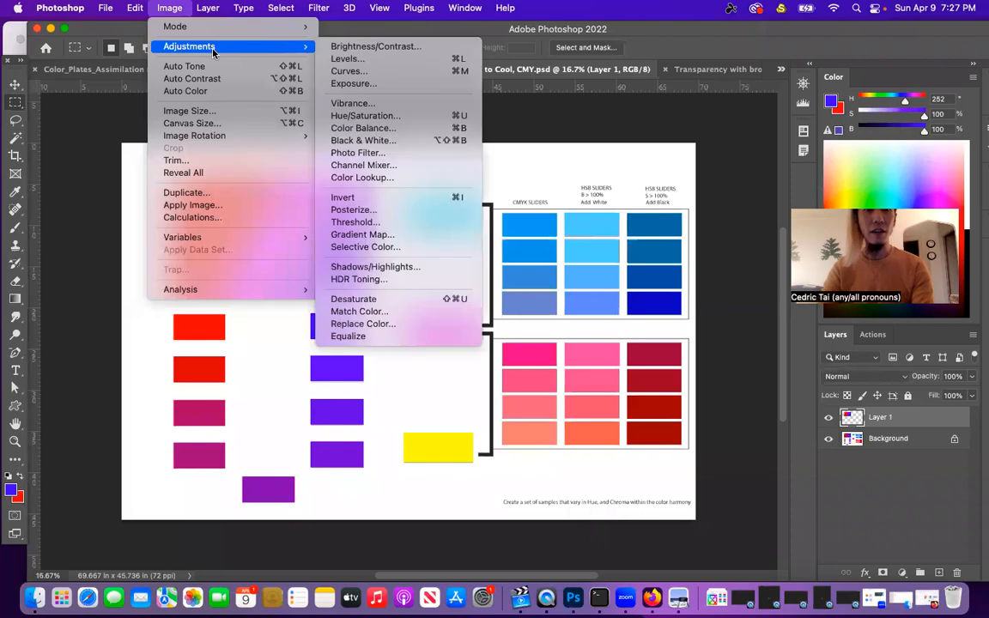
{"action": "left_click", "coordinate": [365, 115]}
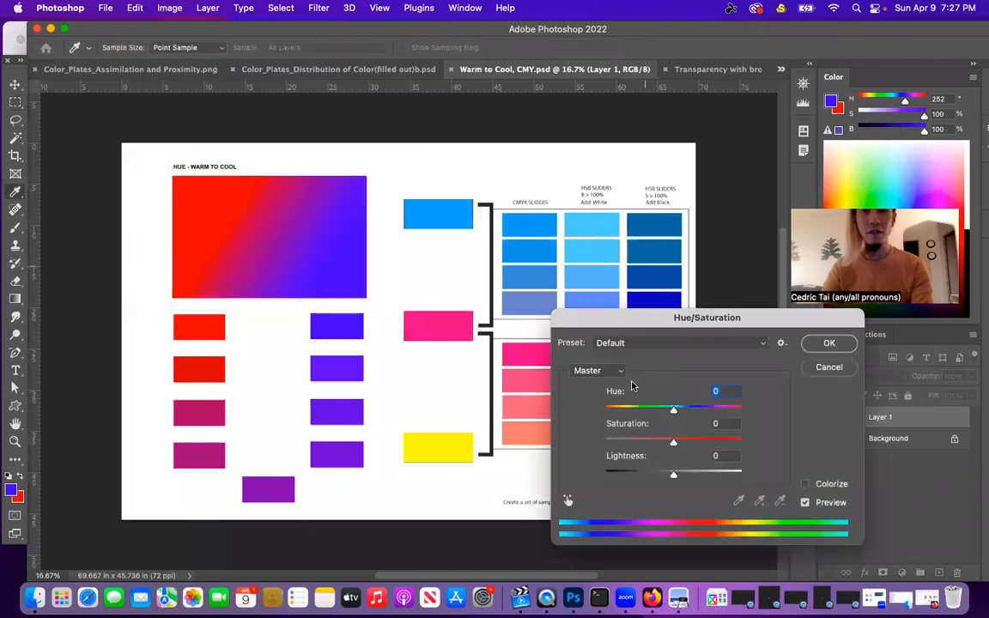
{"action": "left_click_drag", "start_coordinate": [673, 409], "coordinate": [696, 409]}
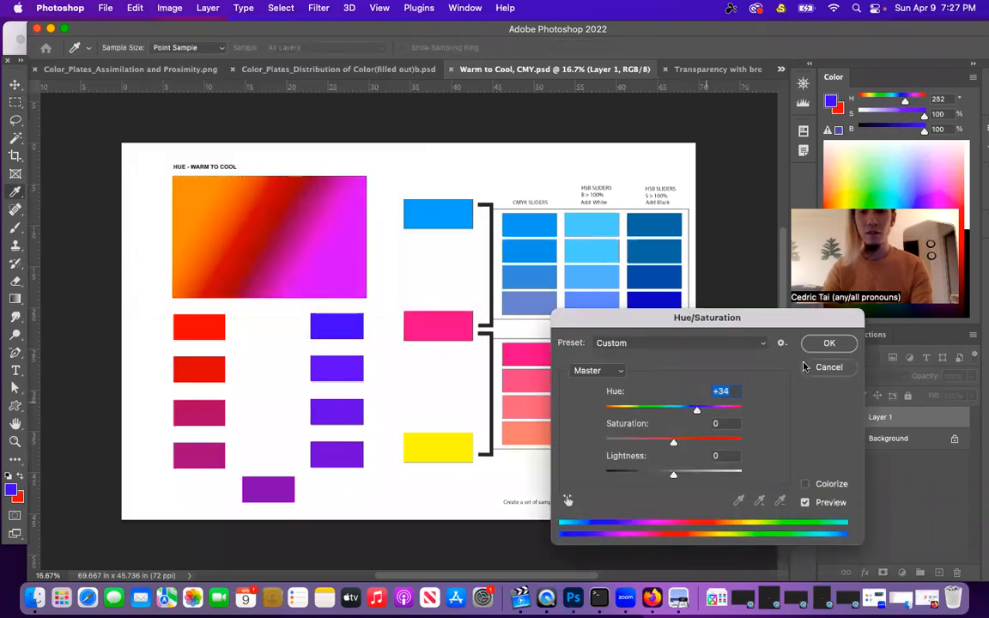
{"action": "left_click", "coordinate": [207, 8]}
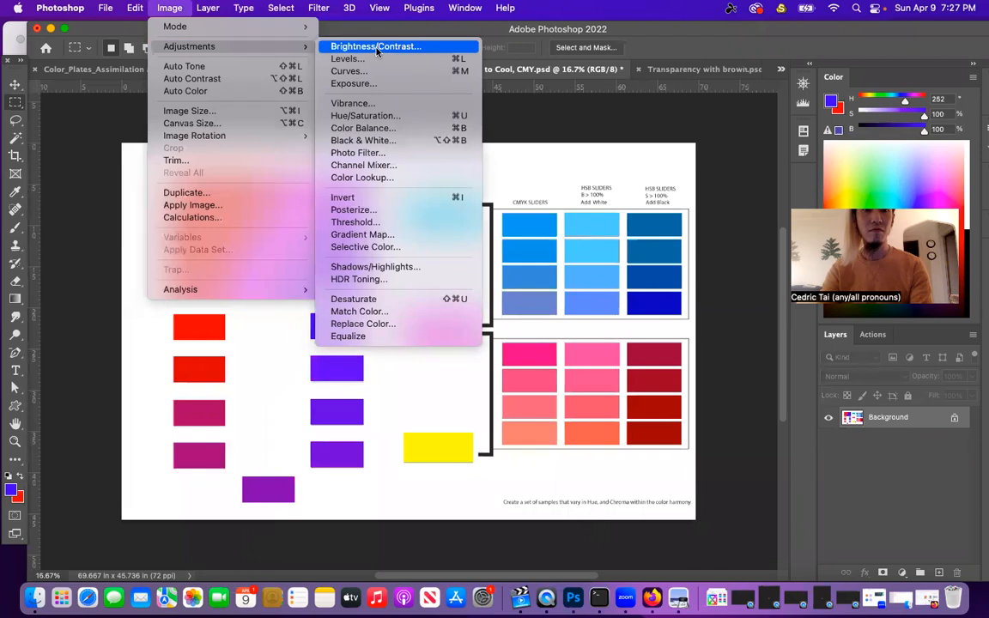
Apply a hue shift of about +104, turning the gradient green-to-red
{"action": "left_click", "coordinate": [365, 116]}
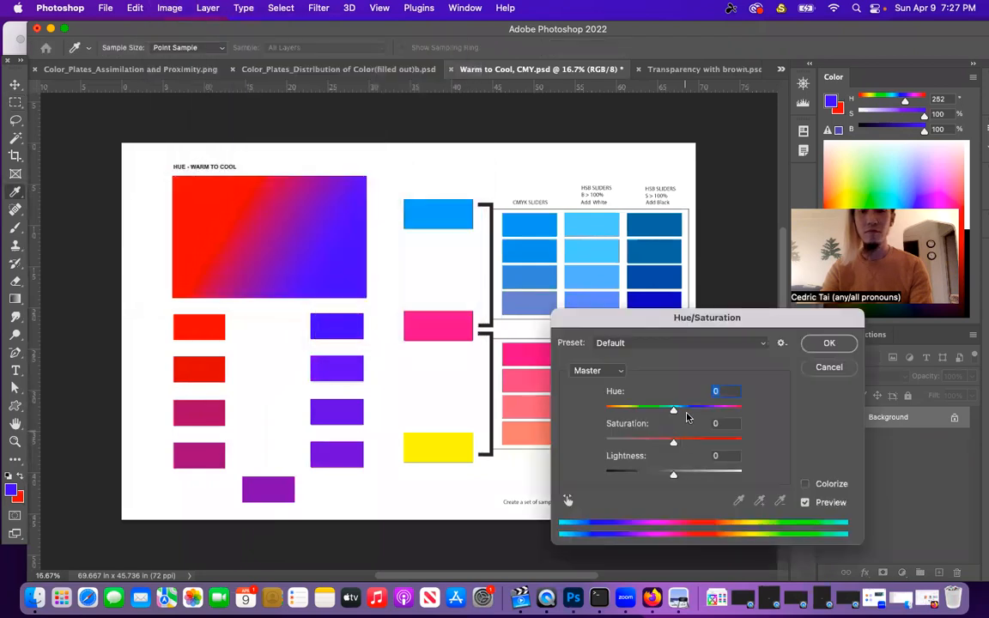
{"action": "left_click_drag", "start_coordinate": [674, 407], "coordinate": [713, 407]}
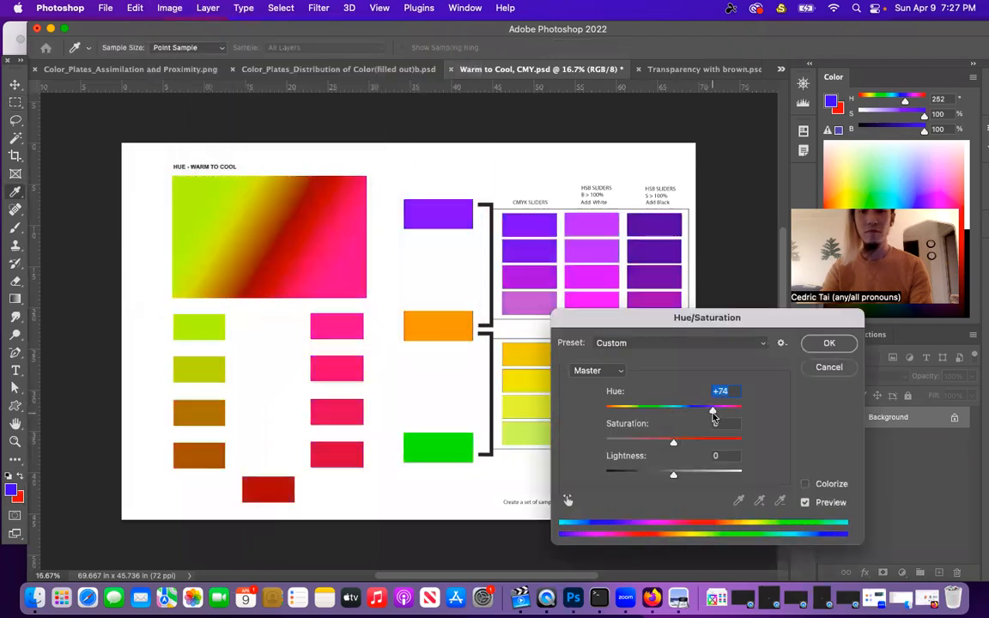
{"action": "left_click_drag", "start_coordinate": [712, 407], "coordinate": [711, 407]}
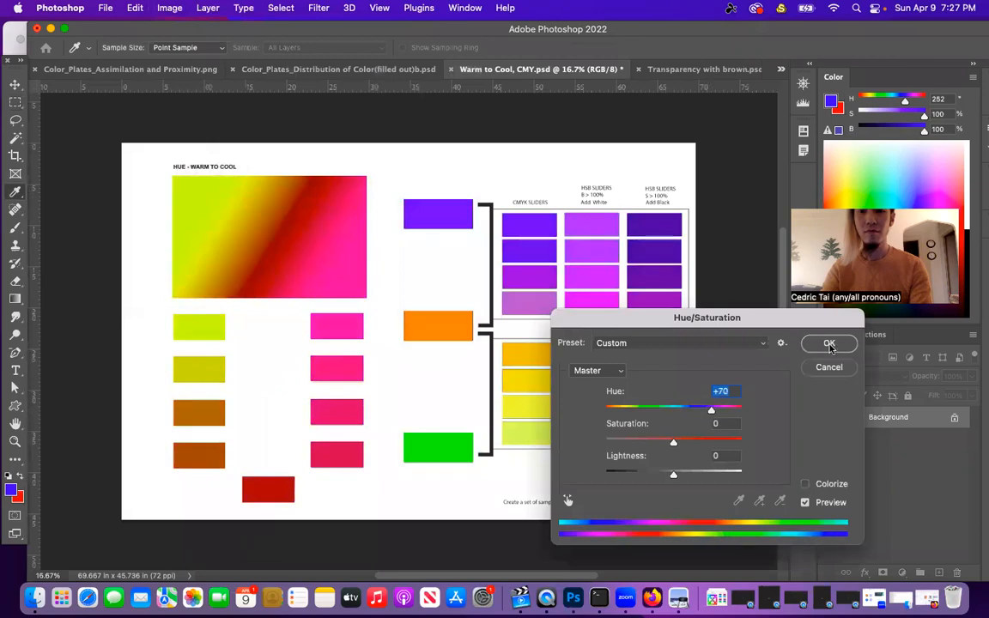
{"action": "left_click_drag", "start_coordinate": [711, 408], "coordinate": [725, 408]}
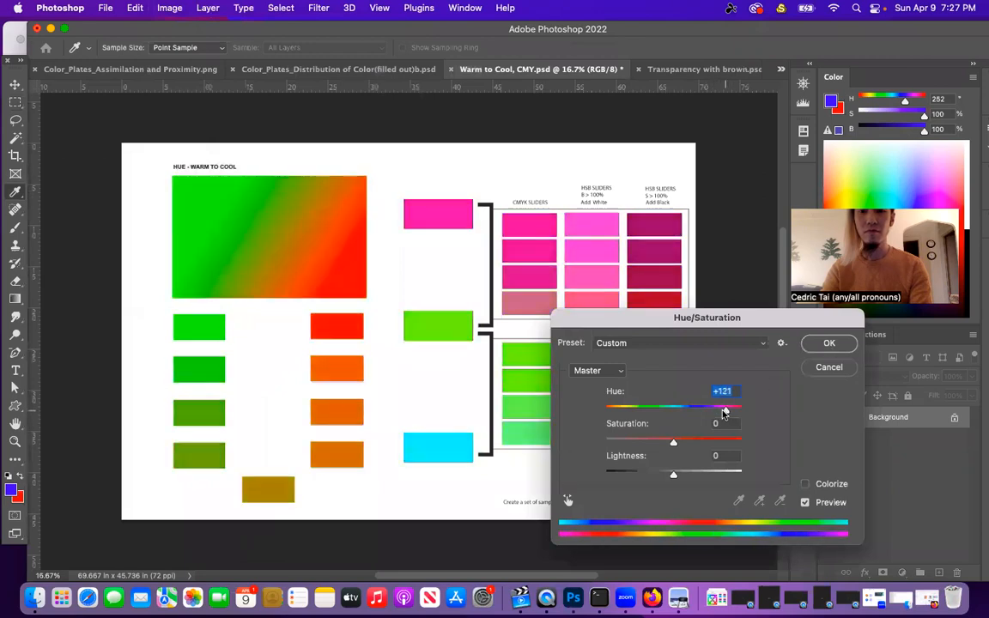
{"action": "left_click_drag", "start_coordinate": [727, 406], "coordinate": [724, 406]}
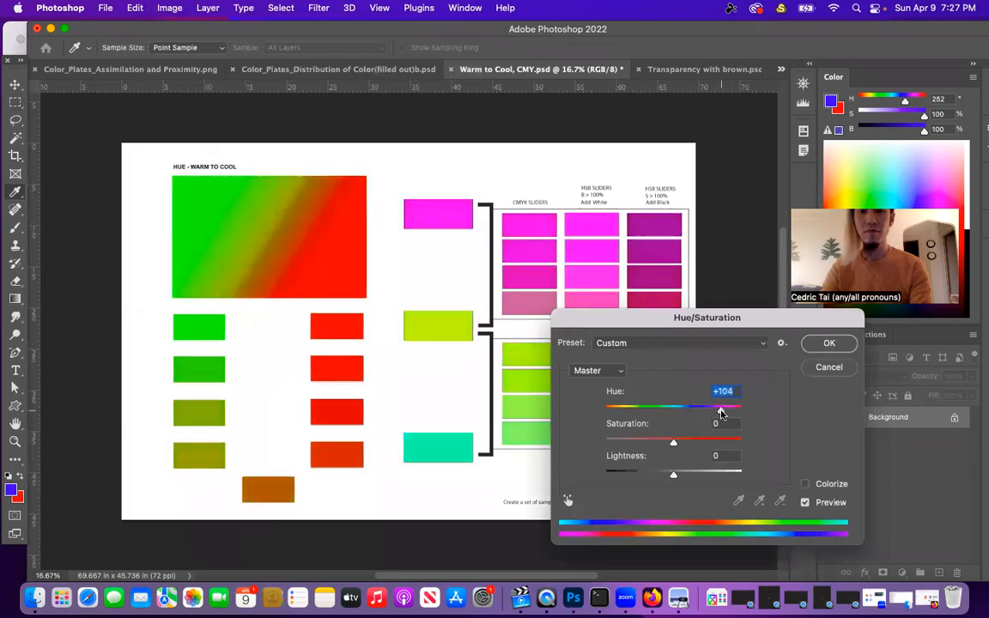
{"action": "left_click", "coordinate": [829, 342]}
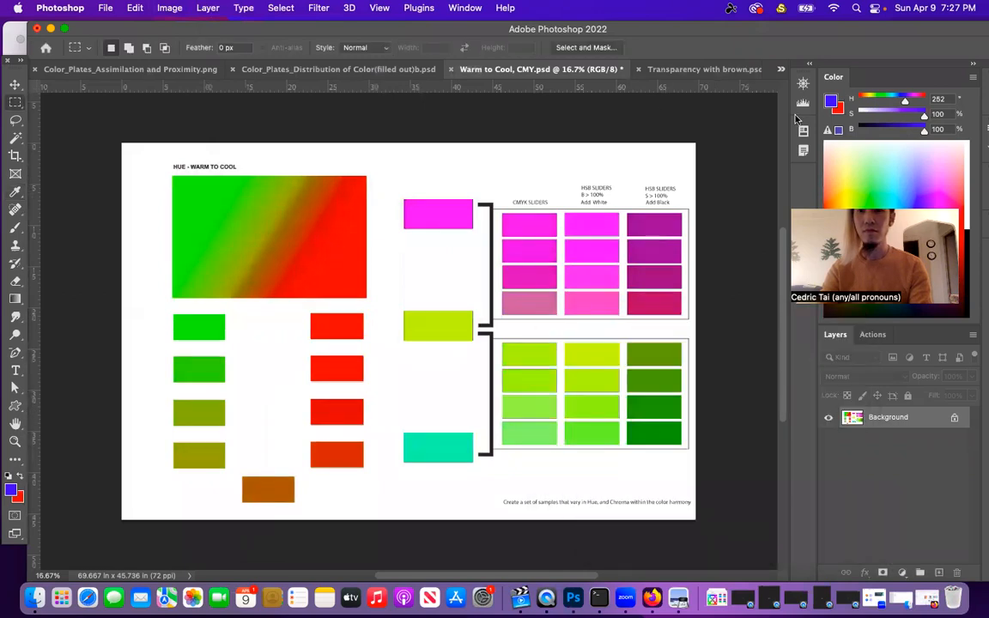
{"action": "mouse_move", "coordinate": [783, 121]}
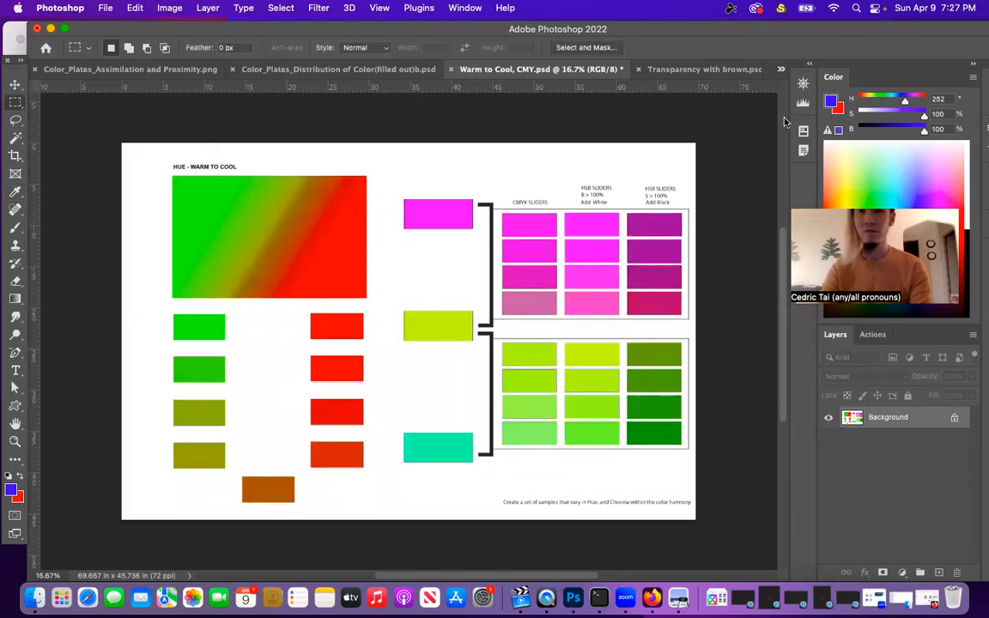
Preview different Hue/Saturation shifts on the Transparency with brown plate
{"action": "left_click", "coordinate": [657, 69]}
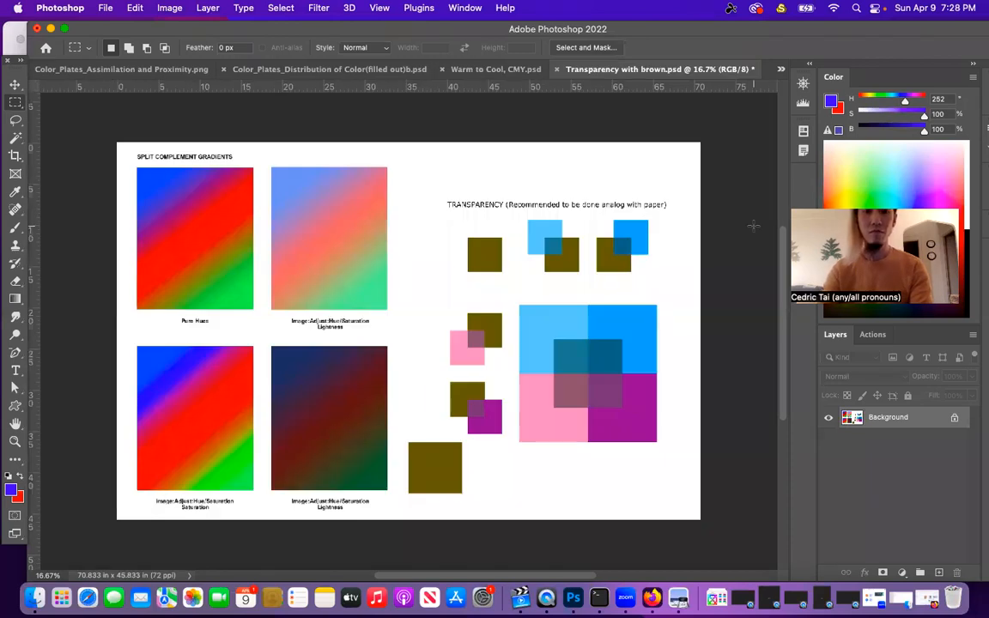
{"action": "mouse_move", "coordinate": [696, 251]}
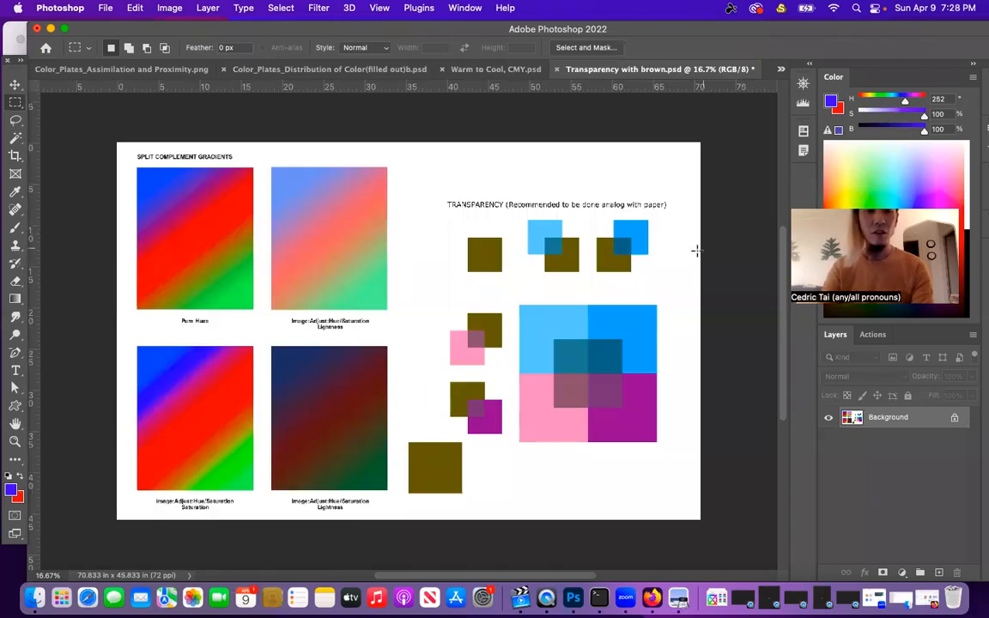
{"action": "mouse_move", "coordinate": [169, 211]}
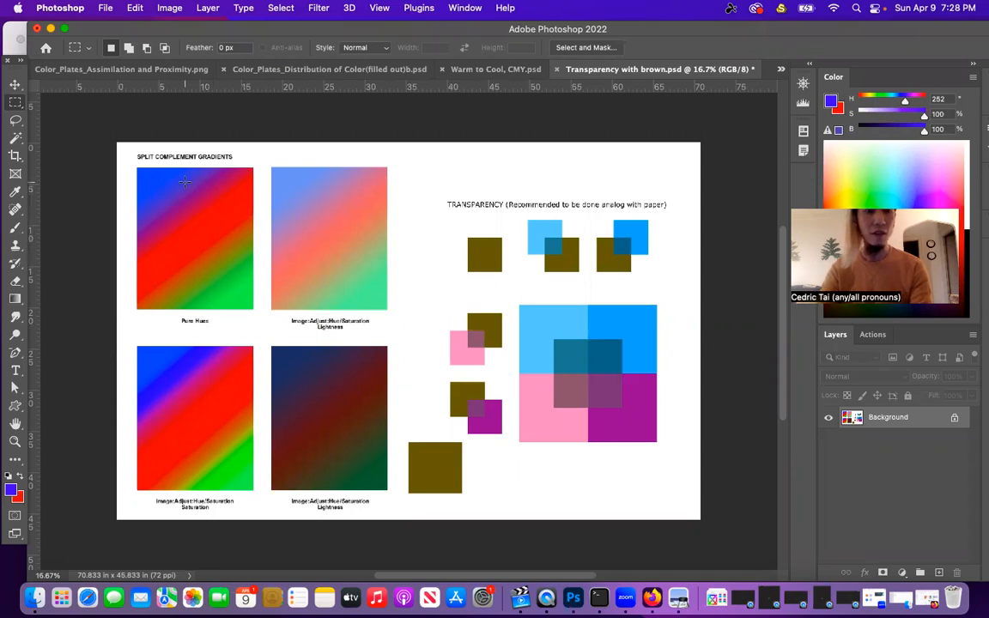
{"action": "left_click", "coordinate": [169, 8]}
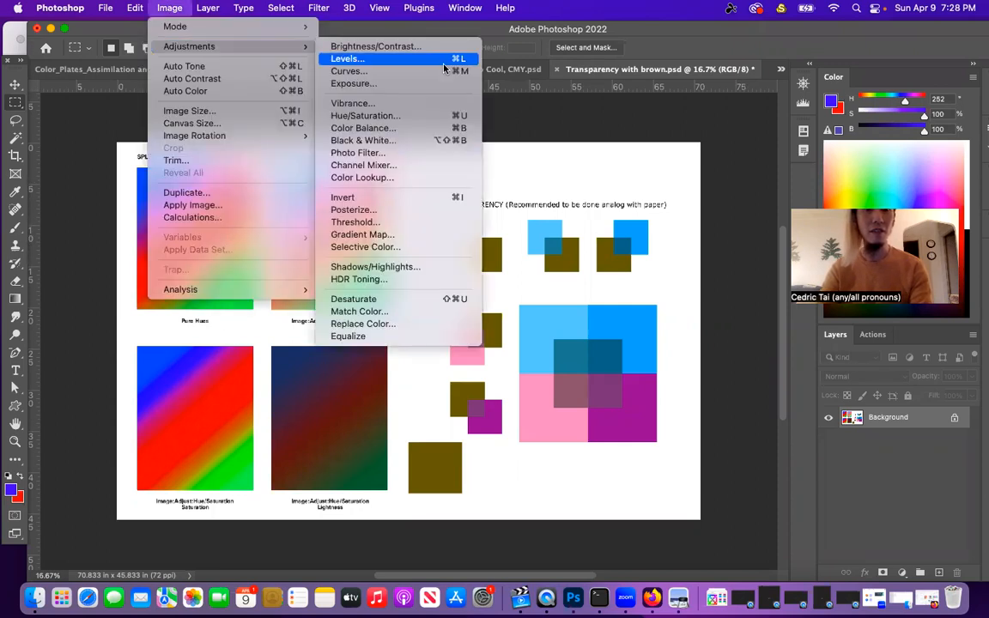
{"action": "left_click", "coordinate": [374, 118]}
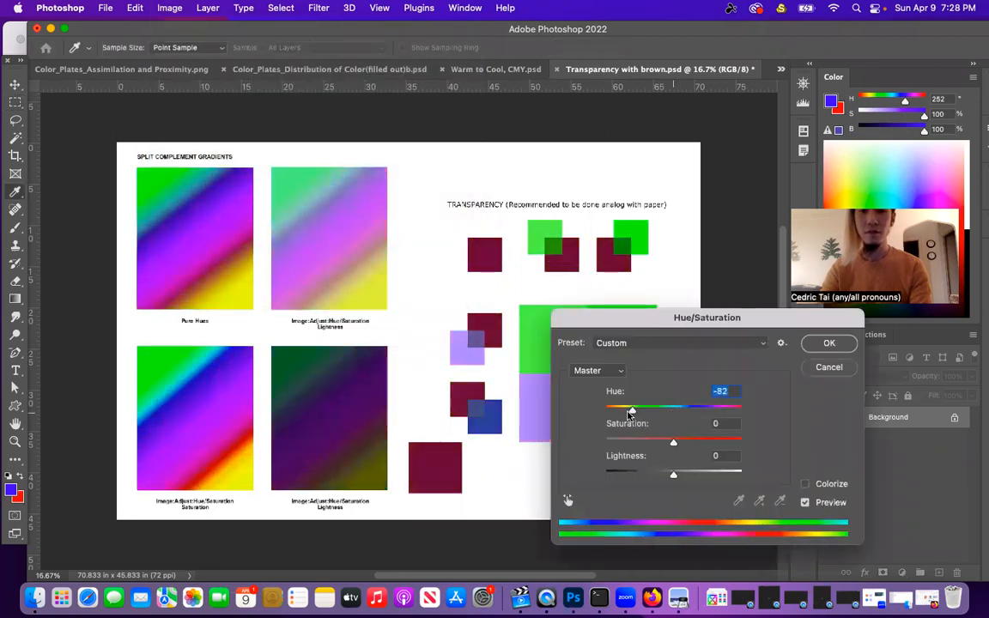
{"action": "left_click_drag", "start_coordinate": [631, 408], "coordinate": [637, 408]}
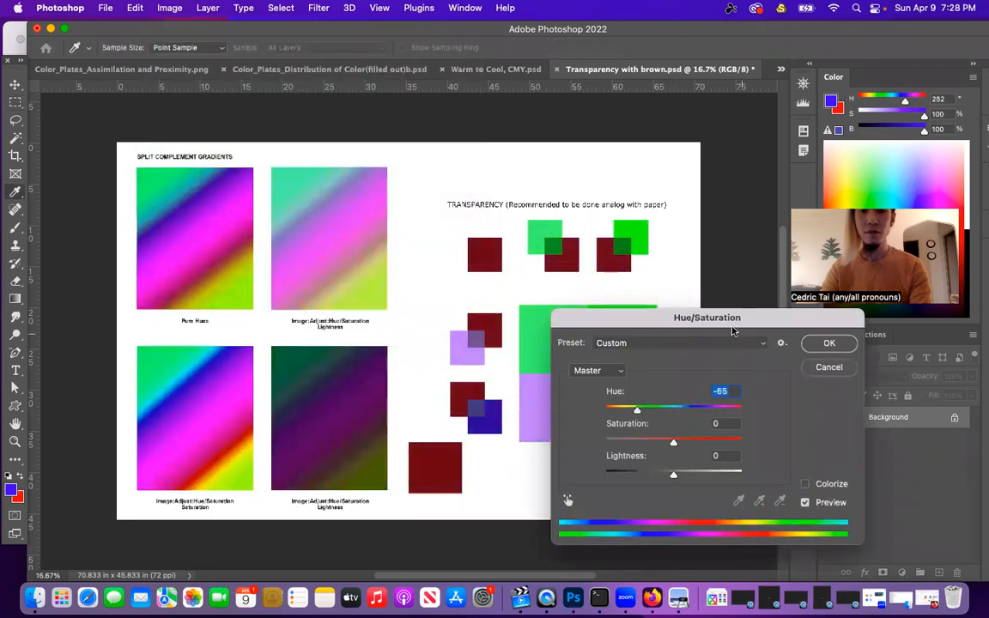
{"action": "left_click_drag", "start_coordinate": [706, 316], "coordinate": [831, 330]}
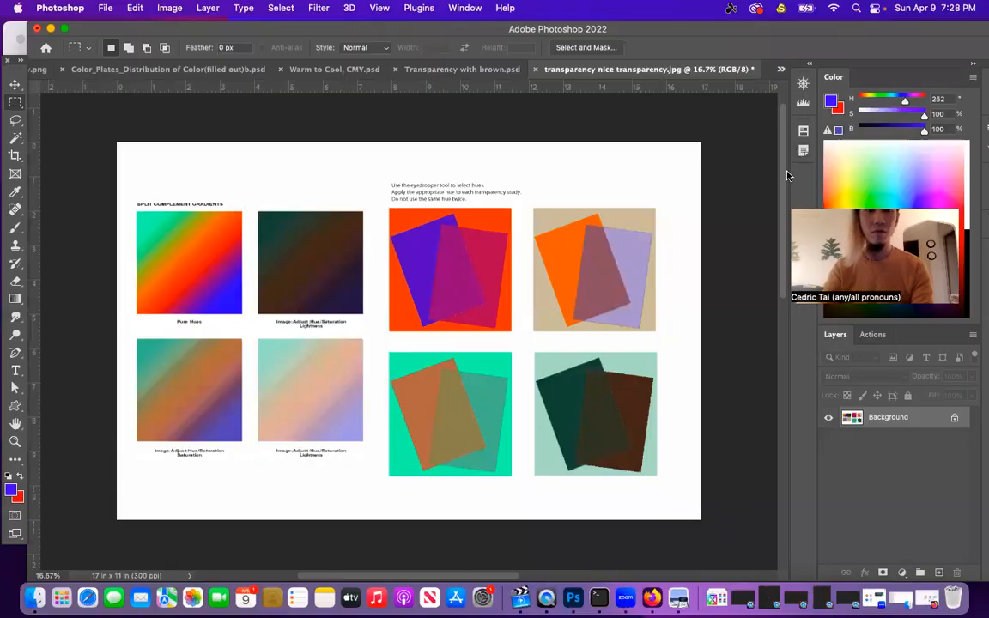
{"action": "mouse_move", "coordinate": [456, 273]}
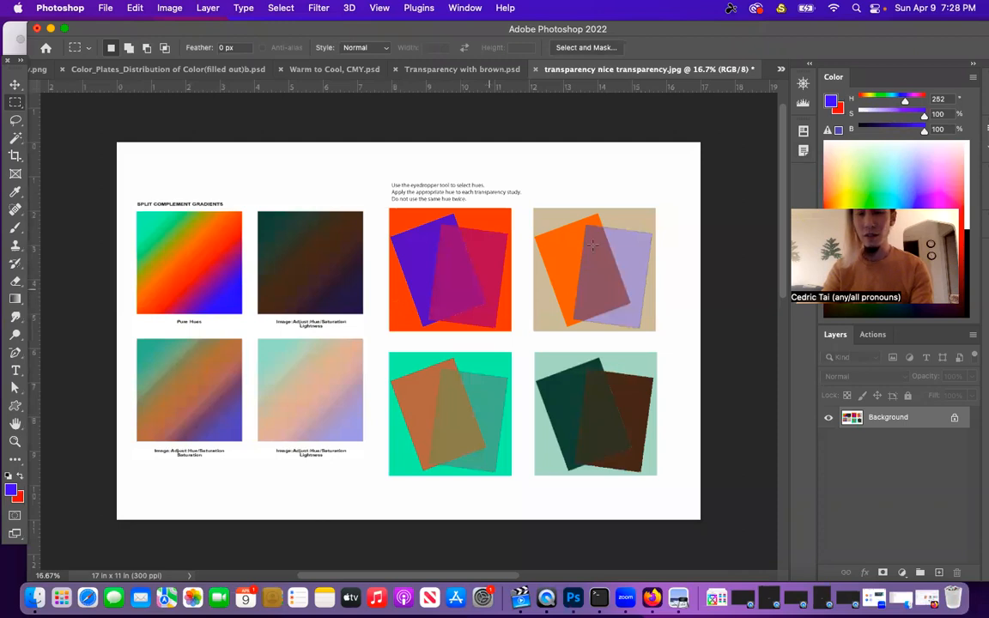
Shift the hues of the transparency nice transparency plate in Hue/Saturation
{"action": "left_click", "coordinate": [169, 7]}
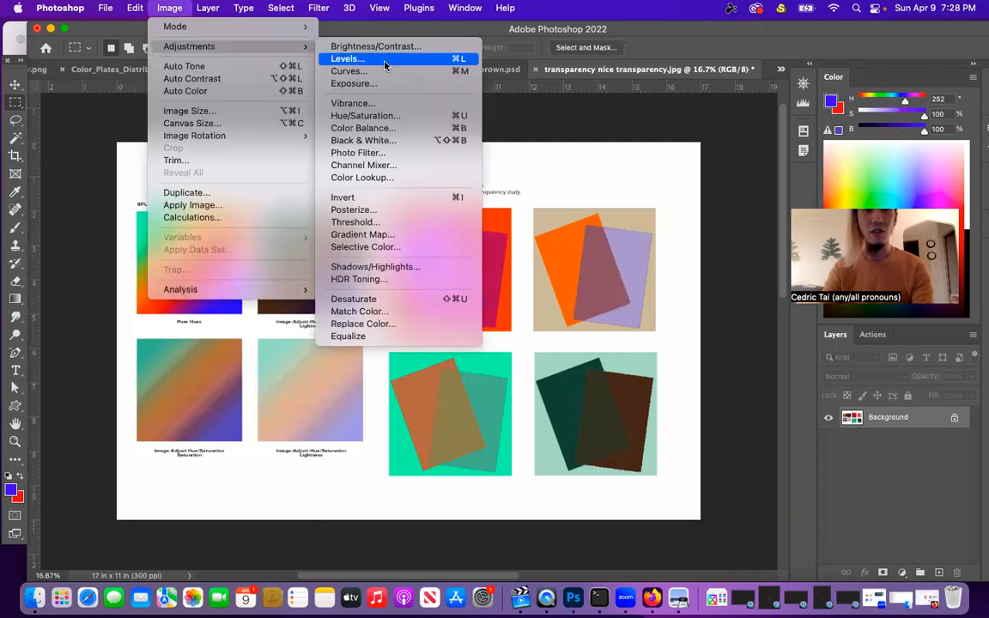
{"action": "left_click", "coordinate": [365, 115]}
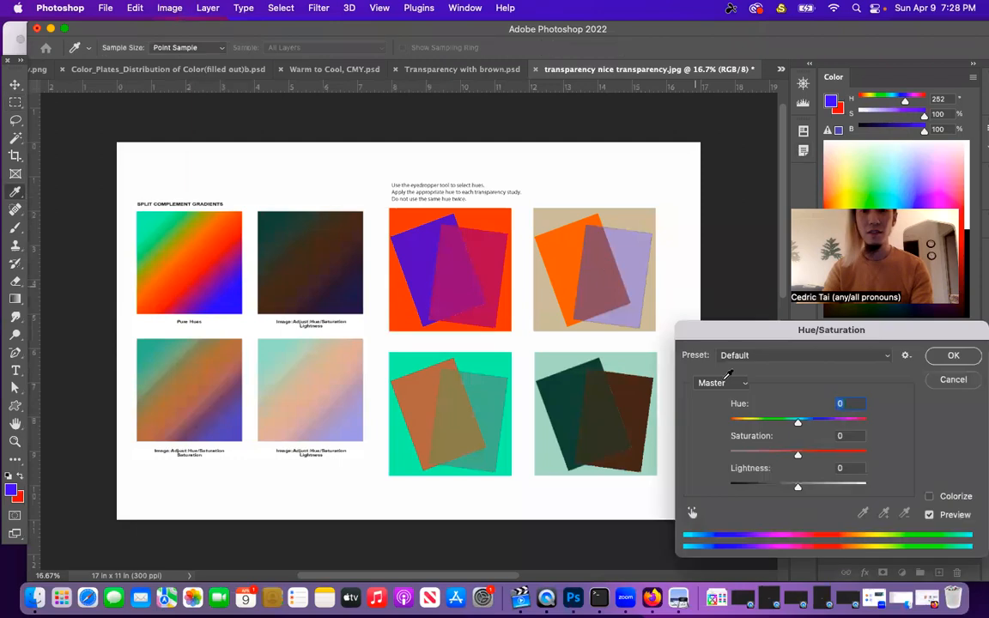
{"action": "left_click_drag", "start_coordinate": [797, 420], "coordinate": [729, 419]}
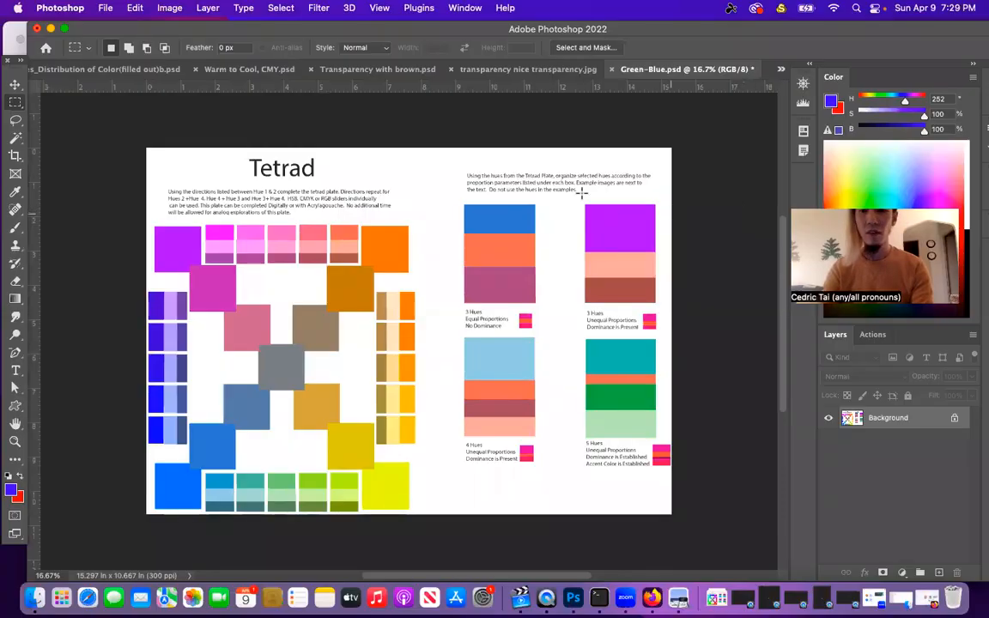
Apply a hue shift of about -155 to the Tetrad plate, then switch to Assimilation and Proximity
{"action": "left_click", "coordinate": [170, 8]}
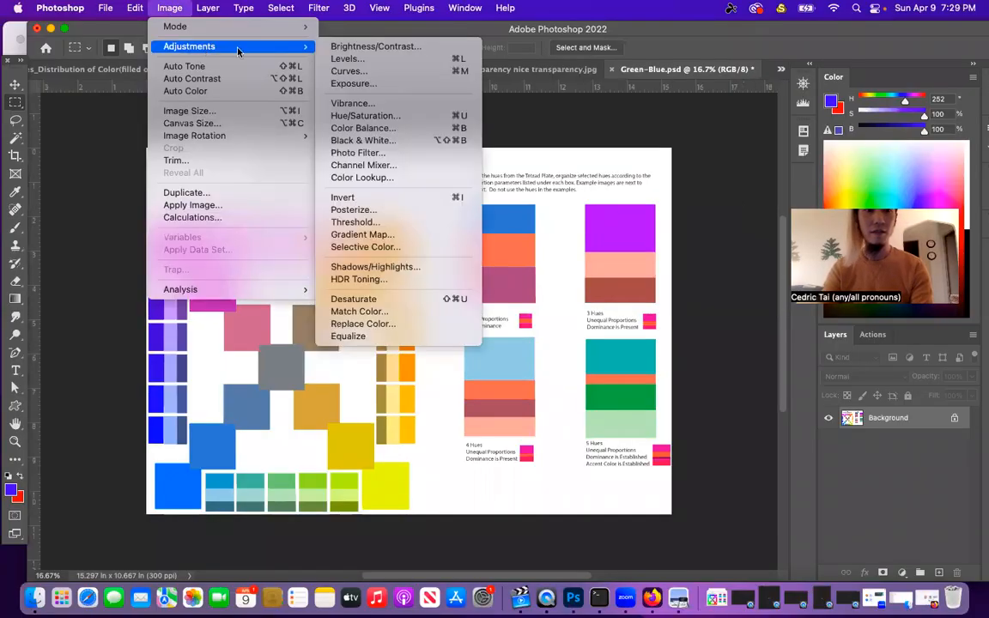
{"action": "left_click", "coordinate": [362, 127]}
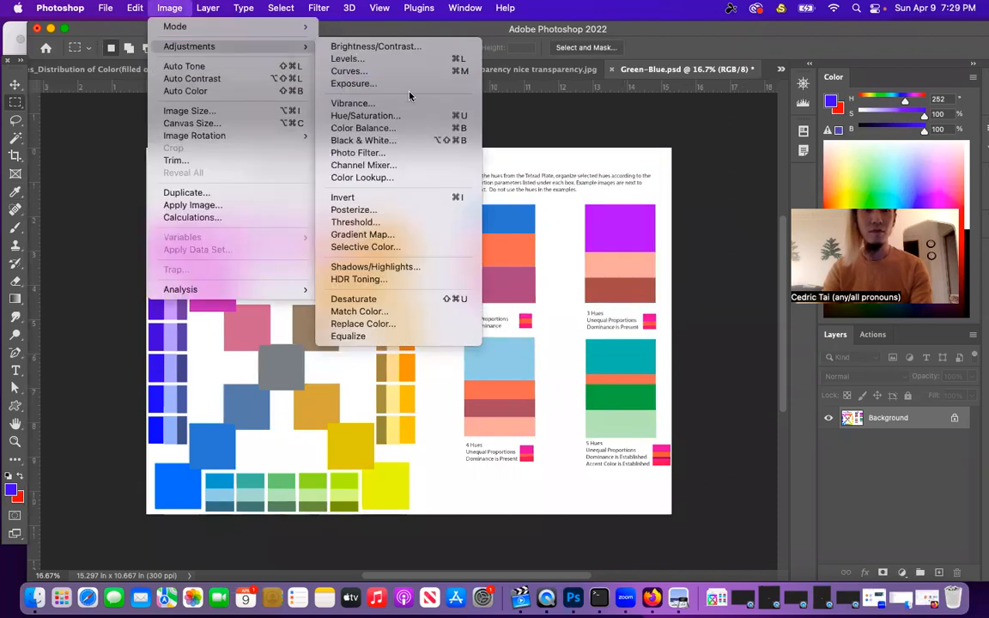
{"action": "left_click", "coordinate": [364, 115]}
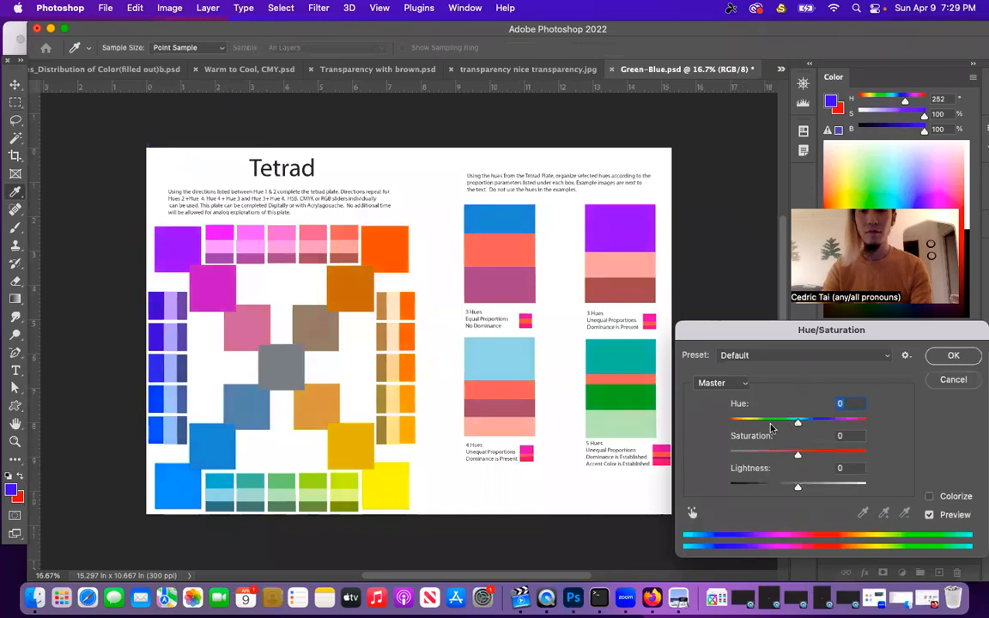
{"action": "left_click_drag", "start_coordinate": [797, 421], "coordinate": [754, 421]}
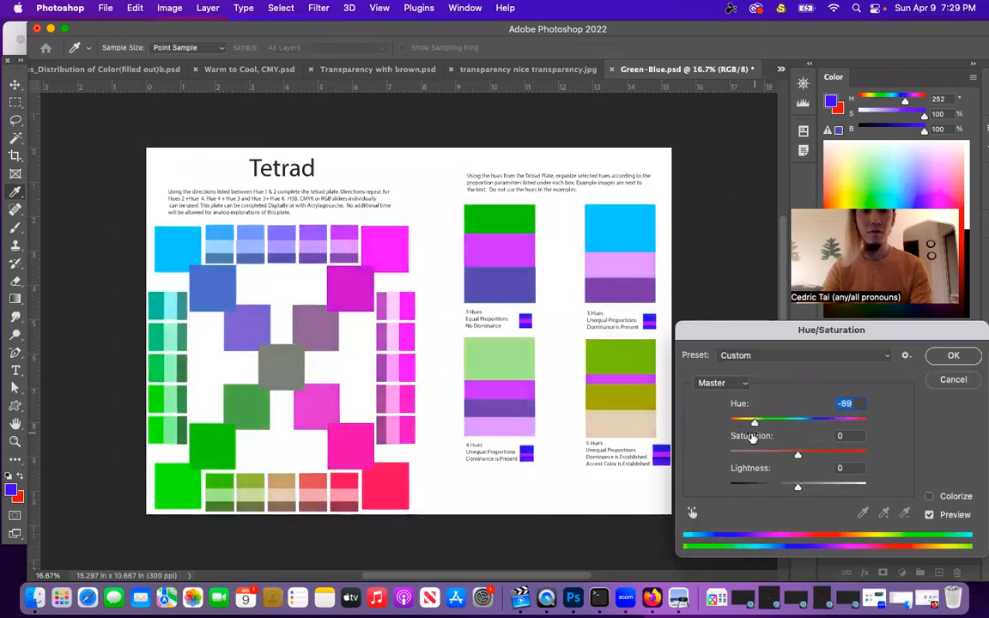
{"action": "left_click_drag", "start_coordinate": [754, 420], "coordinate": [735, 421]}
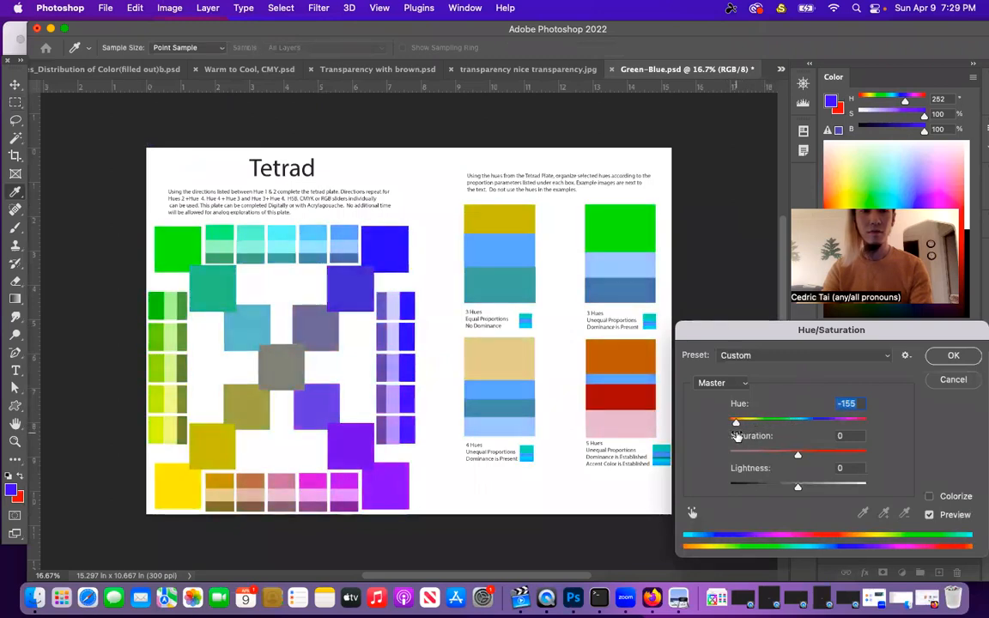
{"action": "left_click", "coordinate": [953, 356]}
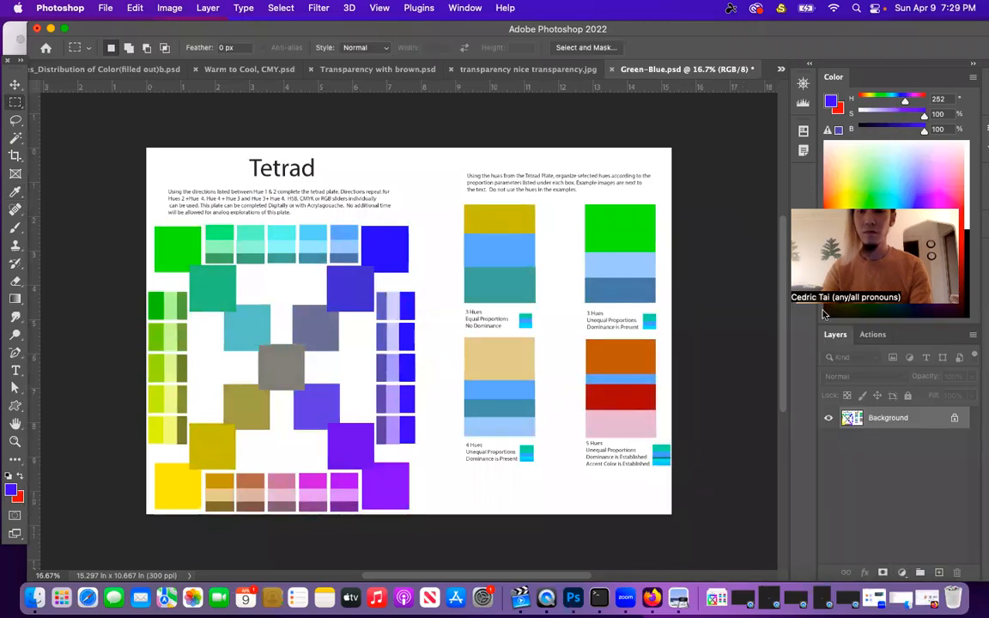
{"action": "mouse_move", "coordinate": [862, 147]}
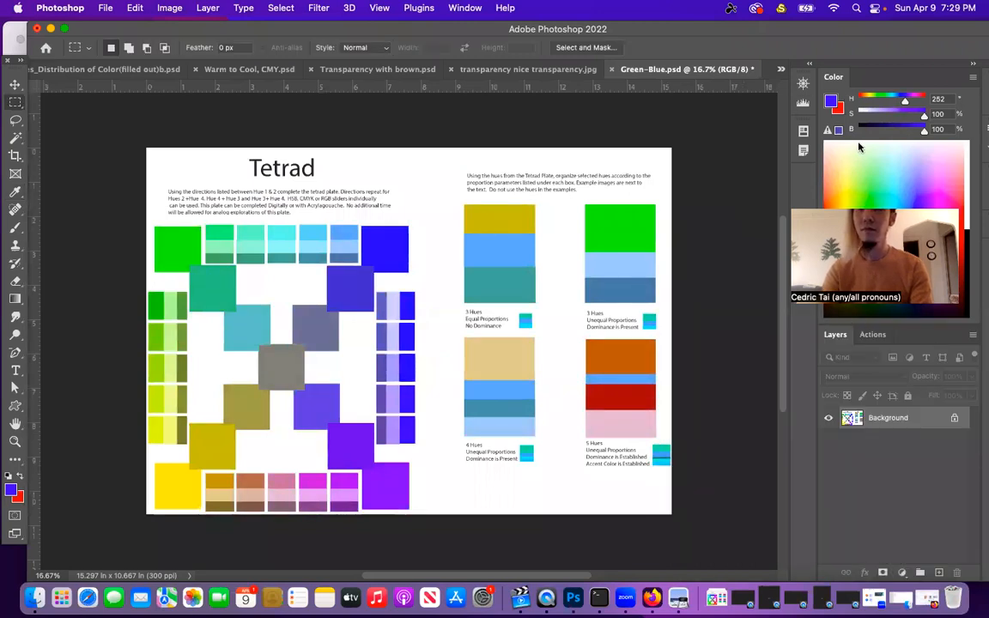
{"action": "left_click", "coordinate": [180, 68]}
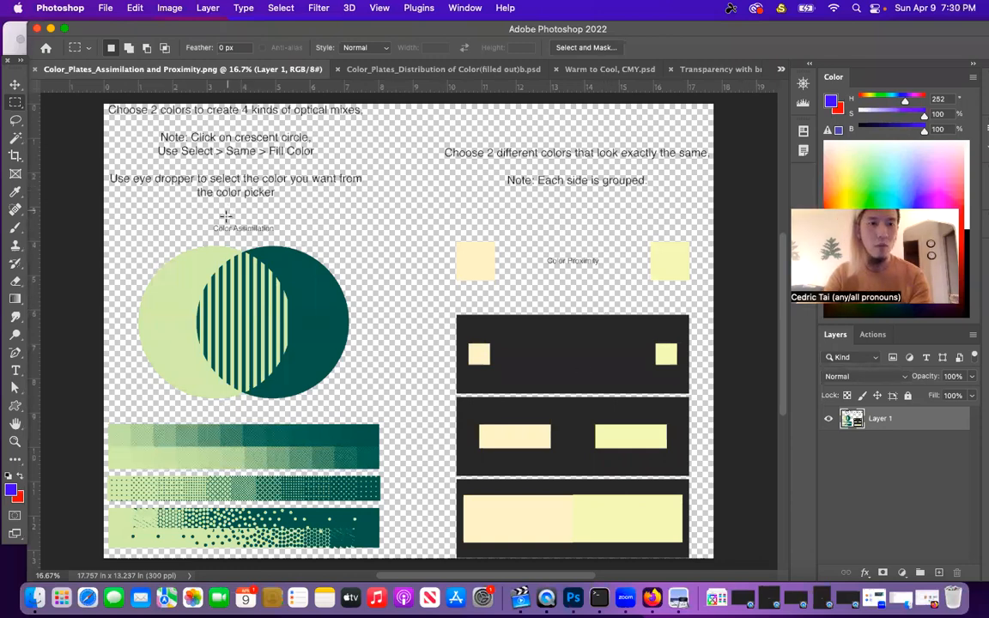
Flatten the Assimilation plate and white out its instruction text, dismissing the numeric warning
{"action": "left_click", "coordinate": [207, 8]}
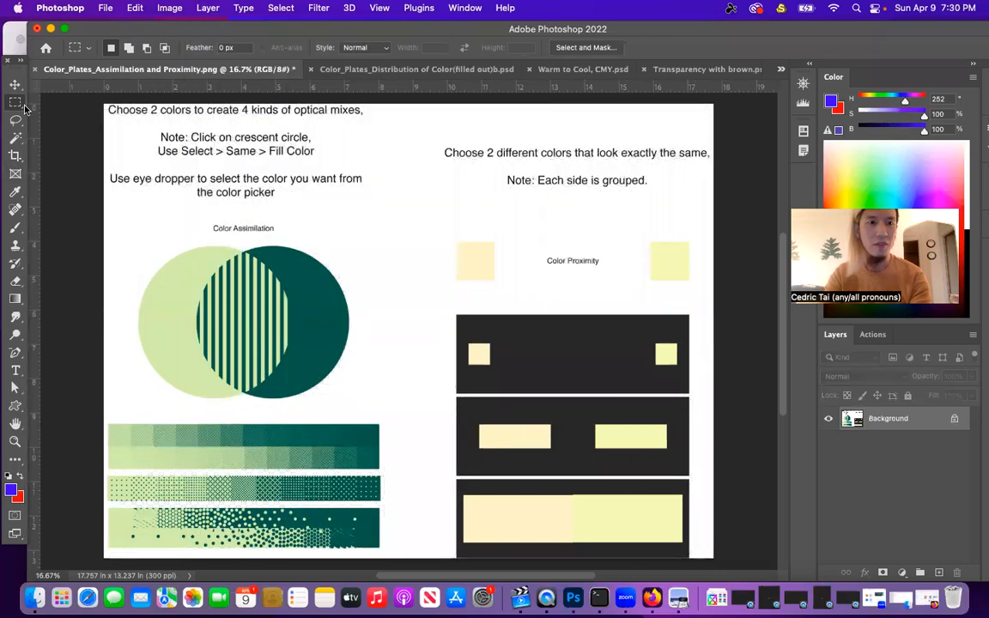
{"action": "mouse_move", "coordinate": [438, 200]}
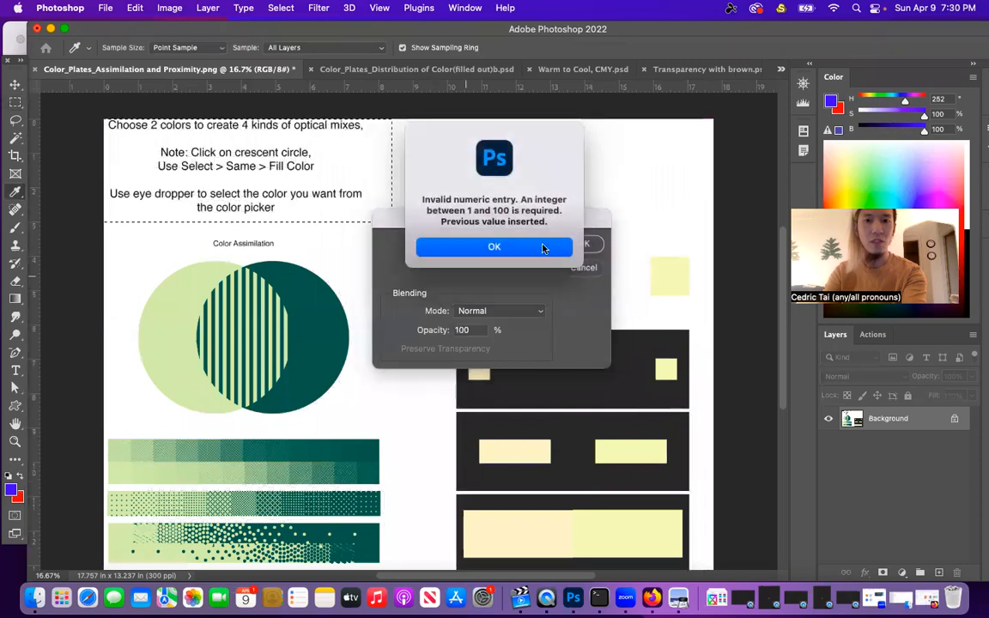
{"action": "left_click", "coordinate": [494, 247]}
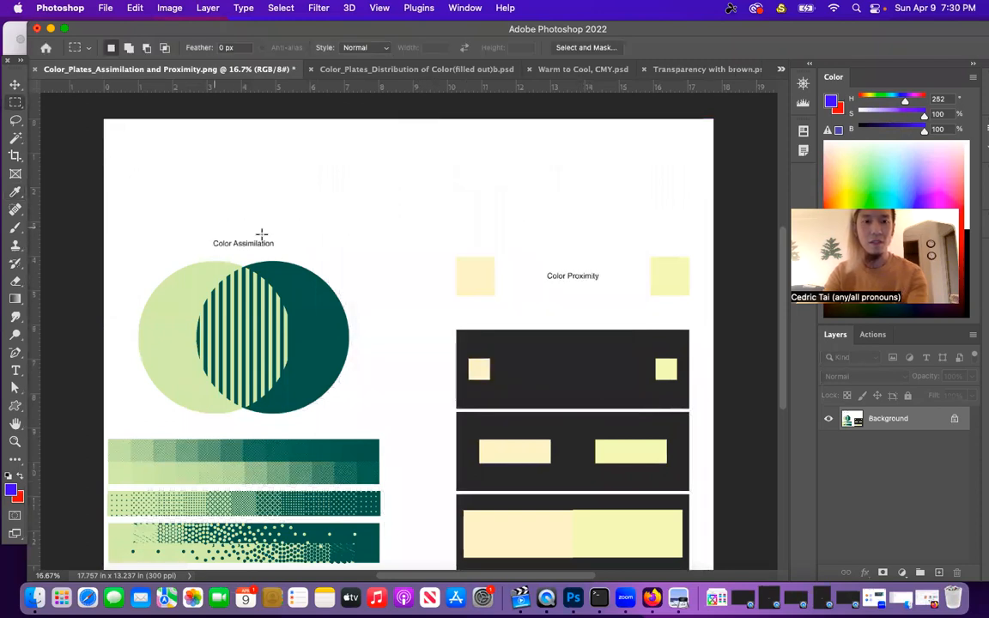
{"action": "scroll", "scroll_direction": "down", "scroll_amount": 3}
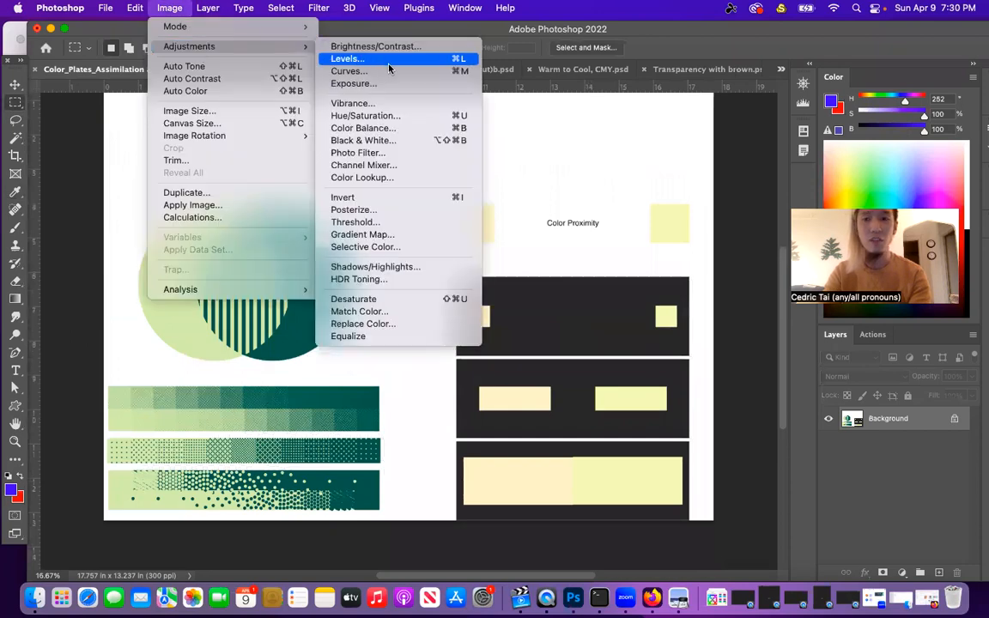
Apply a -109 hue shift turning greens olive and yellows pink, then open Distribution of Color
{"action": "left_click", "coordinate": [365, 115]}
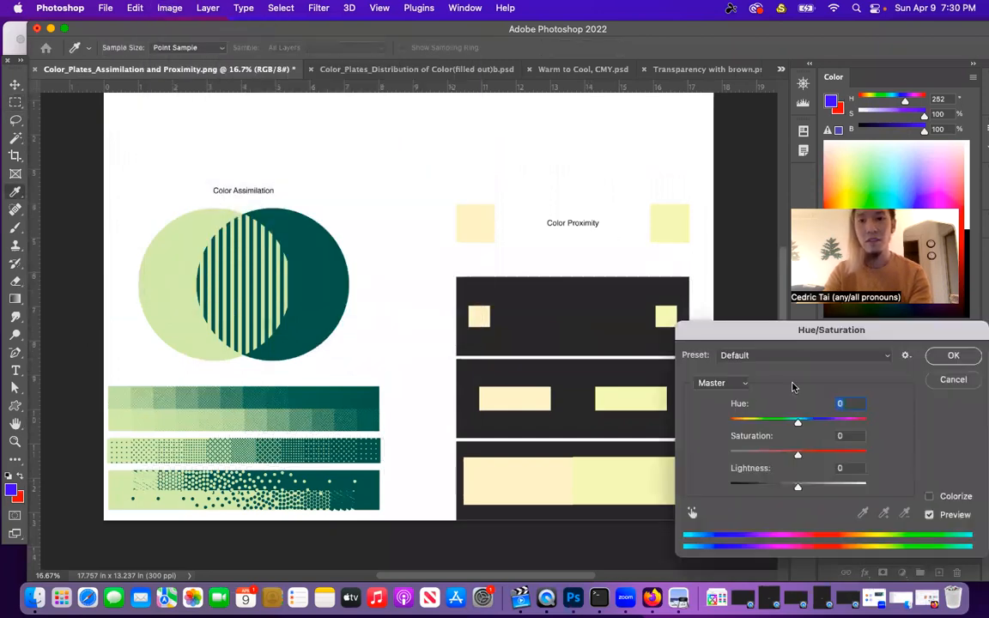
{"action": "left_click_drag", "start_coordinate": [798, 421], "coordinate": [748, 421]}
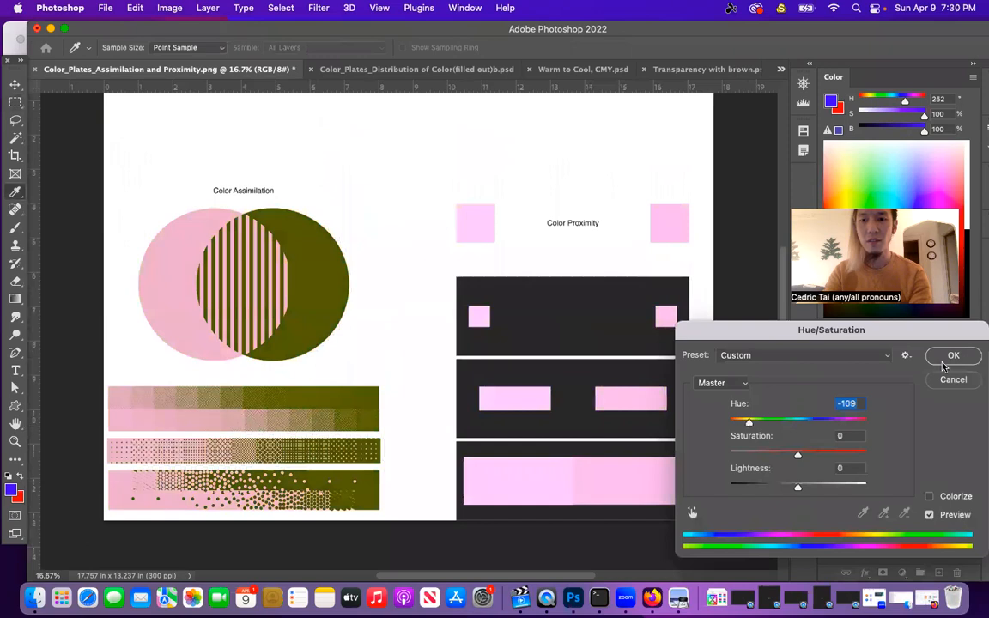
{"action": "left_click", "coordinate": [954, 355]}
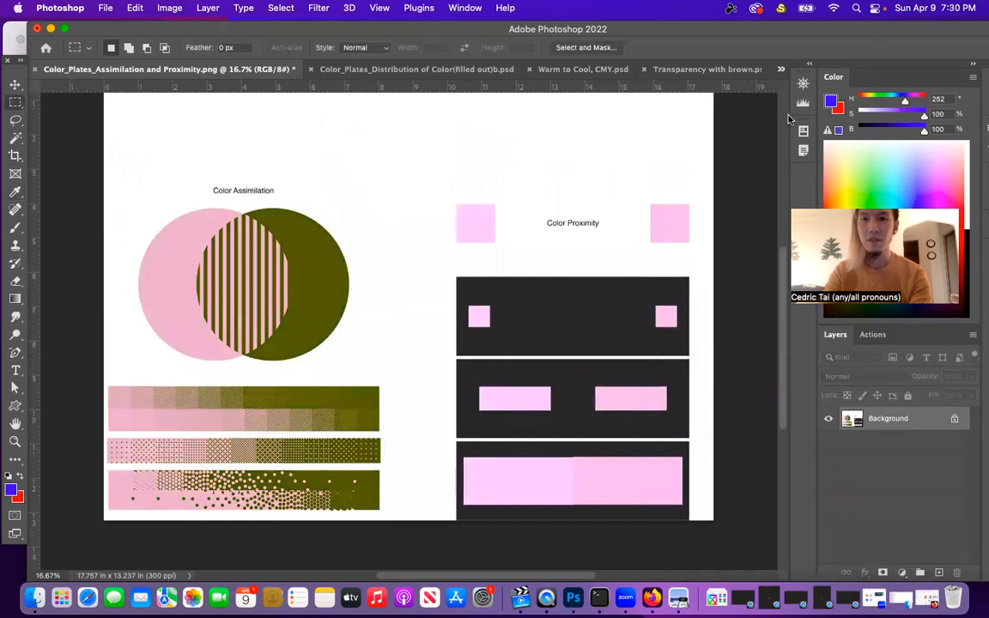
{"action": "left_click", "coordinate": [417, 68]}
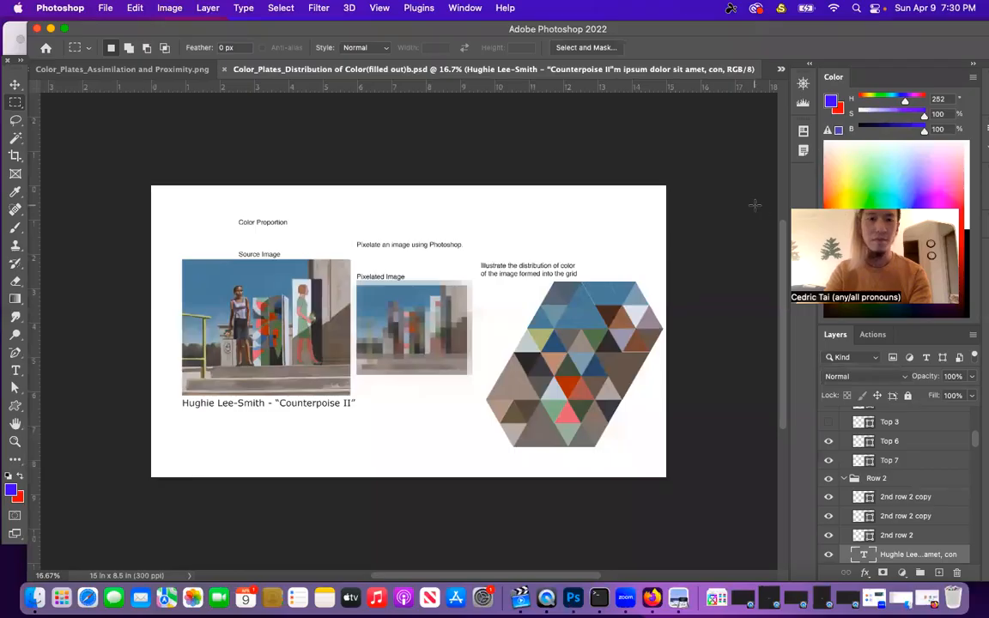
Flatten the Distribution of Color plate into a single background layer
{"action": "left_click", "coordinate": [208, 8]}
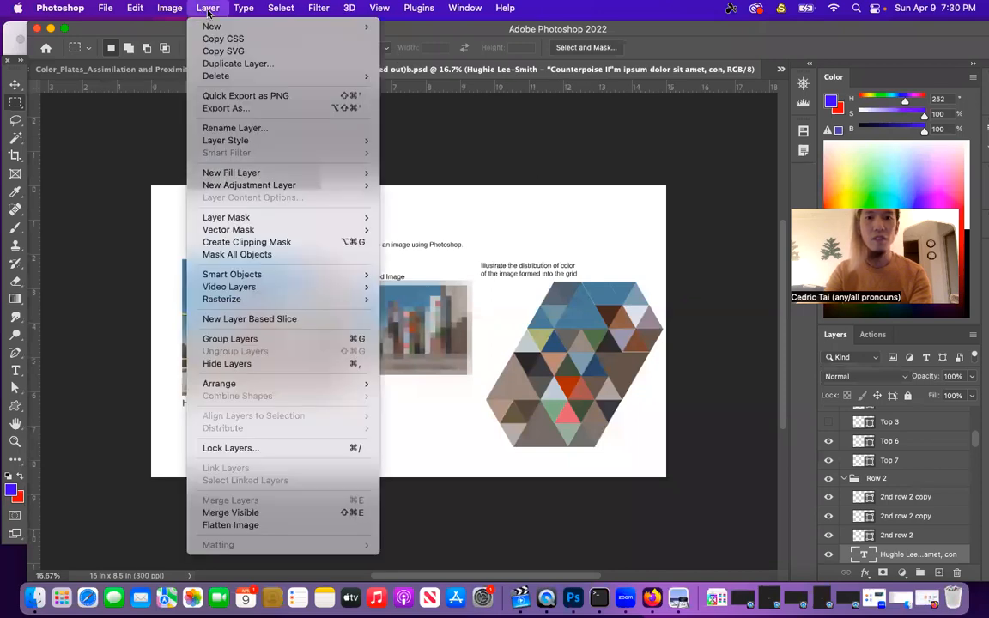
{"action": "left_click", "coordinate": [169, 7]}
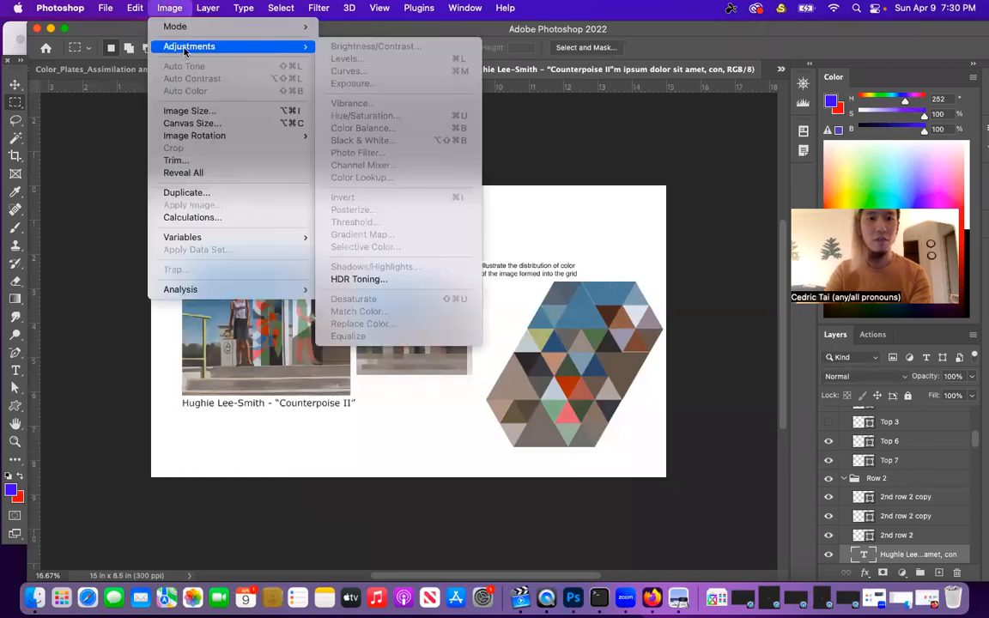
{"action": "left_click", "coordinate": [208, 8]}
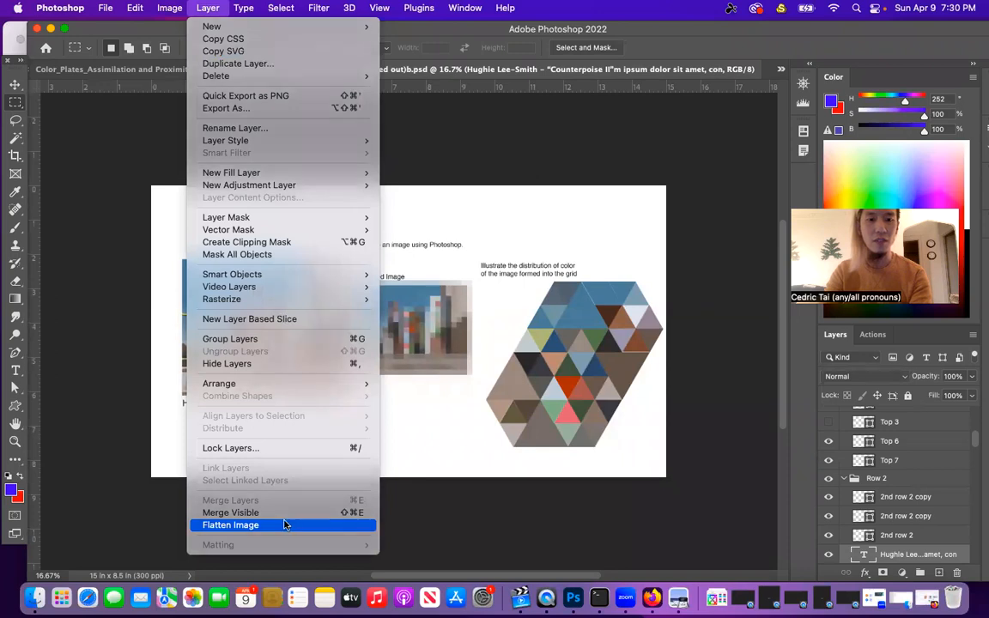
{"action": "left_click", "coordinate": [231, 525]}
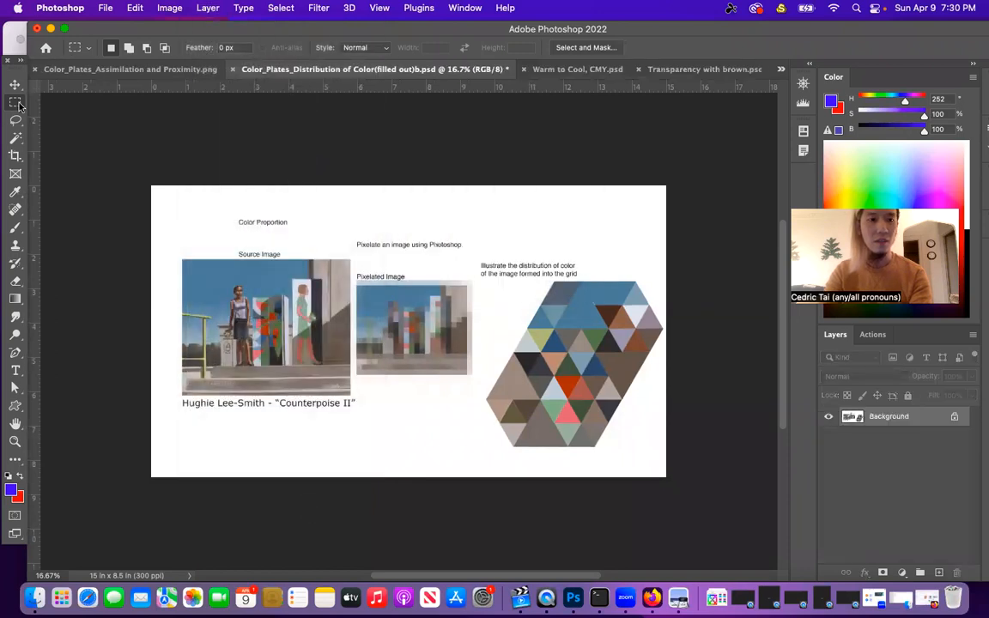
Fill the instruction text above the pixelated image with white
{"action": "left_click_drag", "start_coordinate": [485, 204], "coordinate": [659, 259]}
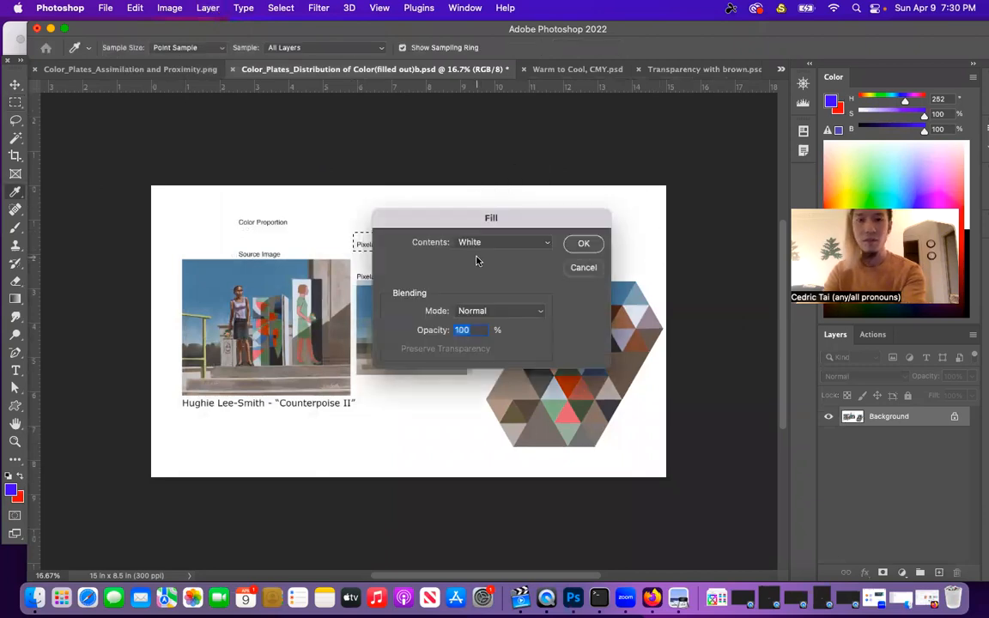
{"action": "left_click", "coordinate": [583, 243]}
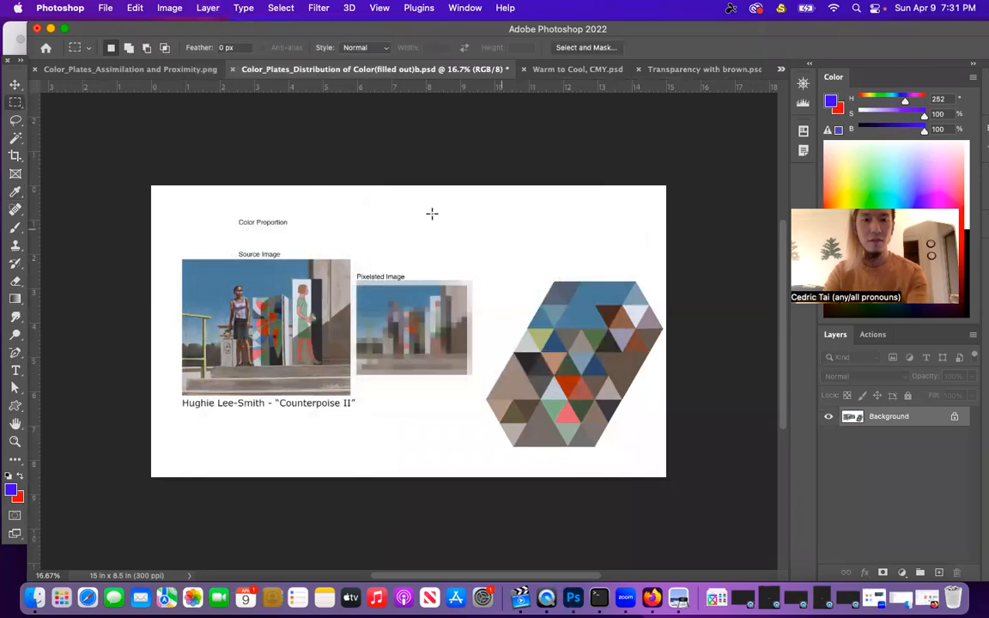
{"action": "left_click", "coordinate": [169, 7]}
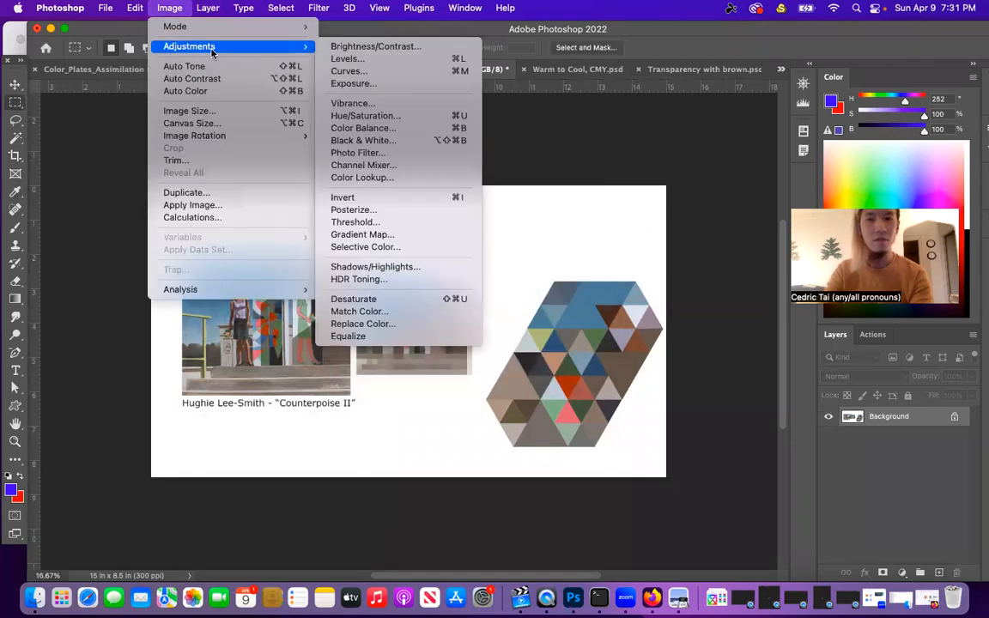
Preview green, olive and purple hue shifts, then apply +106 for a magenta sky
{"action": "left_click", "coordinate": [366, 115]}
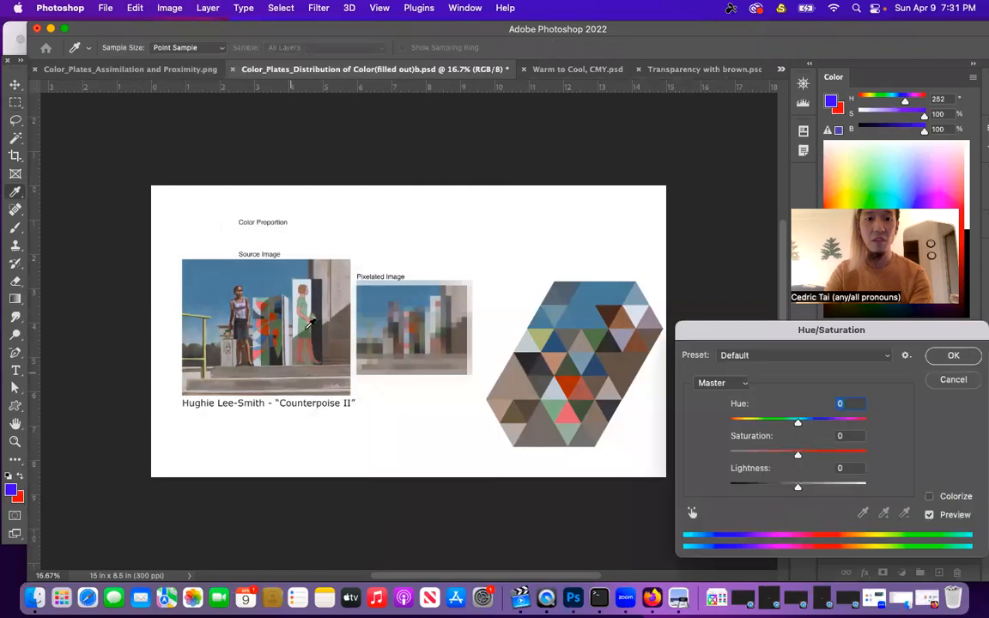
{"action": "left_click_drag", "start_coordinate": [797, 420], "coordinate": [763, 420]}
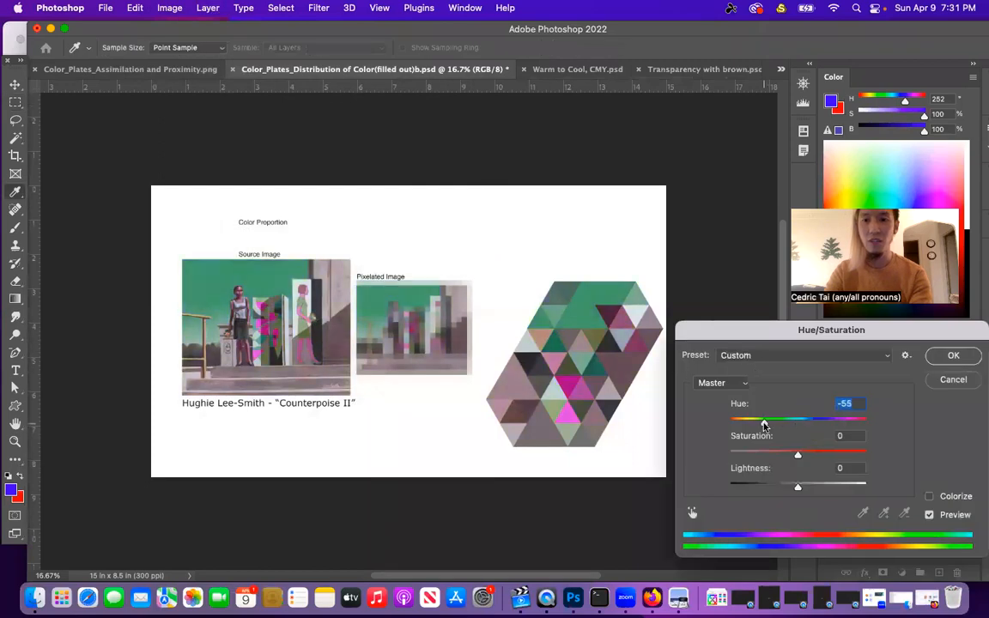
{"action": "left_click_drag", "start_coordinate": [764, 419], "coordinate": [735, 419]}
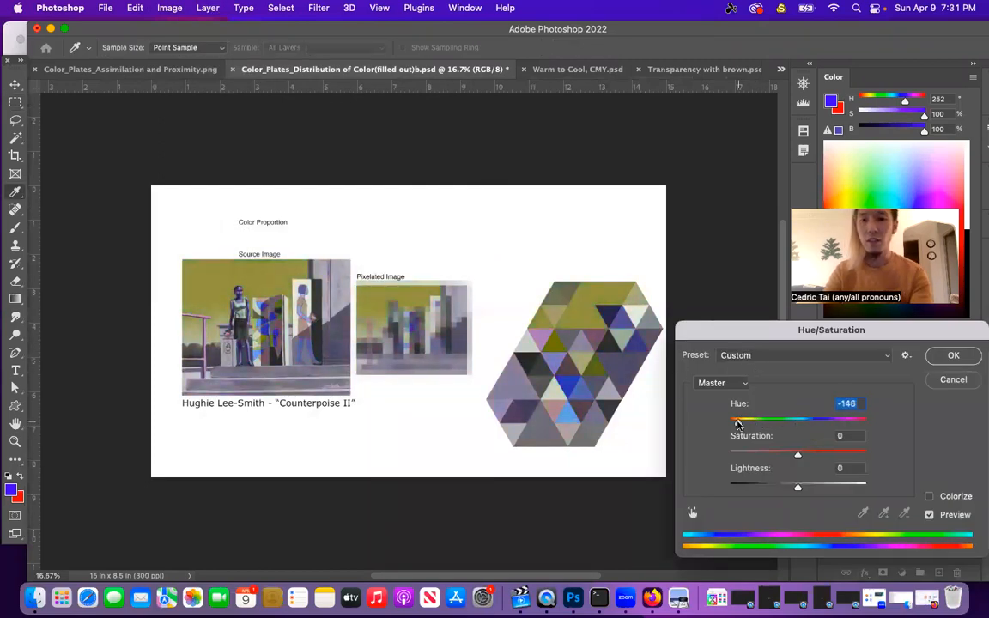
{"action": "left_click_drag", "start_coordinate": [737, 419], "coordinate": [767, 419]}
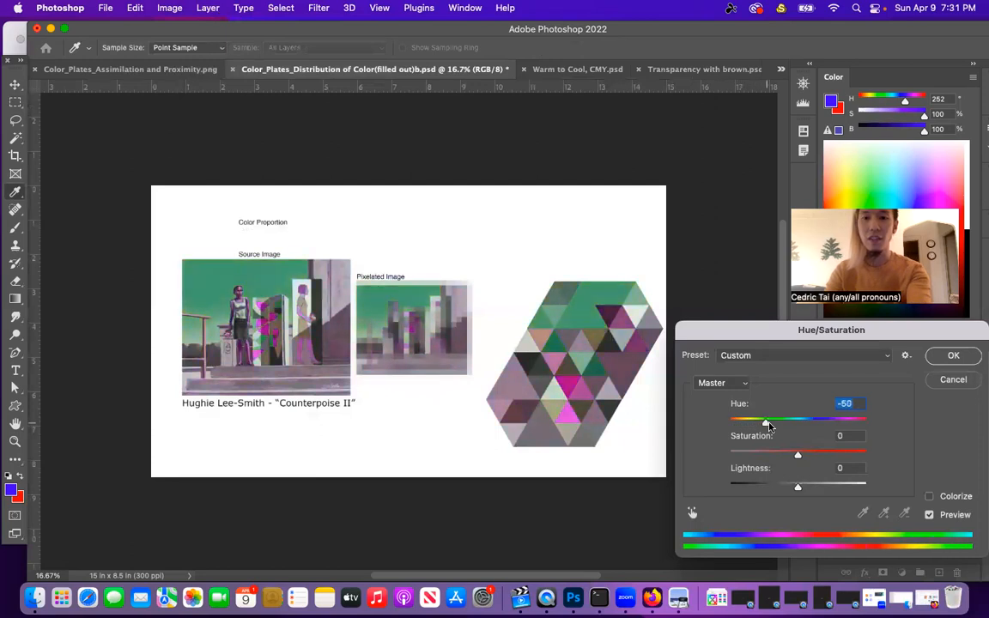
{"action": "left_click_drag", "start_coordinate": [766, 422], "coordinate": [831, 422]}
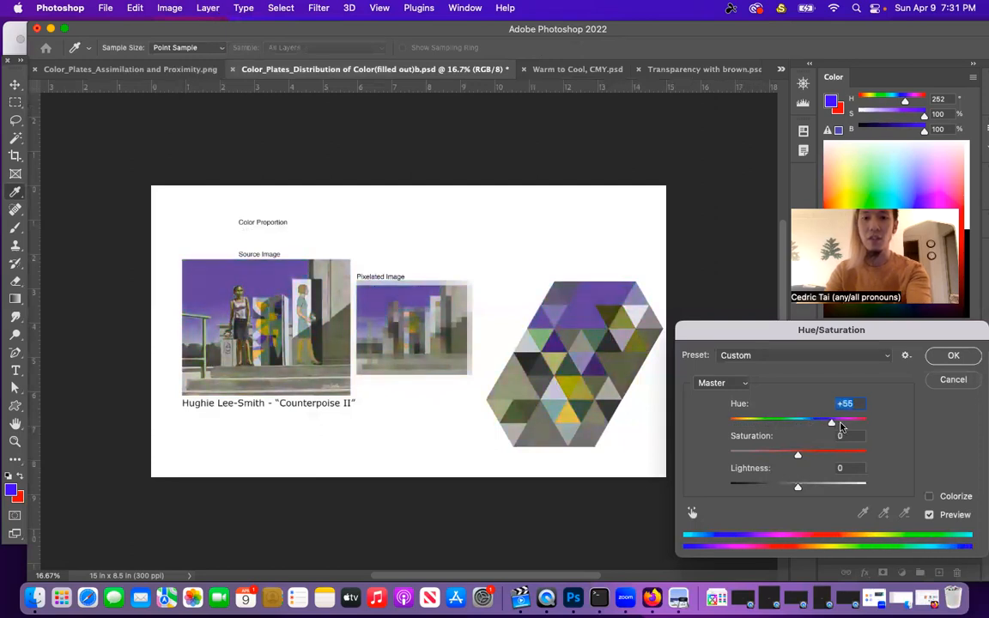
{"action": "left_click_drag", "start_coordinate": [831, 421], "coordinate": [846, 421]}
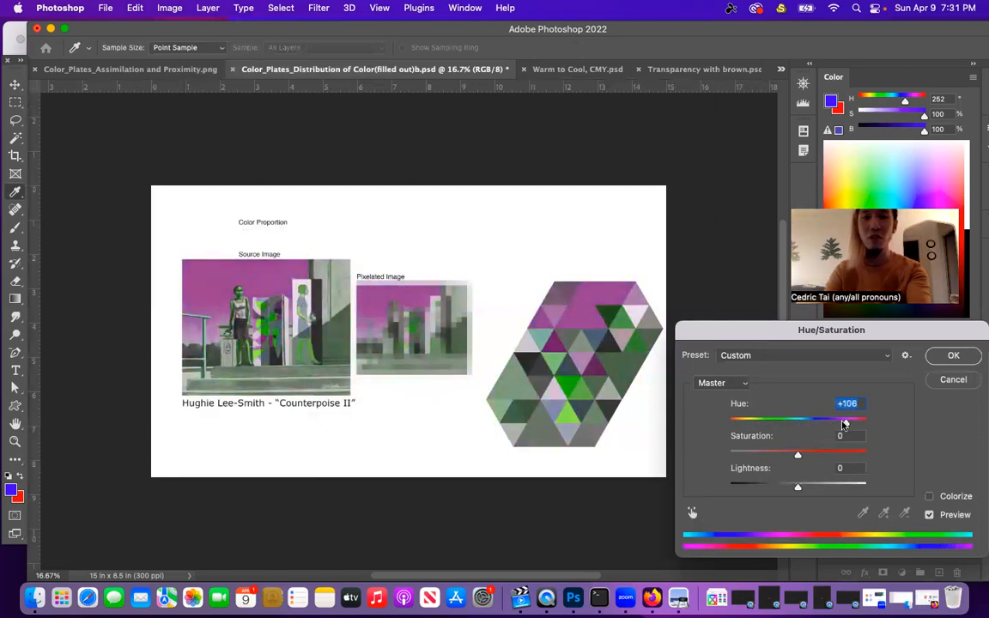
{"action": "left_click_drag", "start_coordinate": [839, 419], "coordinate": [852, 419]}
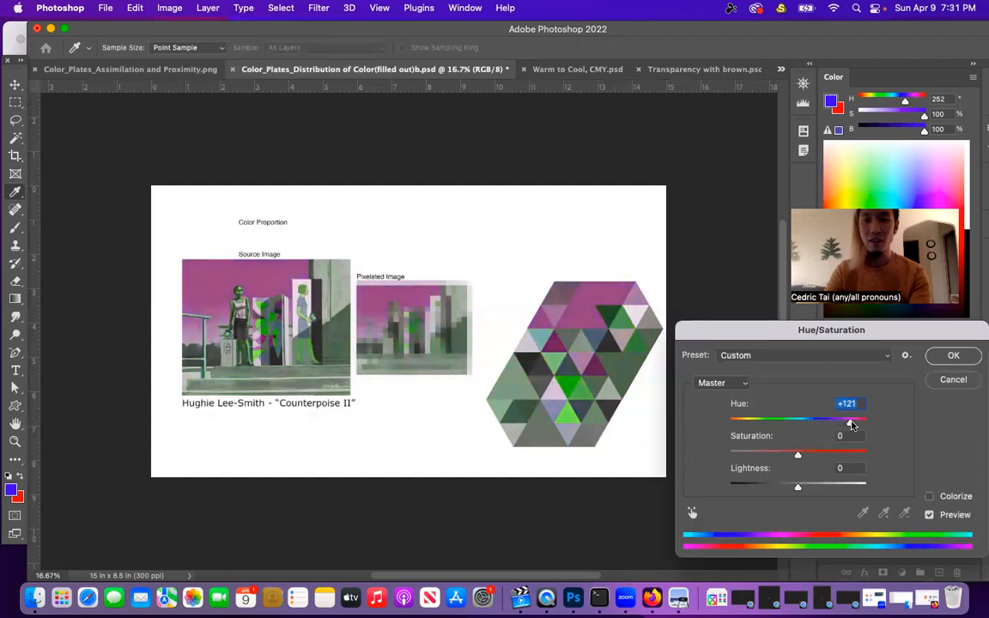
{"action": "left_click_drag", "start_coordinate": [851, 421], "coordinate": [845, 420]}
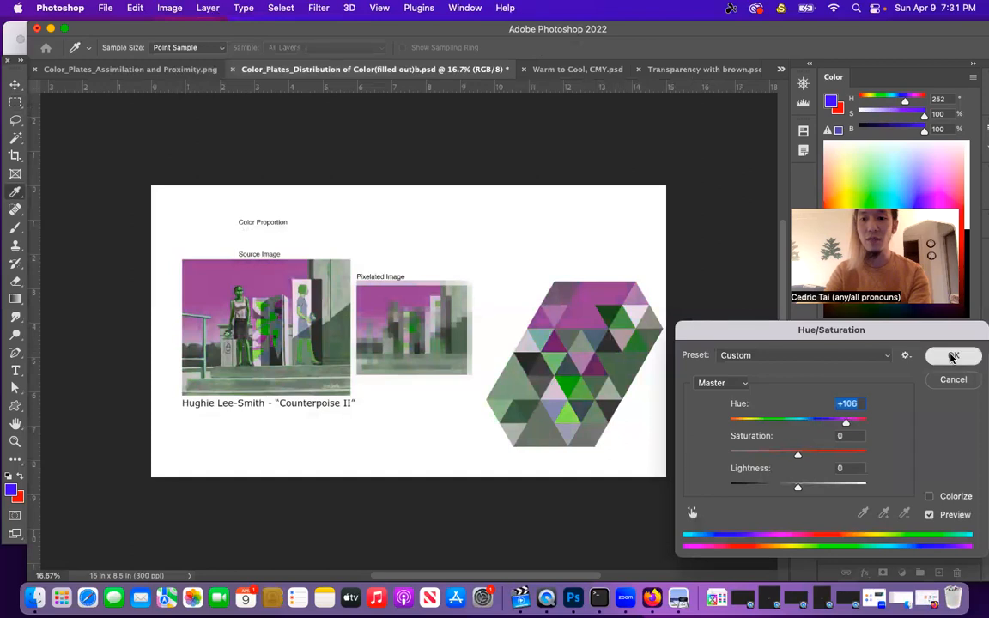
{"action": "left_click", "coordinate": [953, 356]}
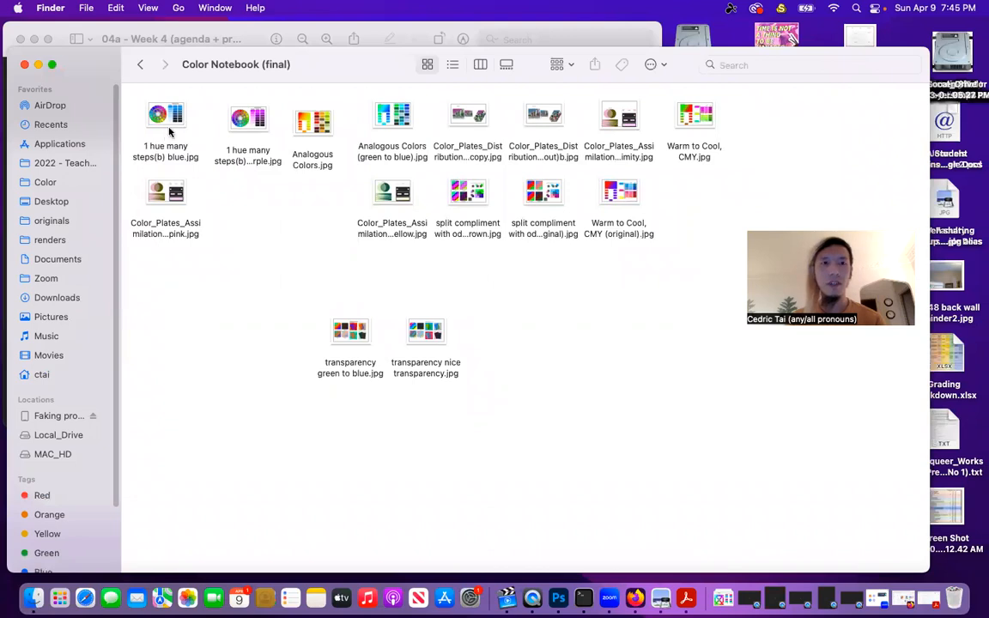
Prefix the hue-steps images 1a and 1b and the Analogous Colors images 2 and 2b
{"action": "left_click", "coordinate": [165, 115]}
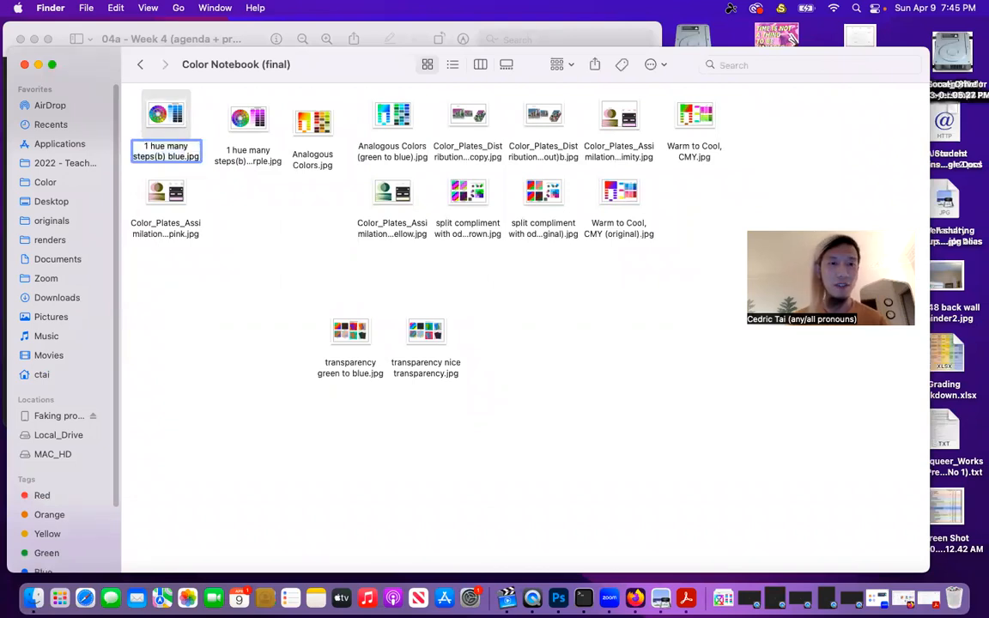
{"action": "left_click", "coordinate": [249, 120]}
{"action": "type", "text": "a"}
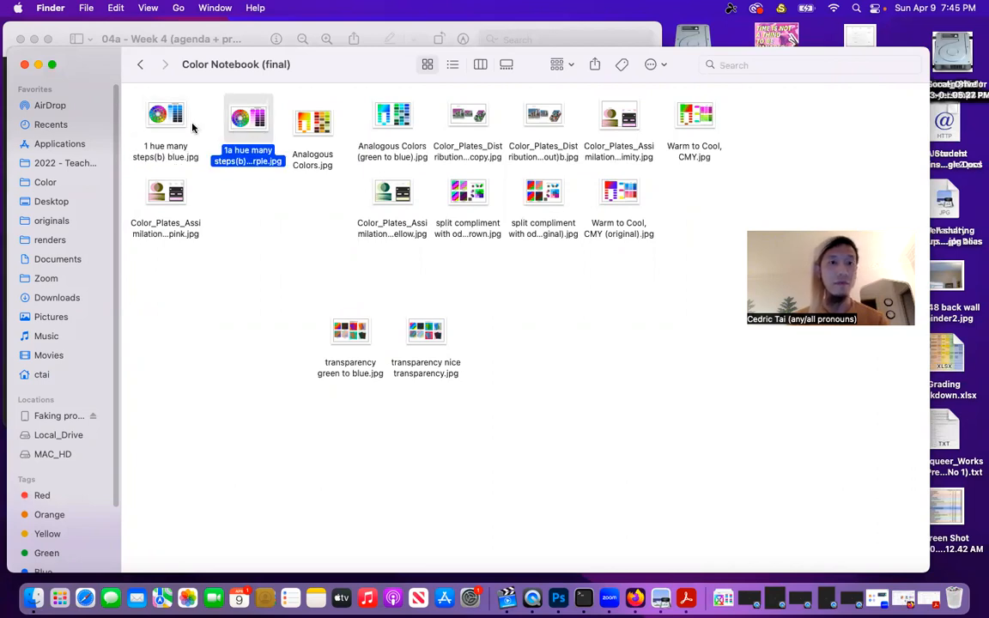
{"action": "left_click", "coordinate": [165, 121]}
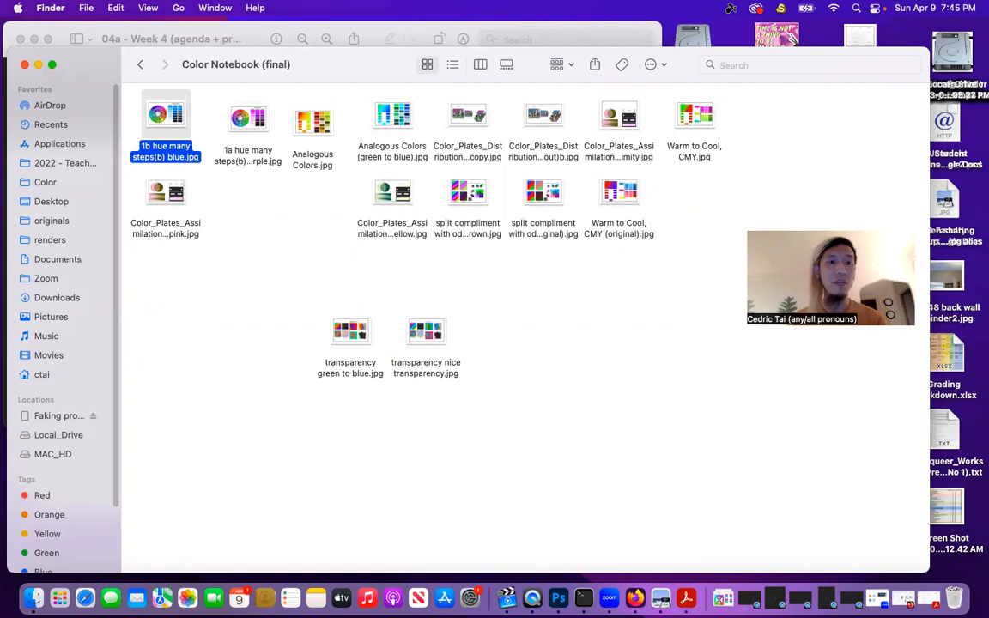
{"action": "left_click", "coordinate": [313, 120]}
{"action": "type", "text": "2 "}
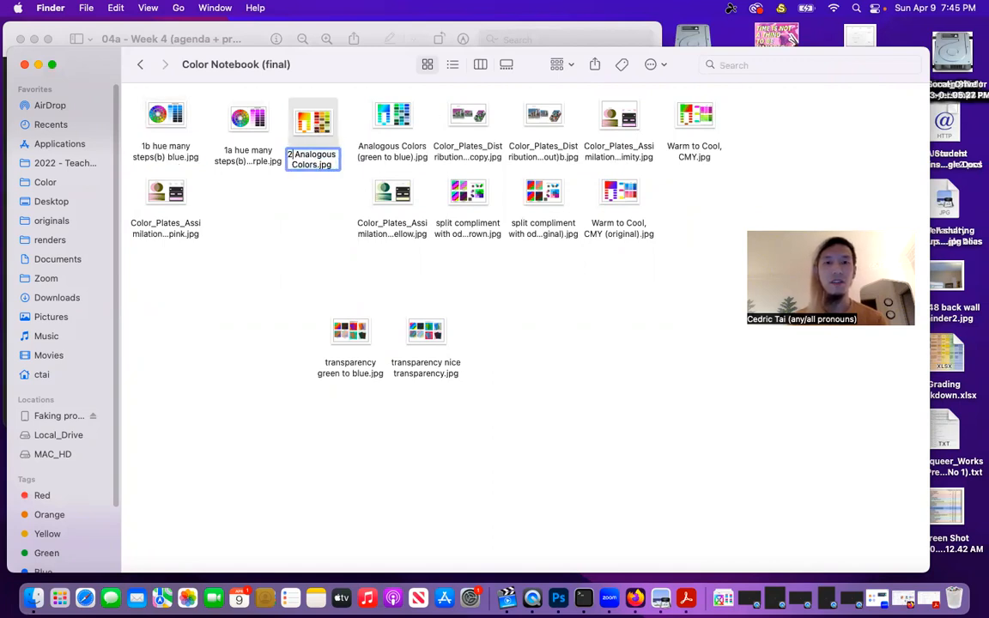
{"action": "left_click", "coordinate": [393, 115]}
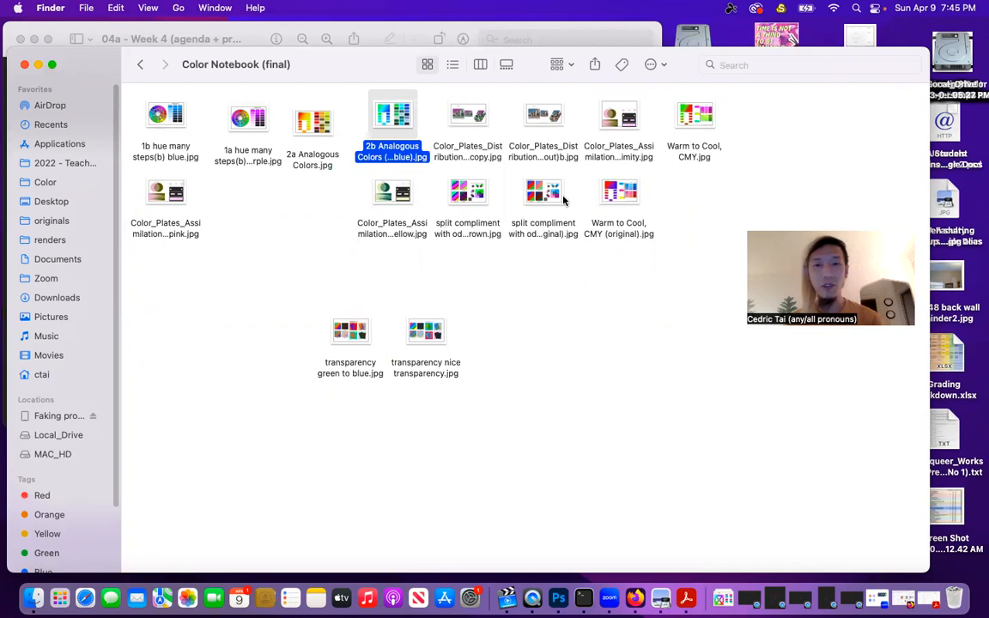
{"action": "mouse_move", "coordinate": [686, 598]}
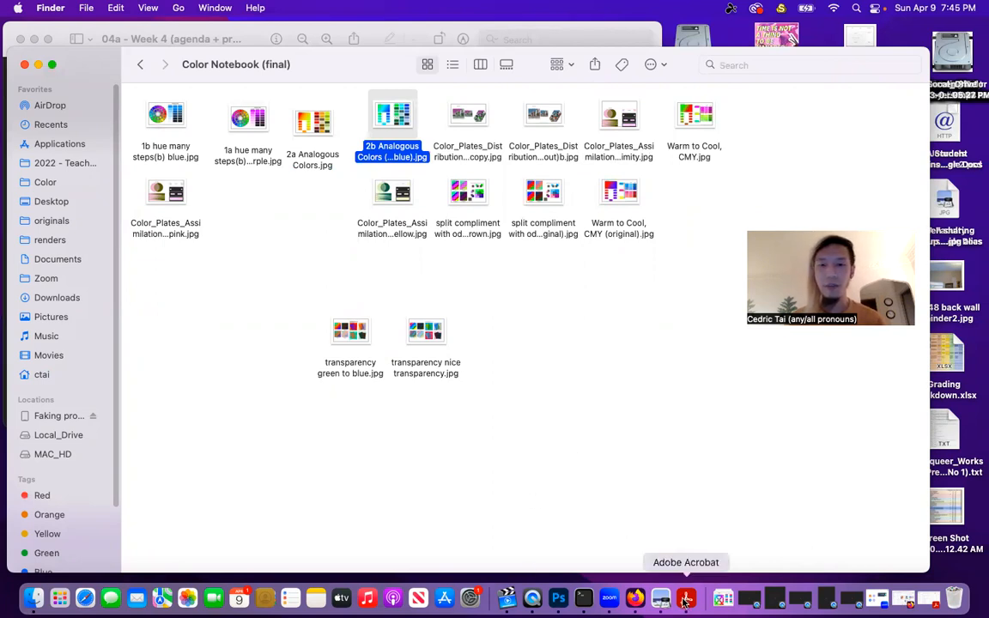
{"action": "mouse_move", "coordinate": [675, 130]}
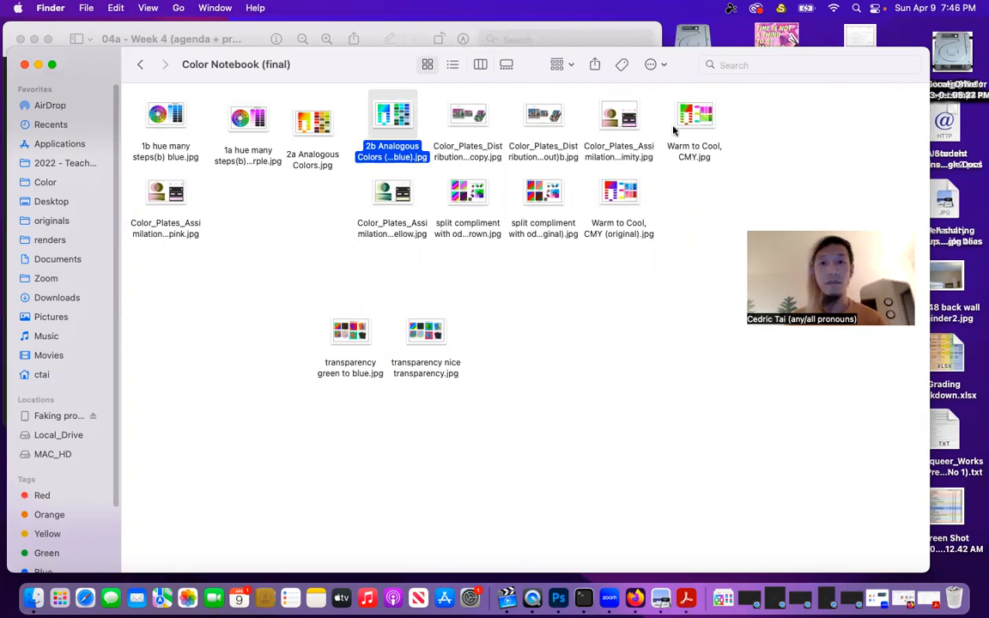
Add number prefixes to the Warm to Cool, split compliment and transparency plates
{"action": "left_click", "coordinate": [694, 120]}
{"action": "type", "text": "3b "}
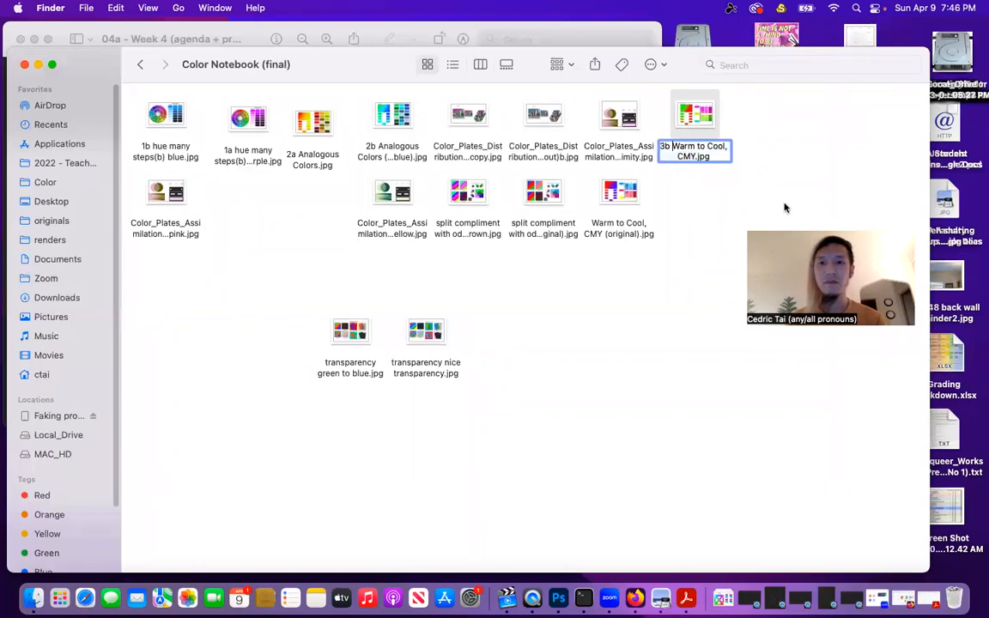
{"action": "left_click", "coordinate": [619, 191]}
{"action": "type", "text": "3a "}
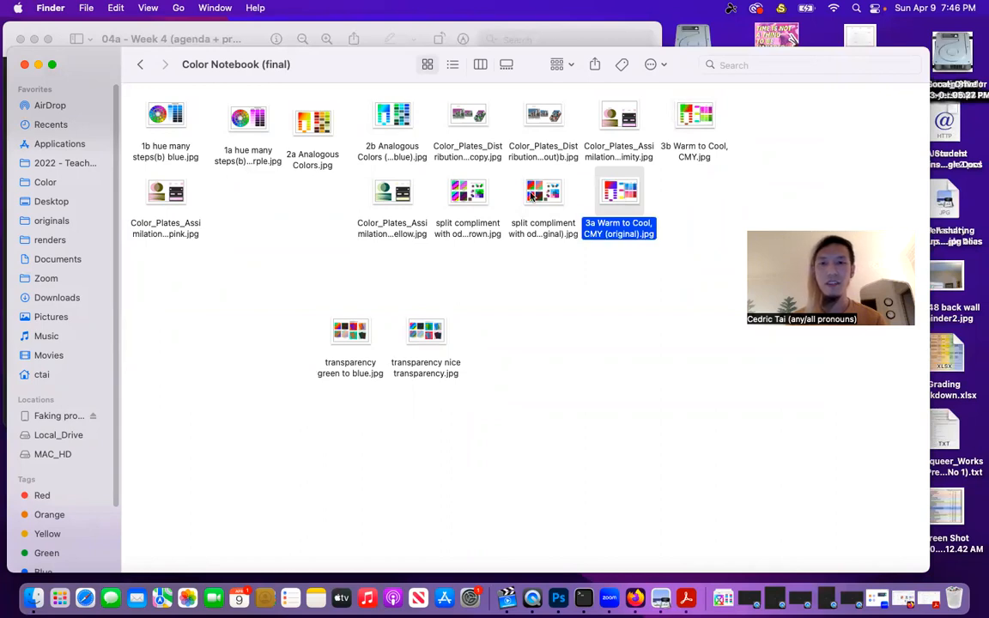
{"action": "left_click", "coordinate": [543, 191]}
{"action": "type", "text": "4"}
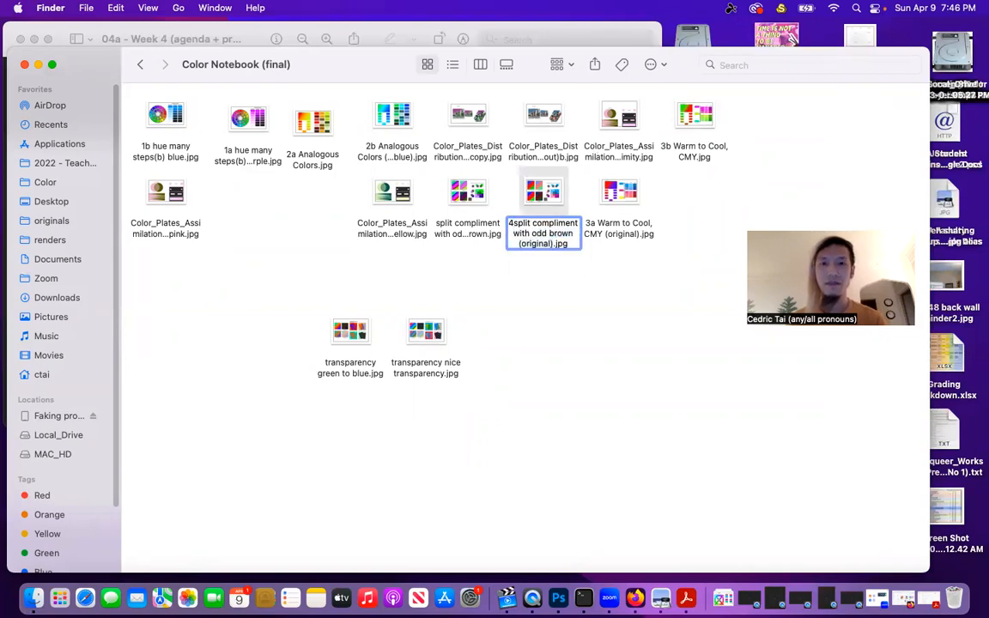
{"action": "left_click", "coordinate": [467, 191]}
{"action": "type", "text": "4b"}
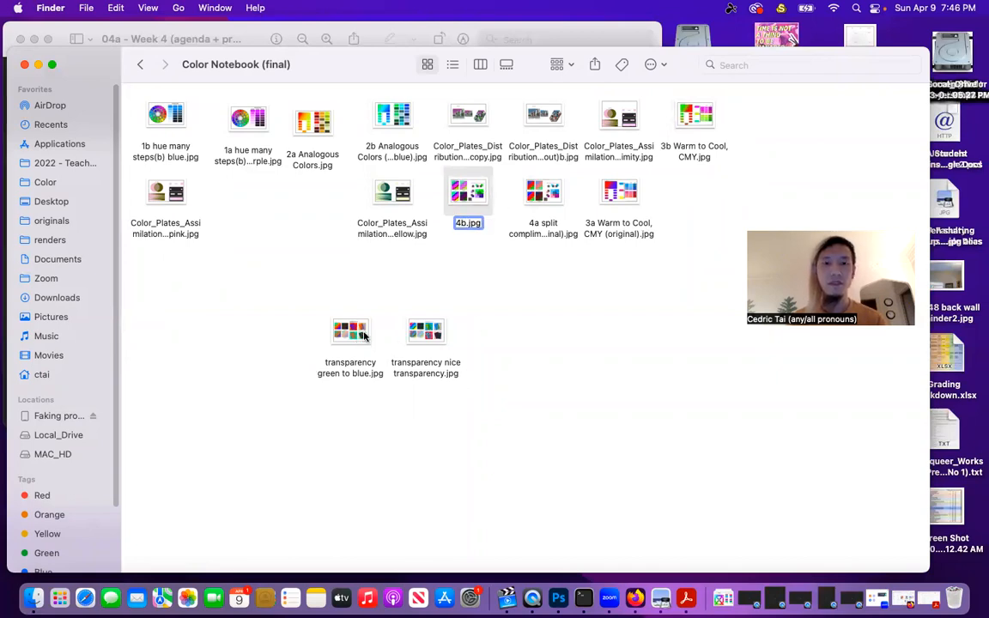
{"action": "left_click", "coordinate": [350, 330]}
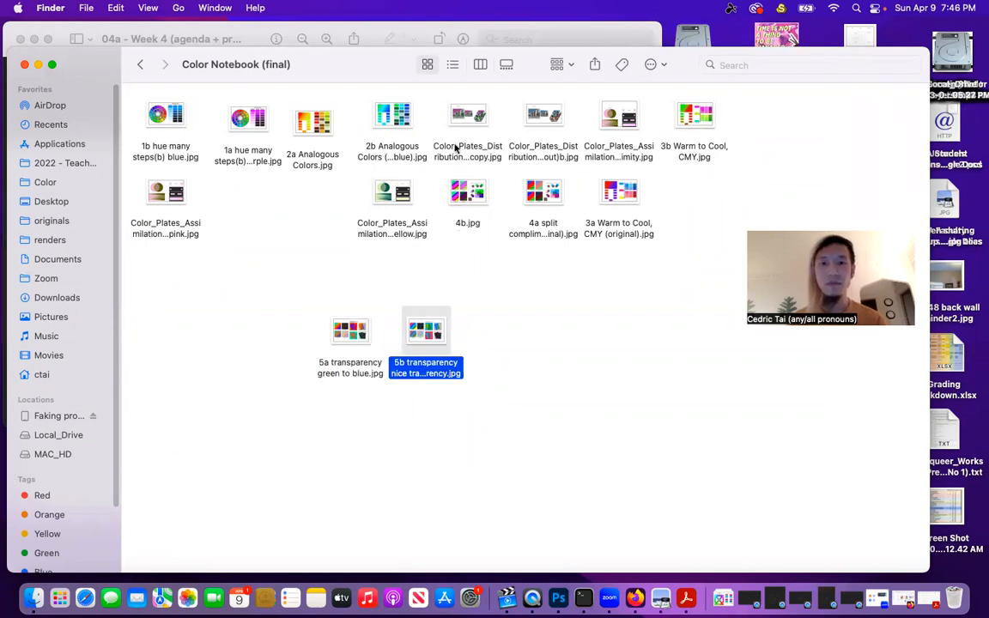
Prefix the assimilation plates 6a–6b and distribution plates 7a–7b, then bring up Acrobat
{"action": "left_click", "coordinate": [392, 192]}
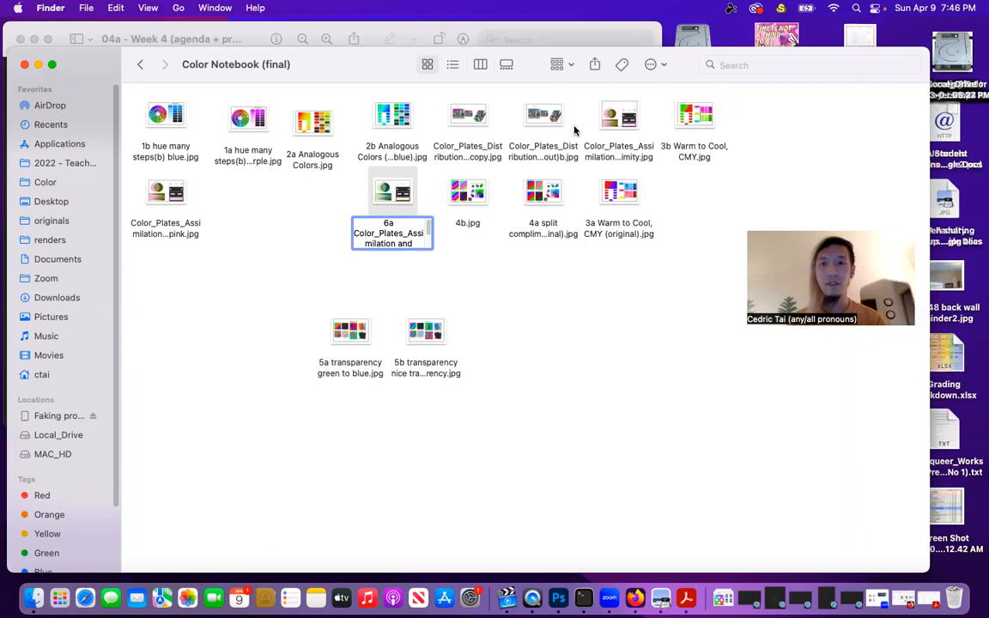
{"action": "left_click", "coordinate": [618, 116]}
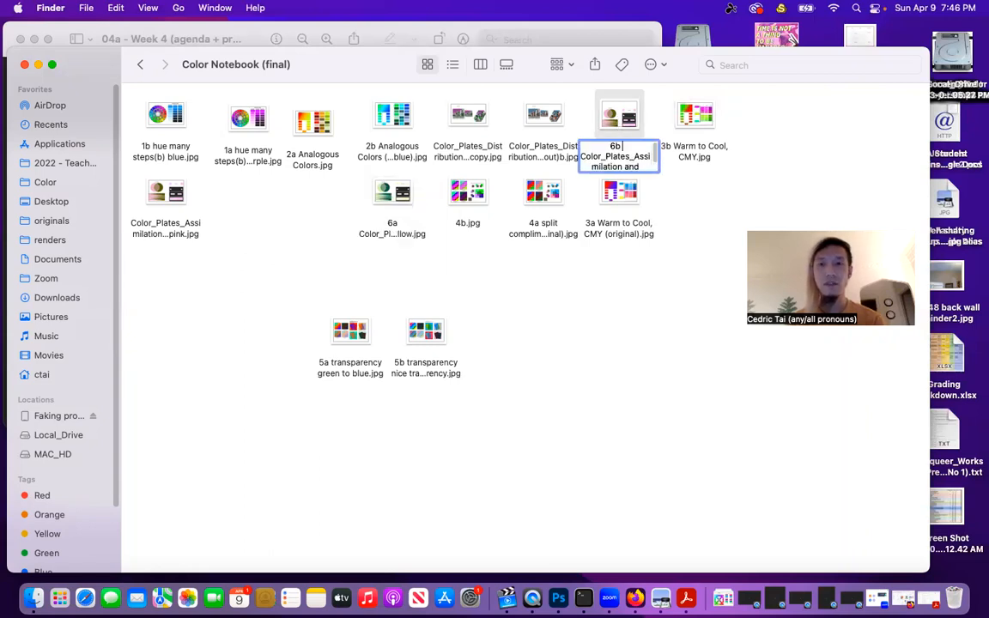
{"action": "left_click", "coordinate": [542, 114]}
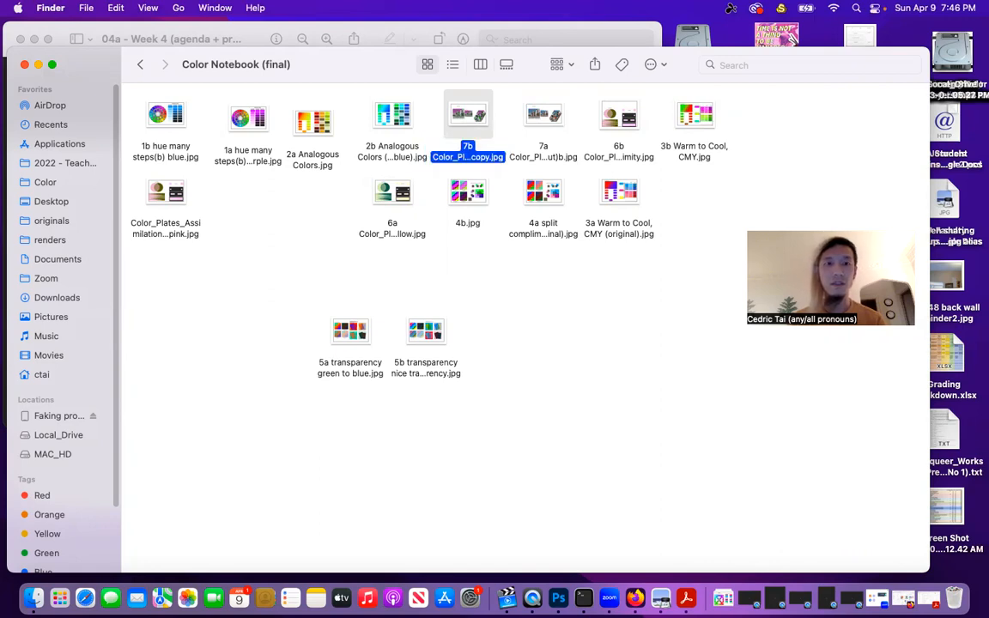
{"action": "left_click", "coordinate": [625, 318]}
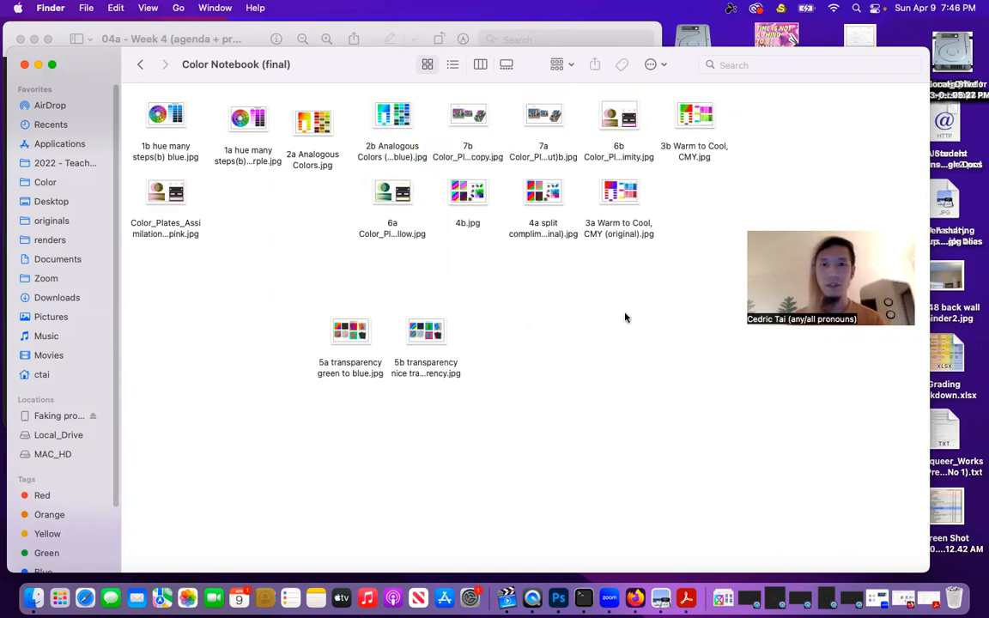
{"action": "mouse_move", "coordinate": [685, 597]}
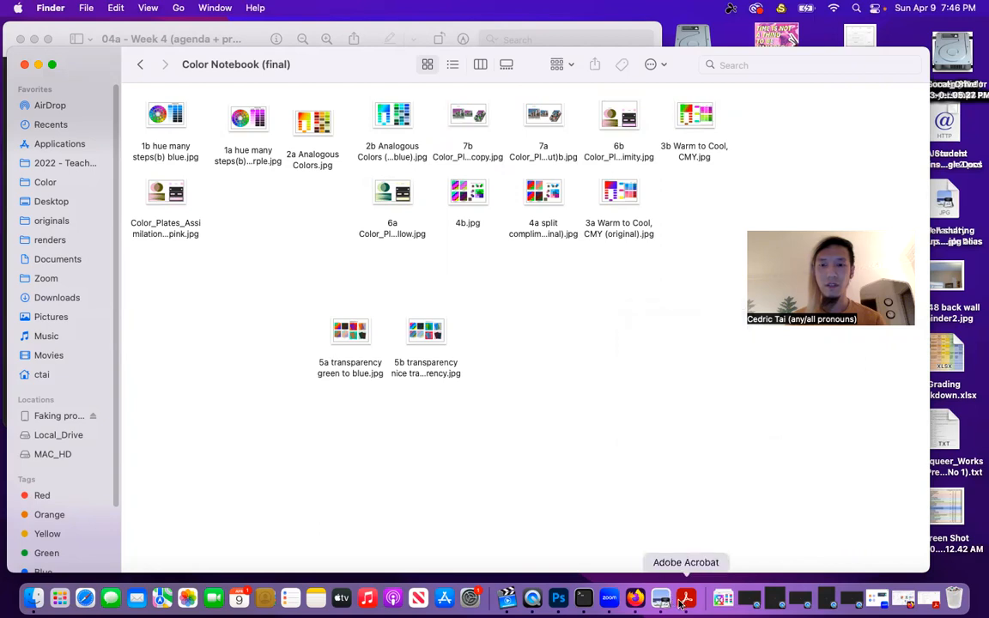
{"action": "left_click", "coordinate": [686, 599]}
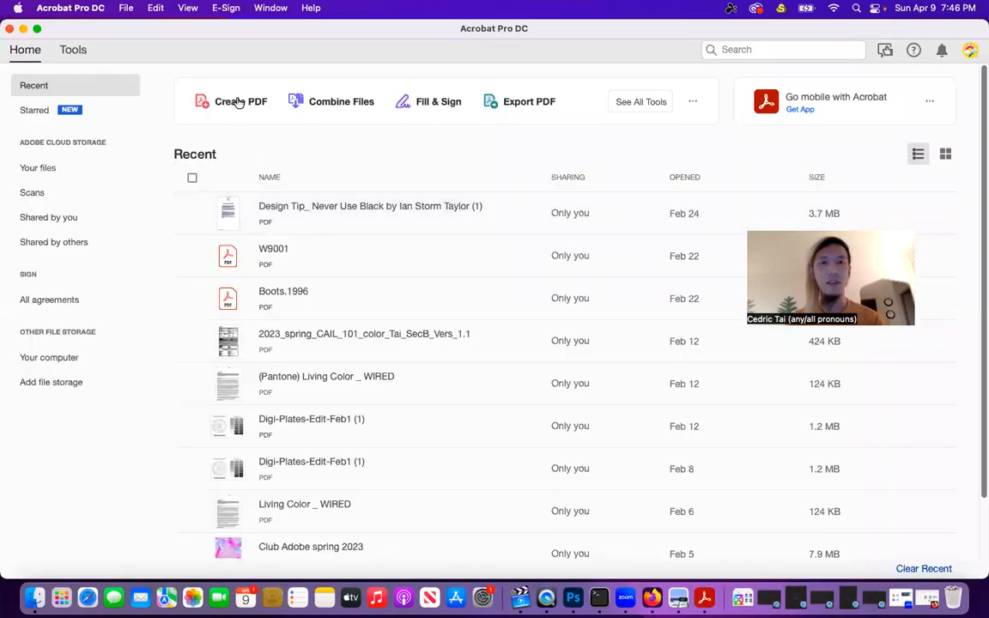
{"action": "mouse_move", "coordinate": [242, 102]}
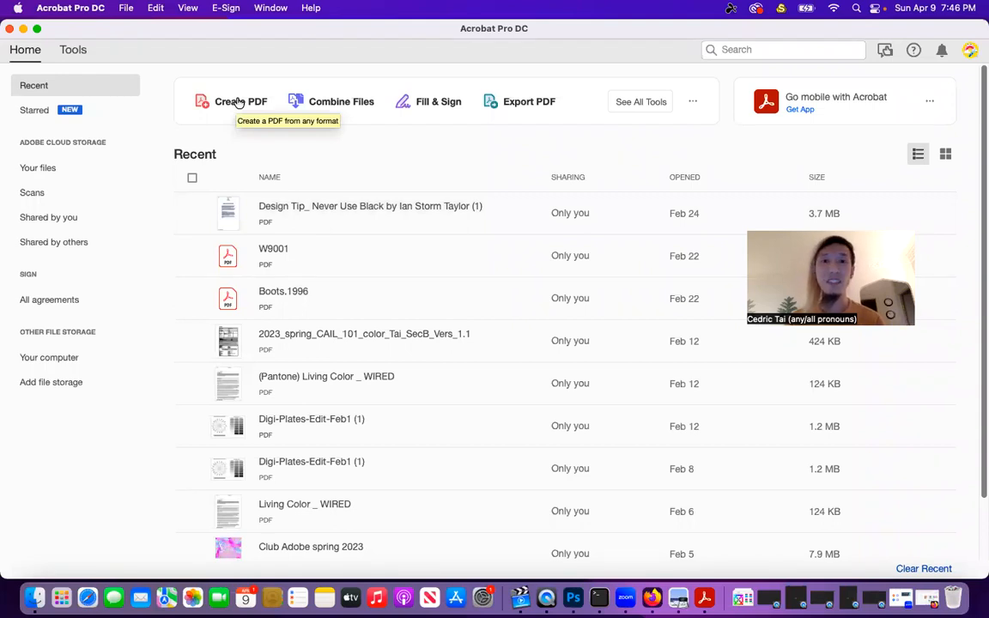
{"action": "mouse_move", "coordinate": [342, 101]}
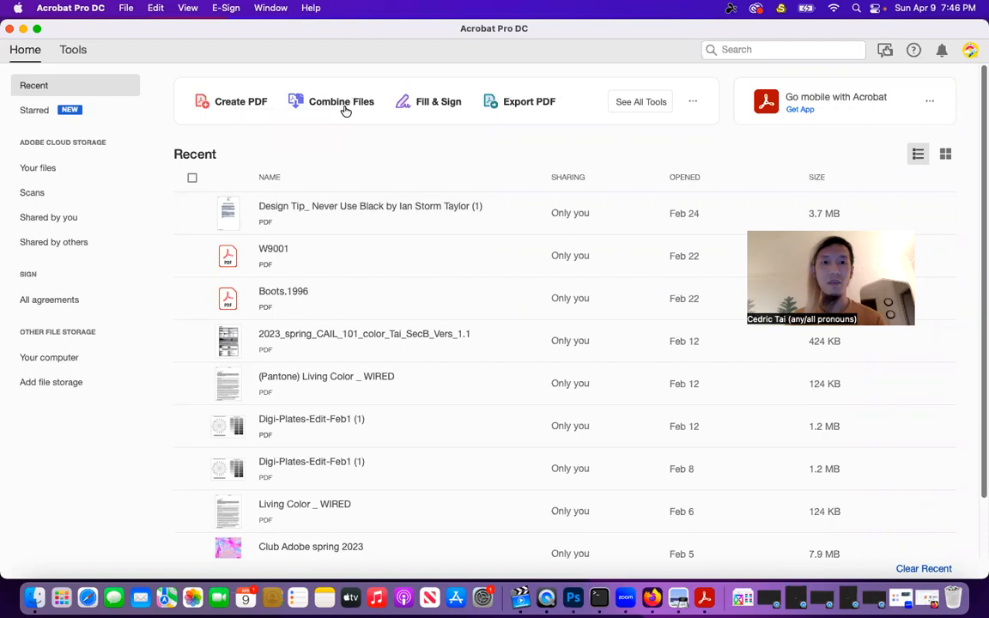
{"action": "mouse_move", "coordinate": [325, 103]}
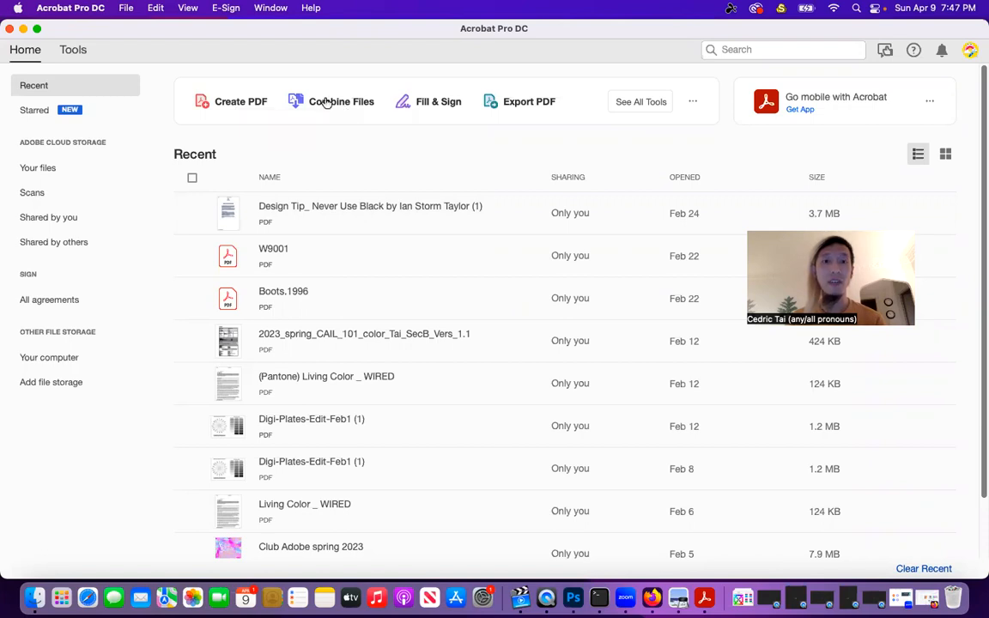
Launch Combine Files from the Acrobat Home screen
{"action": "left_click", "coordinate": [341, 102]}
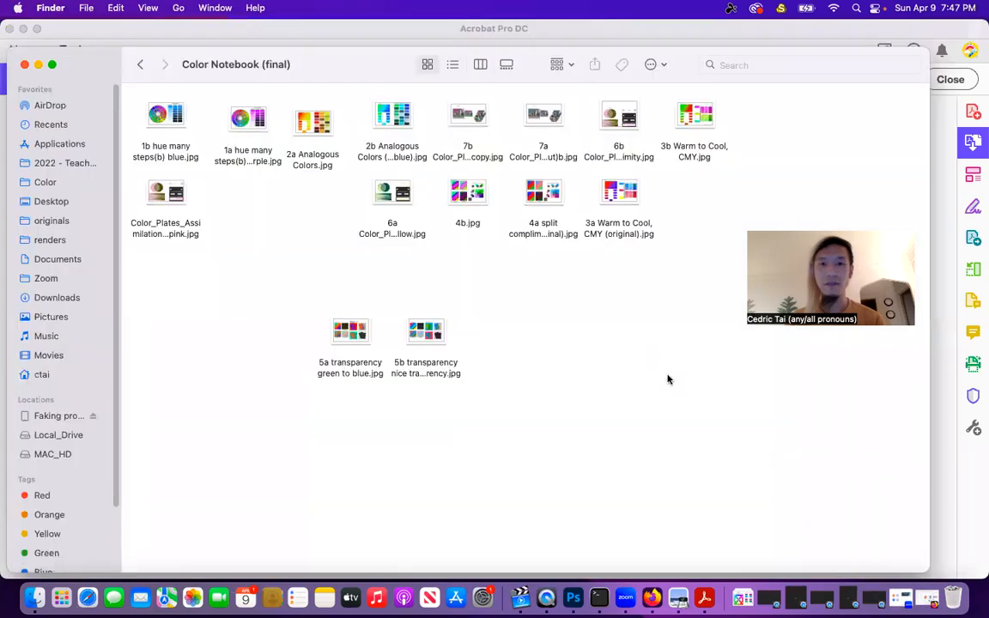
Load all fourteen plate JPEGs, 1a through 7b, into the Combine Files list
{"action": "key", "text": "cmd+a"}
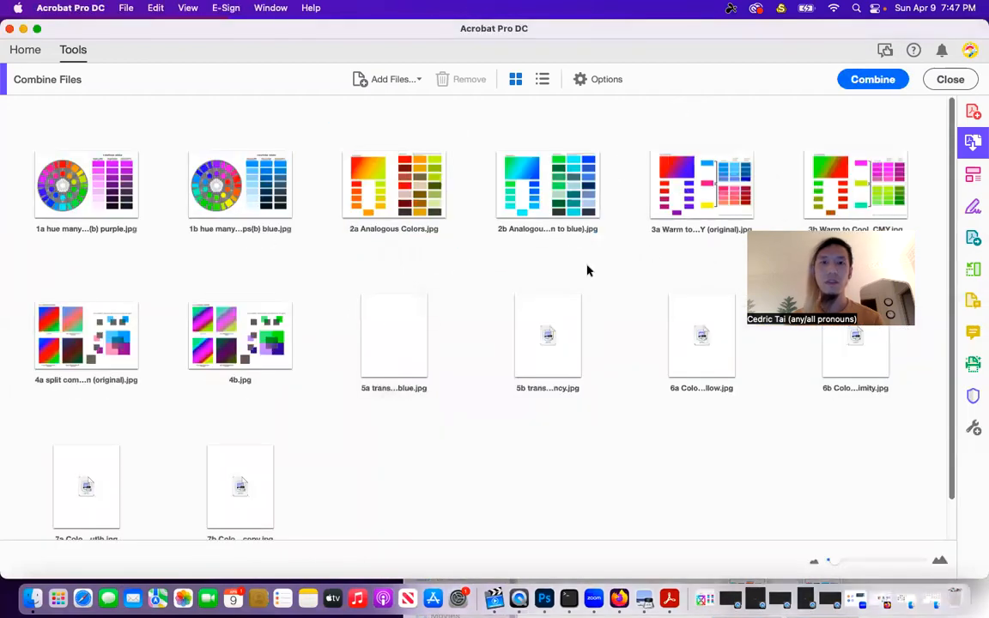
{"action": "left_click", "coordinate": [389, 79]}
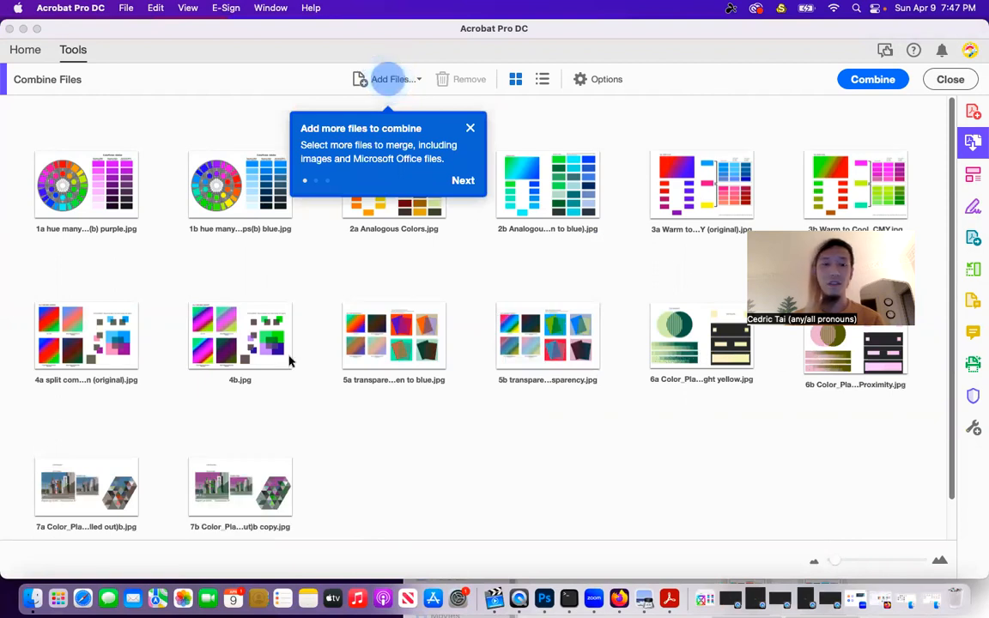
{"action": "mouse_move", "coordinate": [245, 466]}
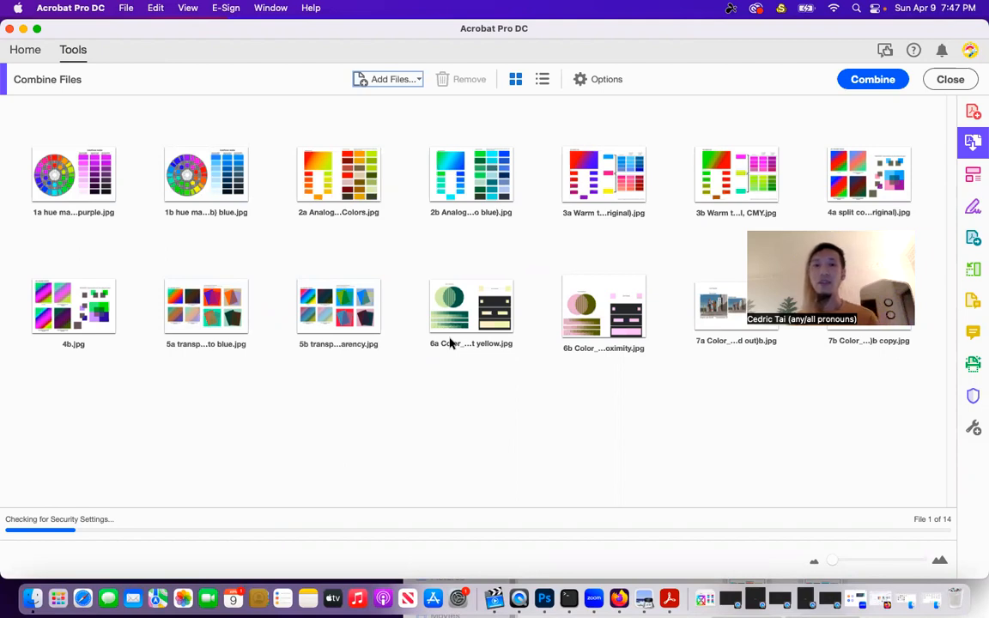
{"action": "mouse_move", "coordinate": [501, 273]}
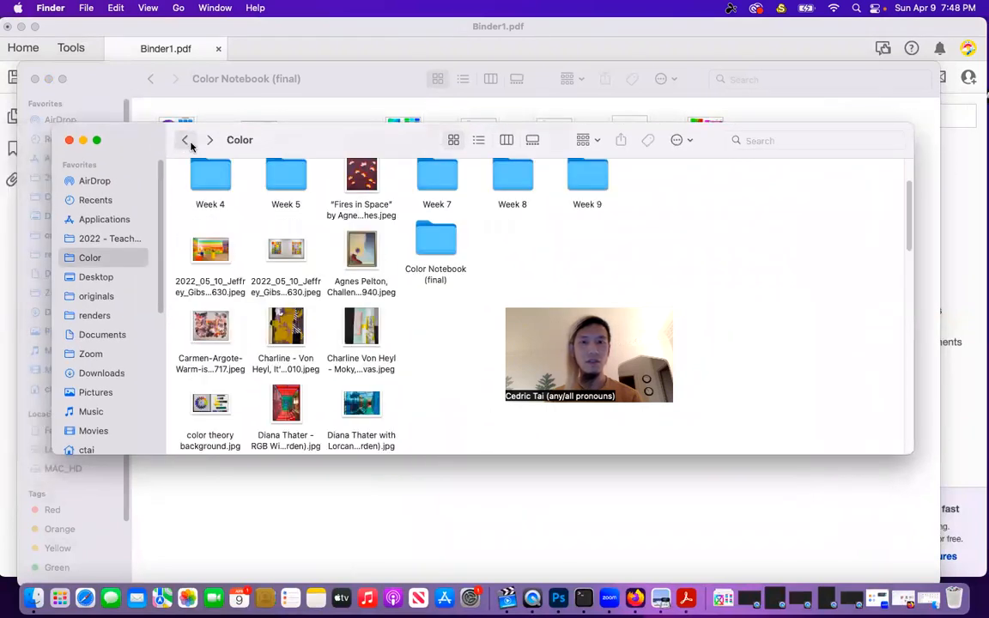
{"action": "mouse_move", "coordinate": [792, 36]}
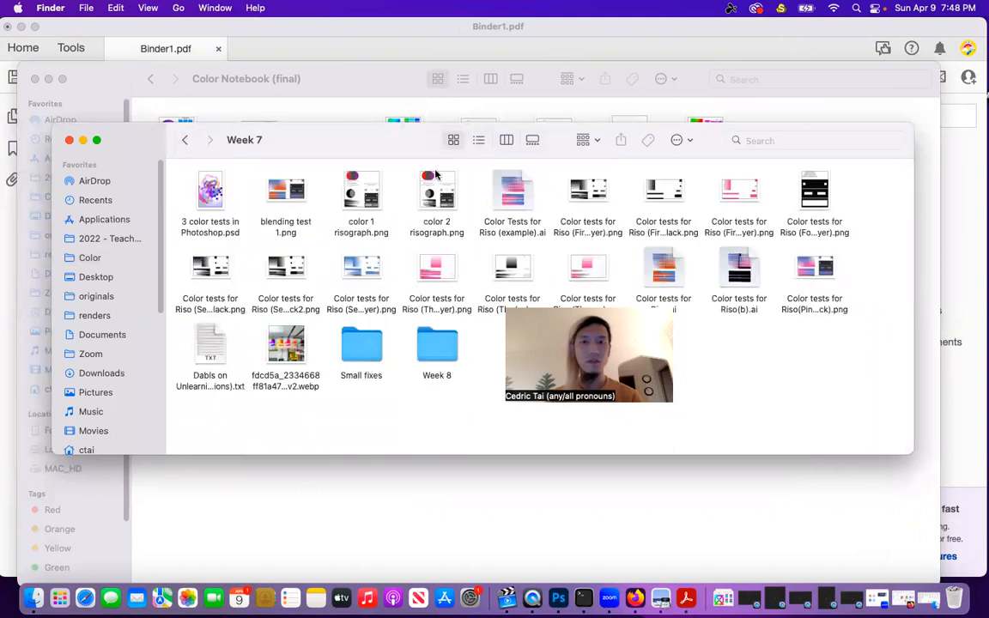
{"action": "mouse_move", "coordinate": [624, 165]}
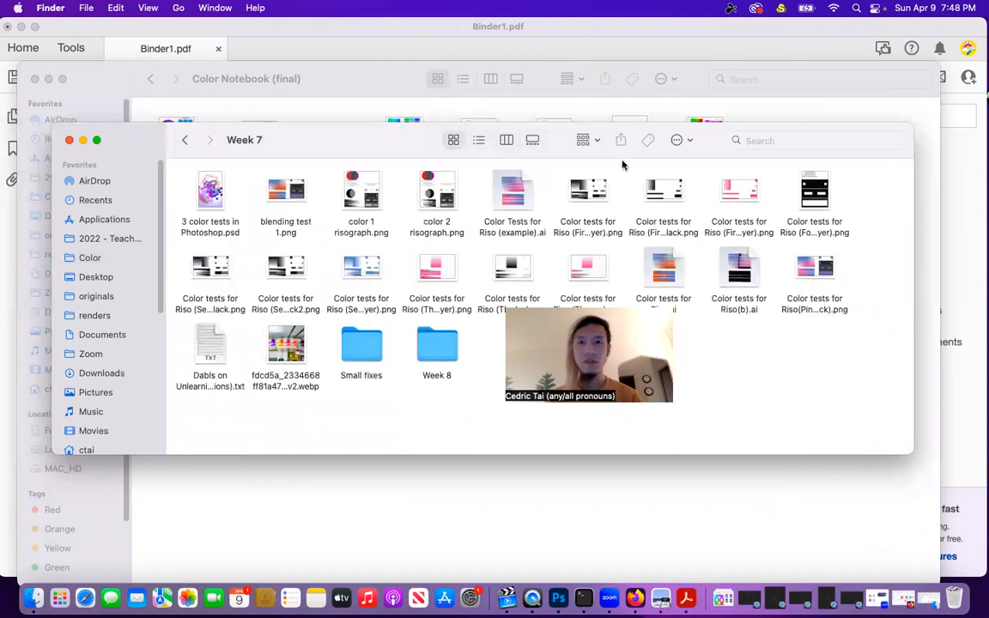
Navigate Finder to the Week 4 folder and drag out Purple-Yellow.jpg
{"action": "left_click", "coordinate": [185, 140]}
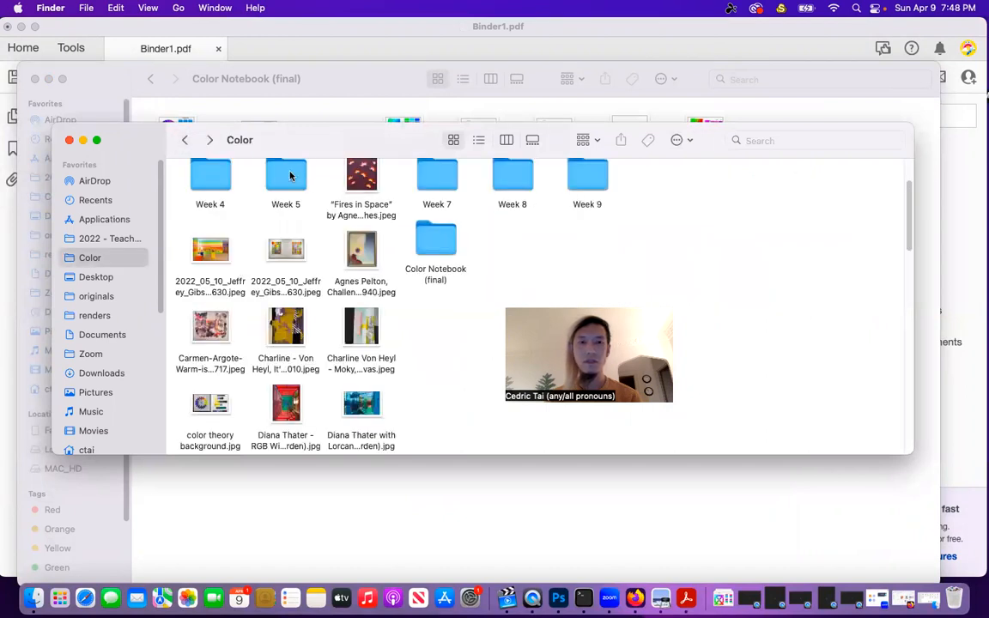
{"action": "double_click", "coordinate": [286, 181]}
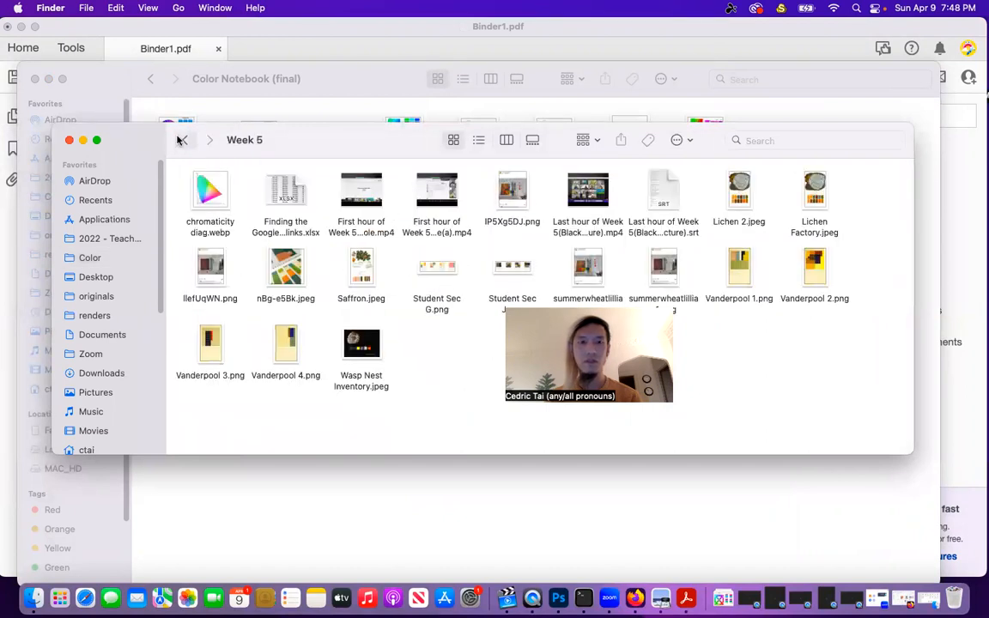
{"action": "left_click", "coordinate": [184, 140]}
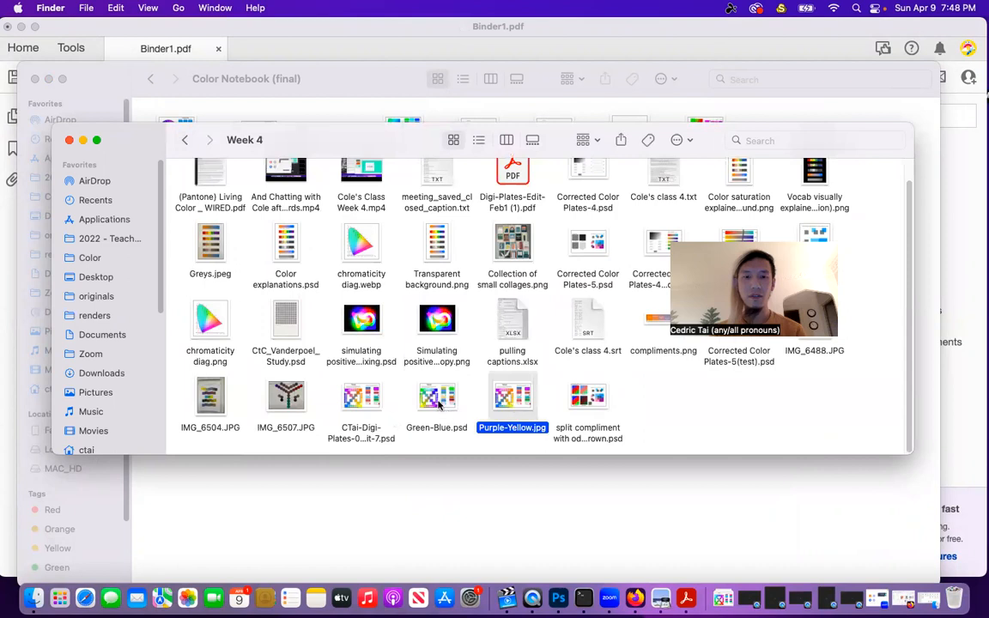
{"action": "scroll", "scroll_direction": "down", "scroll_amount": 3}
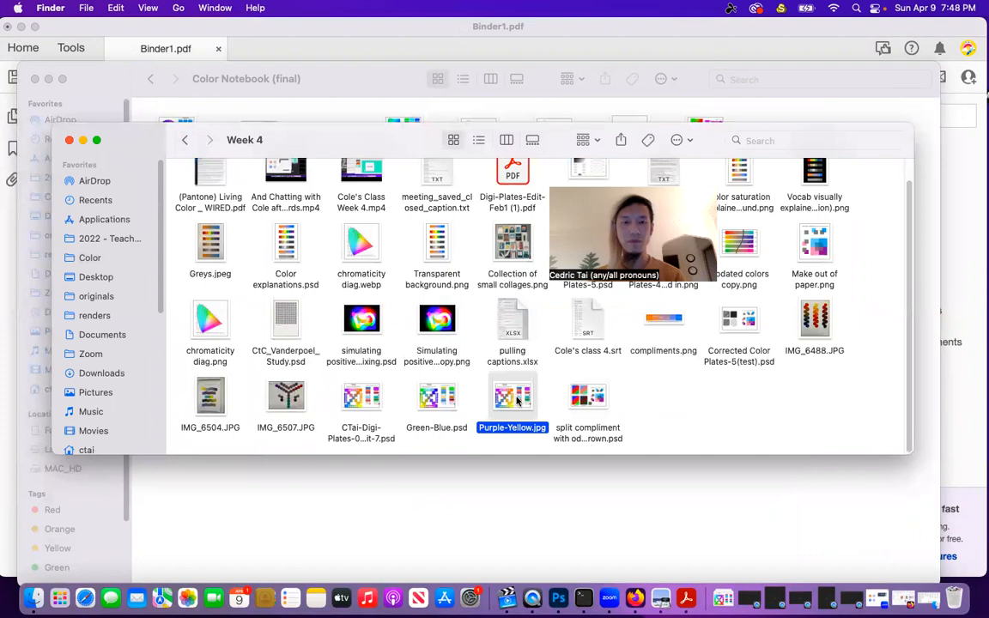
{"action": "left_click_drag", "start_coordinate": [513, 396], "coordinate": [368, 511]}
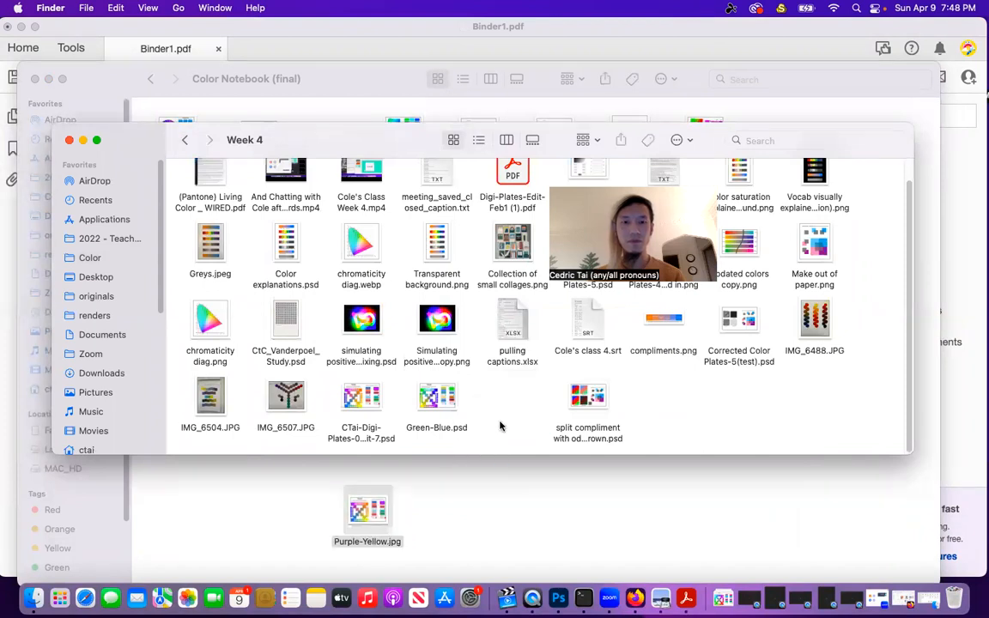
{"action": "right_click", "coordinate": [436, 396]}
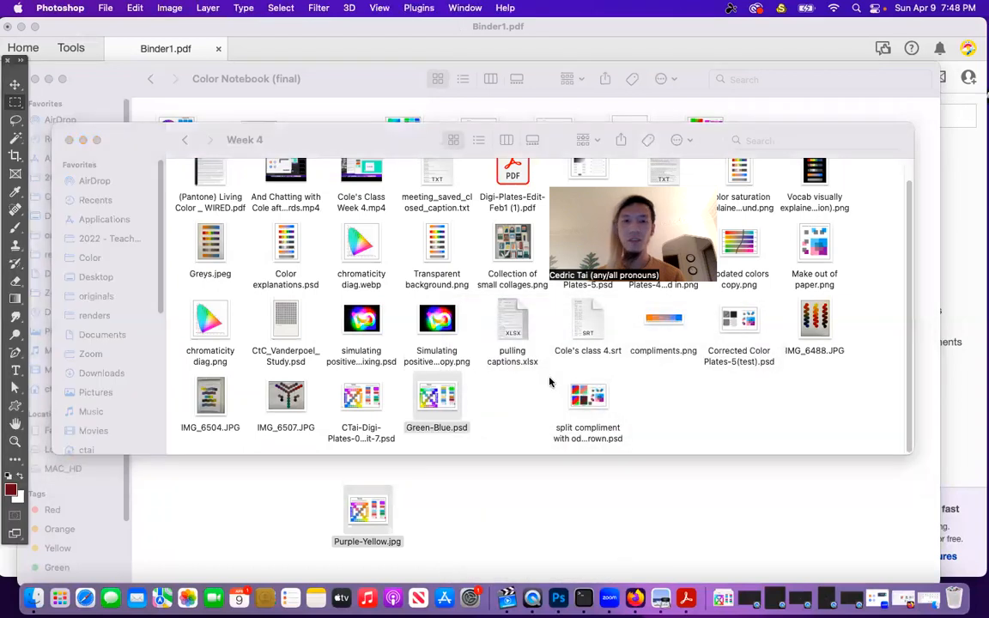
Open Green-Blue.psd and save 'Green-Blue copy.jpg' as a maximum-quality JPEG in Color Notebook (final)
{"action": "double_click", "coordinate": [437, 396]}
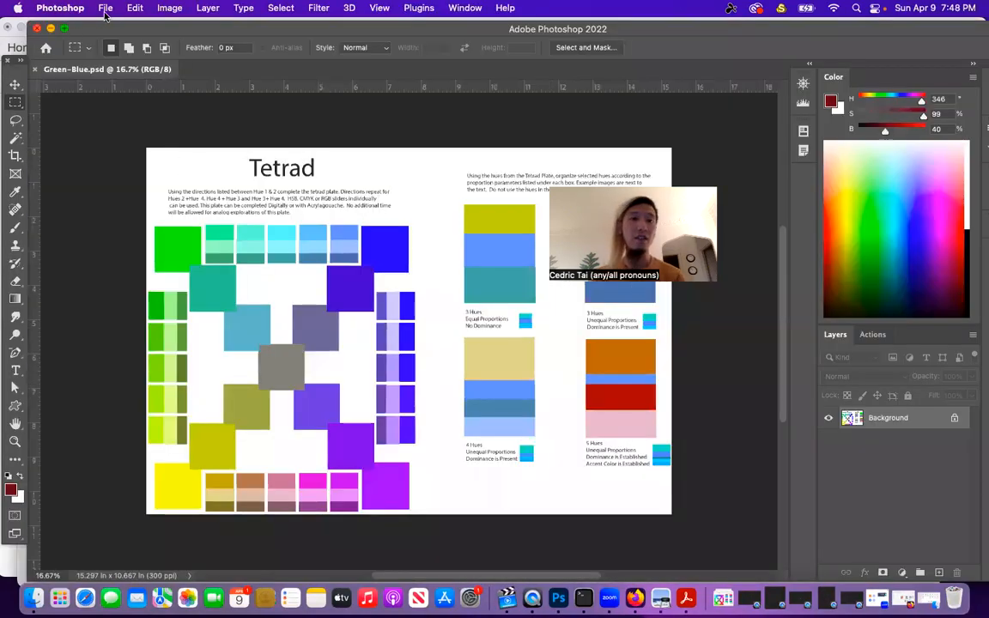
{"action": "left_click", "coordinate": [105, 8]}
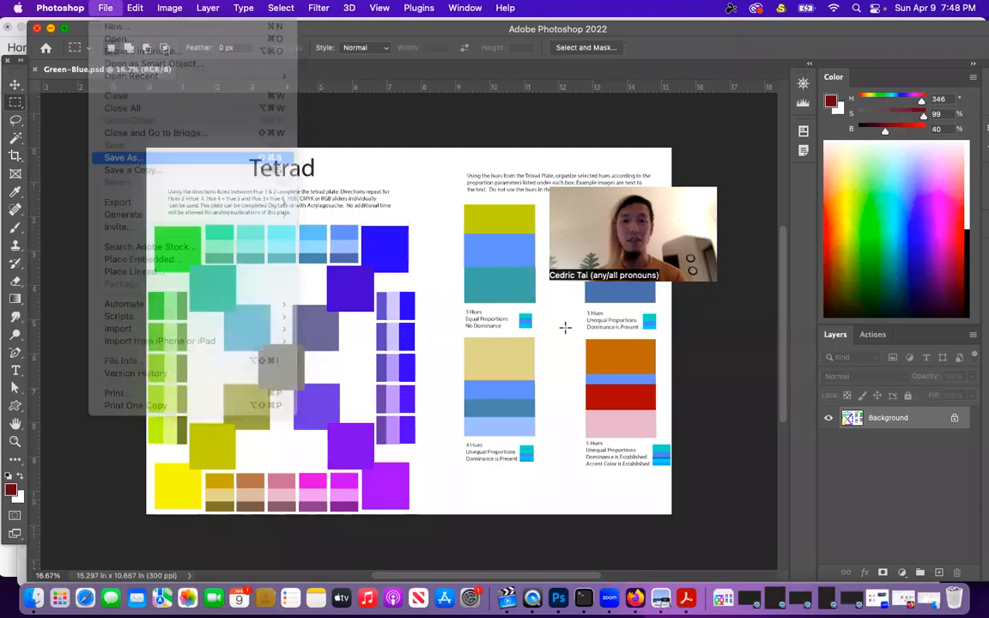
{"action": "left_click", "coordinate": [123, 158]}
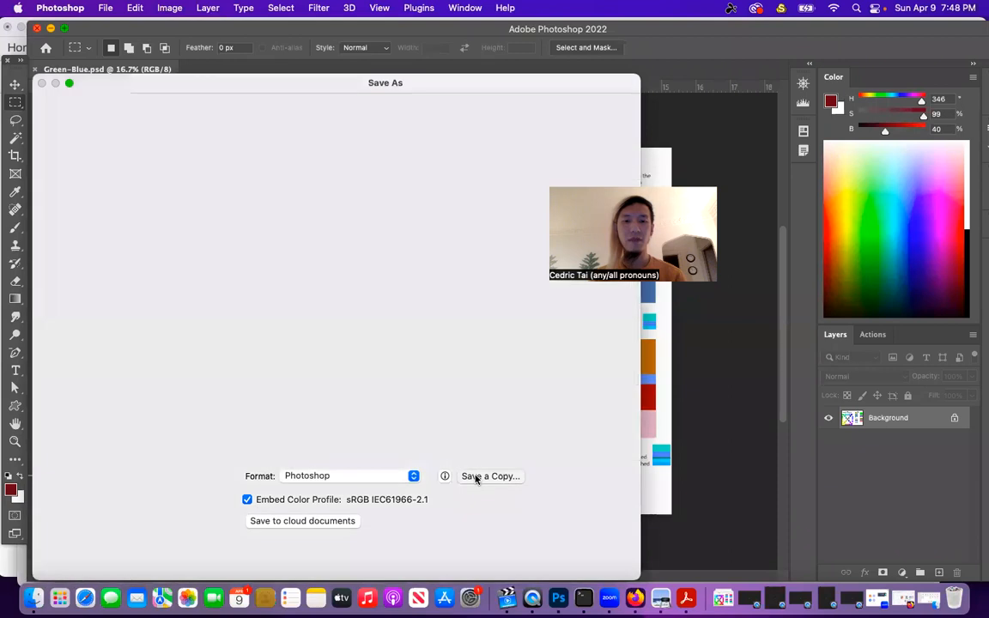
{"action": "left_click", "coordinate": [491, 476]}
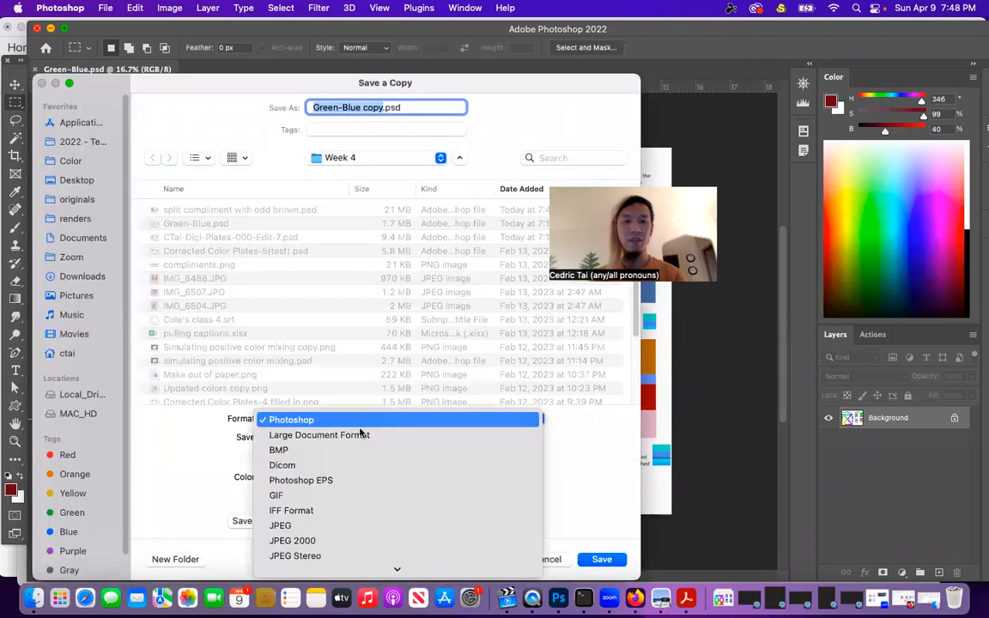
{"action": "left_click", "coordinate": [280, 524]}
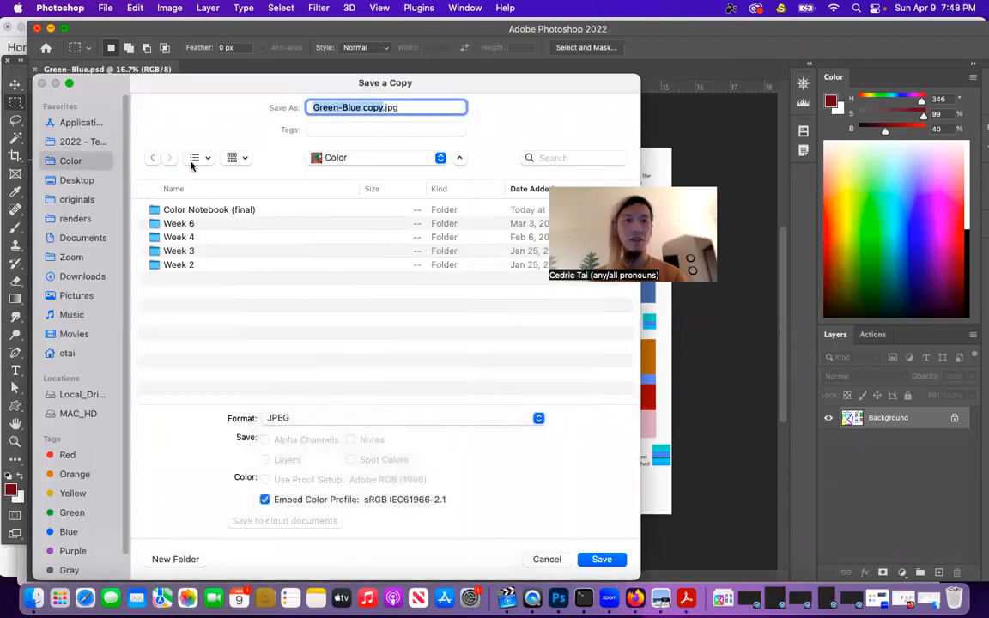
{"action": "double_click", "coordinate": [209, 209]}
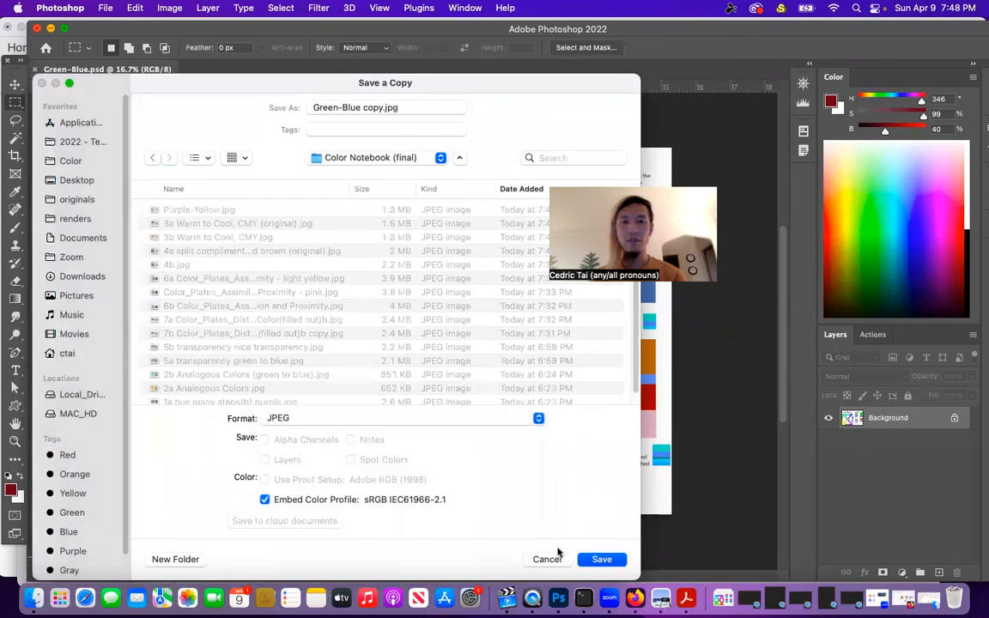
{"action": "left_click", "coordinate": [602, 559]}
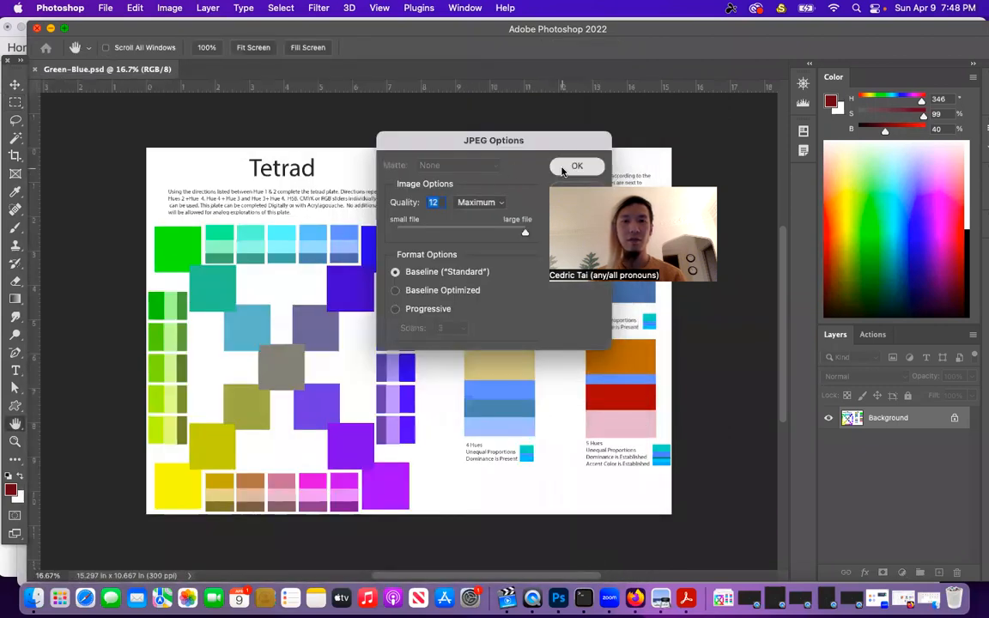
{"action": "left_click", "coordinate": [577, 165]}
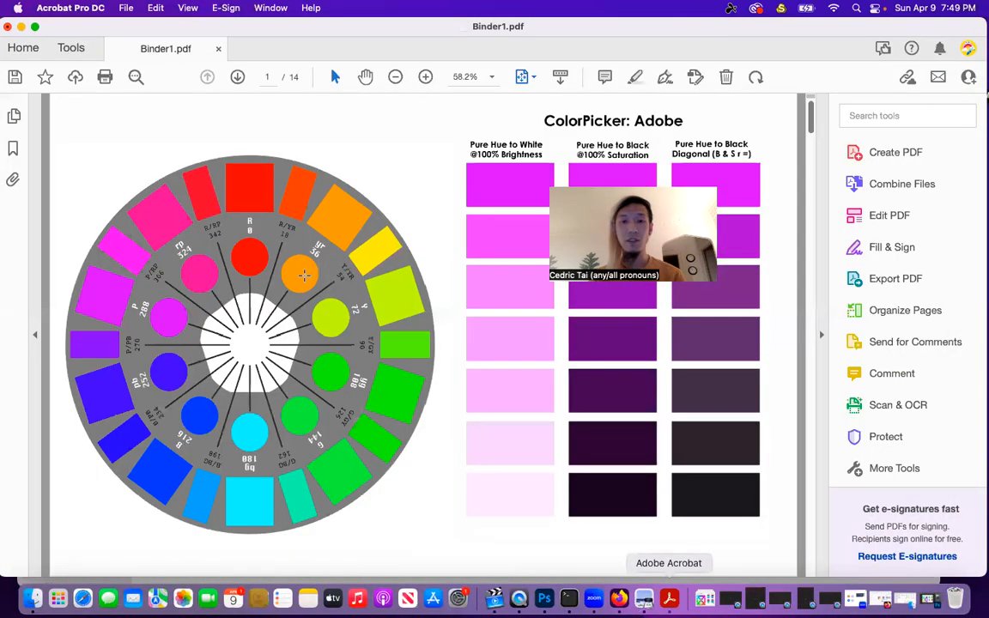
Combine Green-Blue copy.jpg and Purple-Yellow.jpg into a single two-page PDF
{"action": "left_click", "coordinate": [126, 7]}
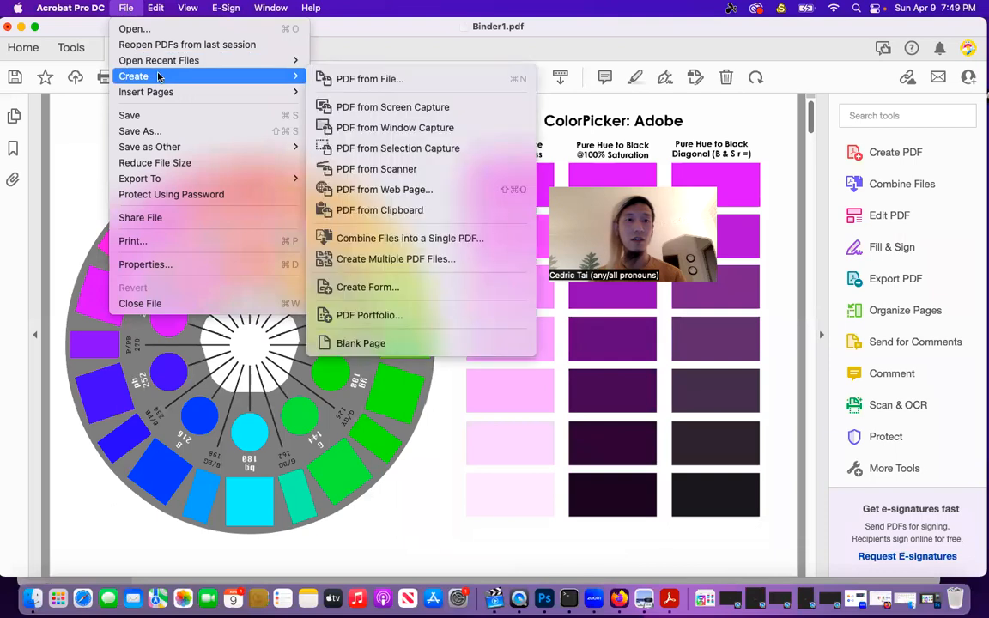
{"action": "mouse_move", "coordinate": [409, 238]}
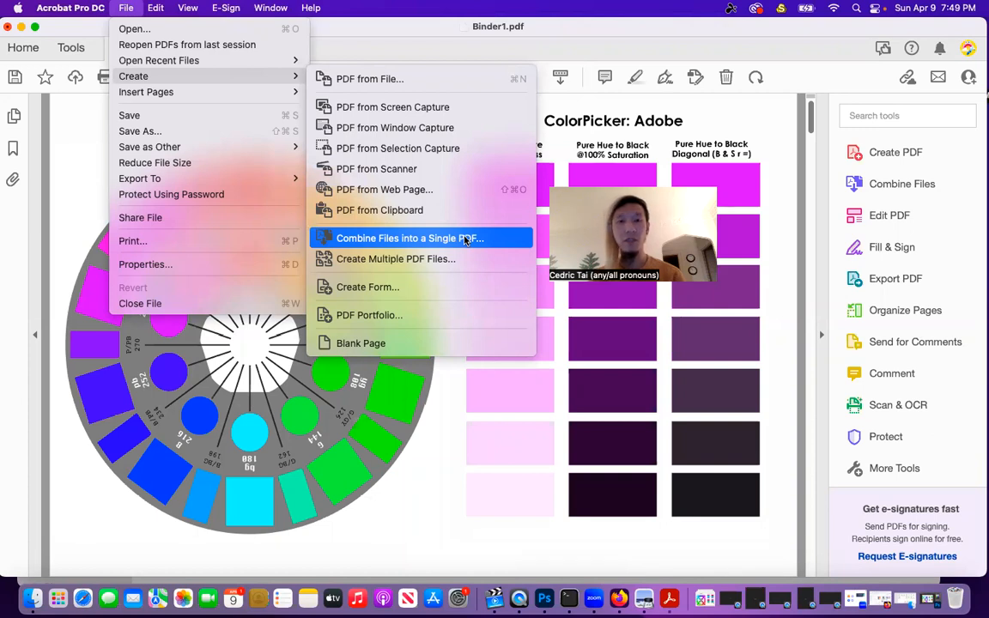
{"action": "left_click", "coordinate": [408, 238]}
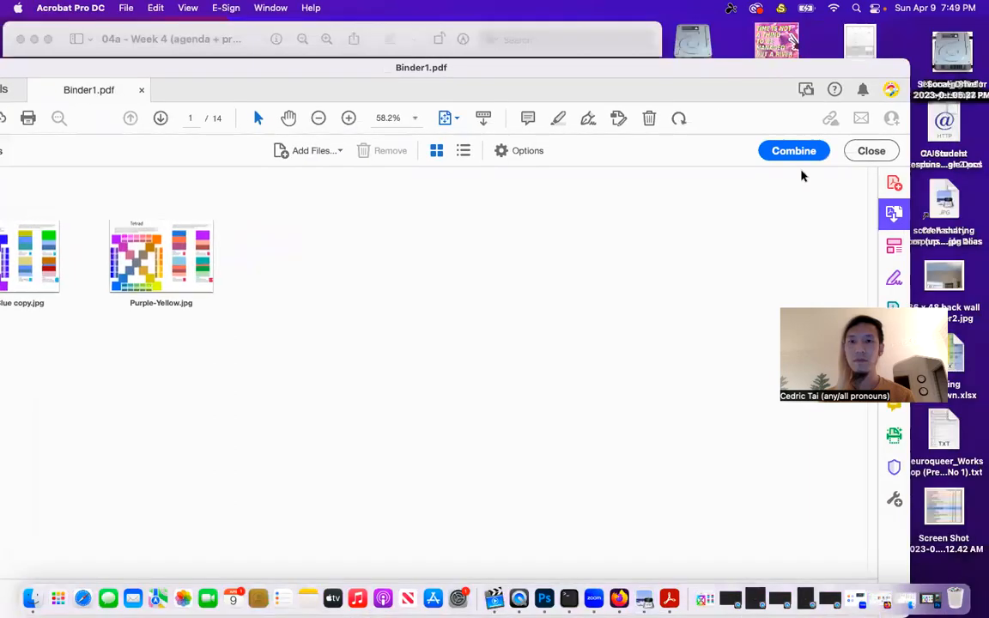
{"action": "left_click", "coordinate": [794, 150]}
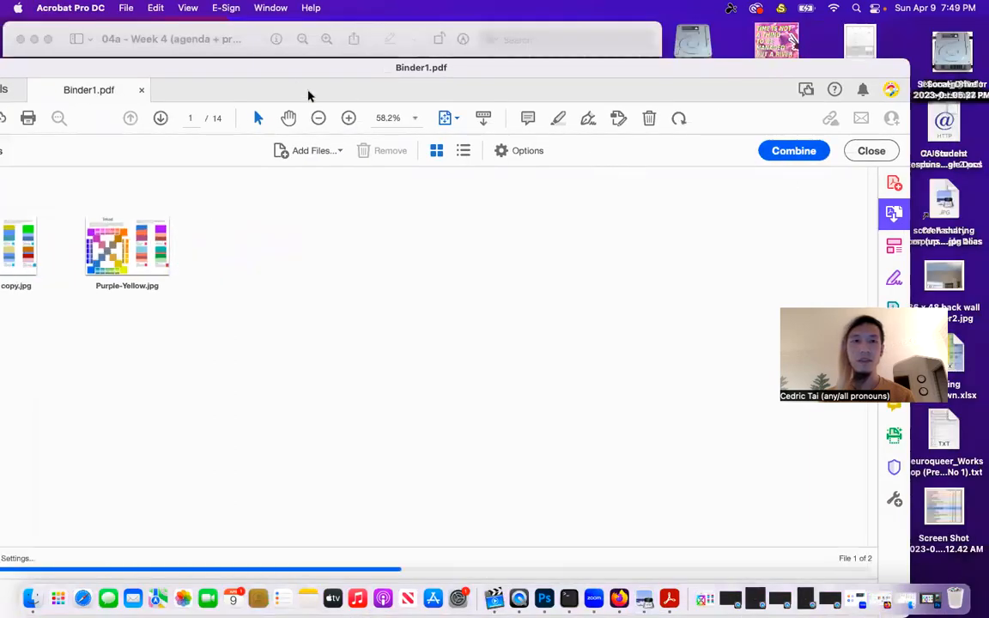
{"action": "mouse_move", "coordinate": [271, 60]}
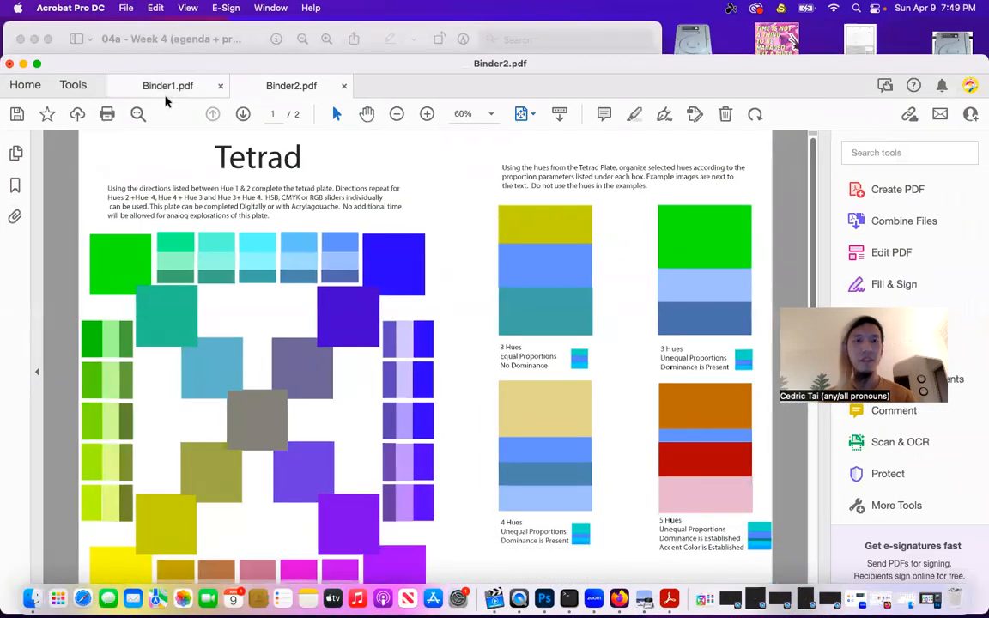
Save the two-page binder as Tetrad.pdf in Color Notebook (final)
{"action": "left_click", "coordinate": [126, 8]}
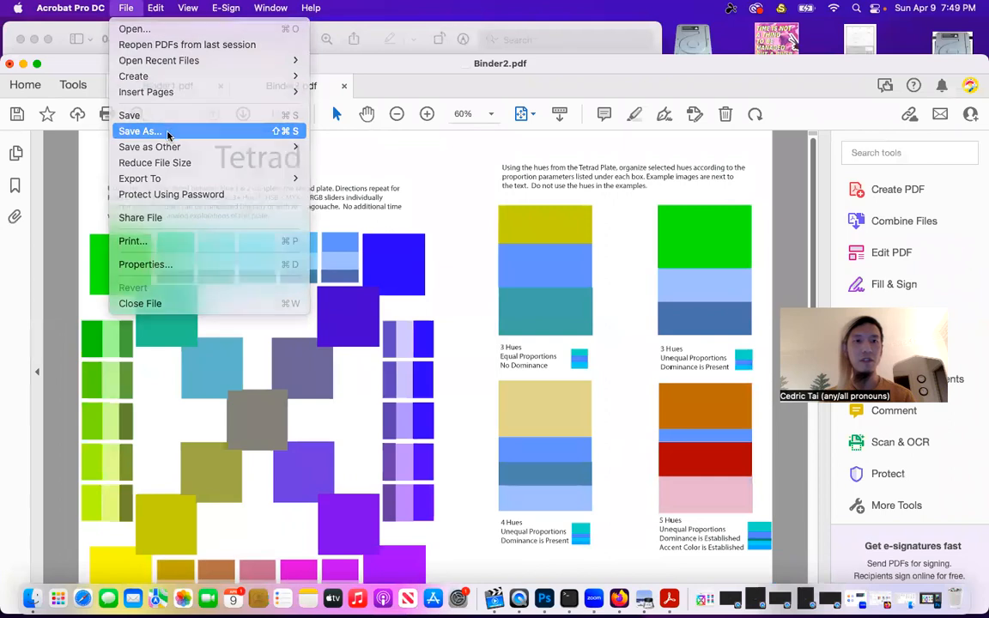
{"action": "left_click", "coordinate": [140, 130]}
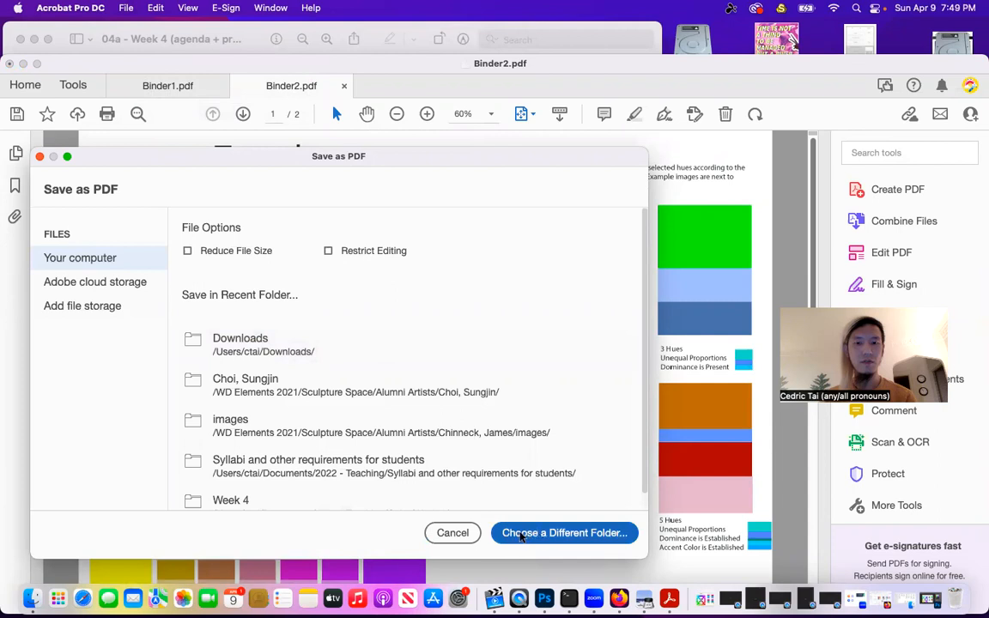
{"action": "left_click", "coordinate": [452, 532]}
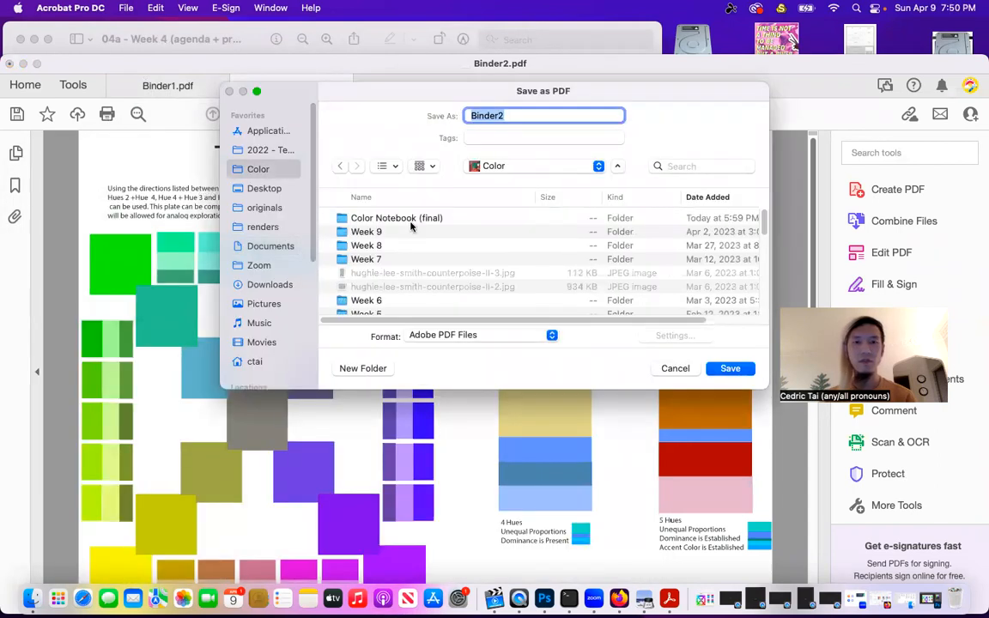
{"action": "double_click", "coordinate": [396, 218]}
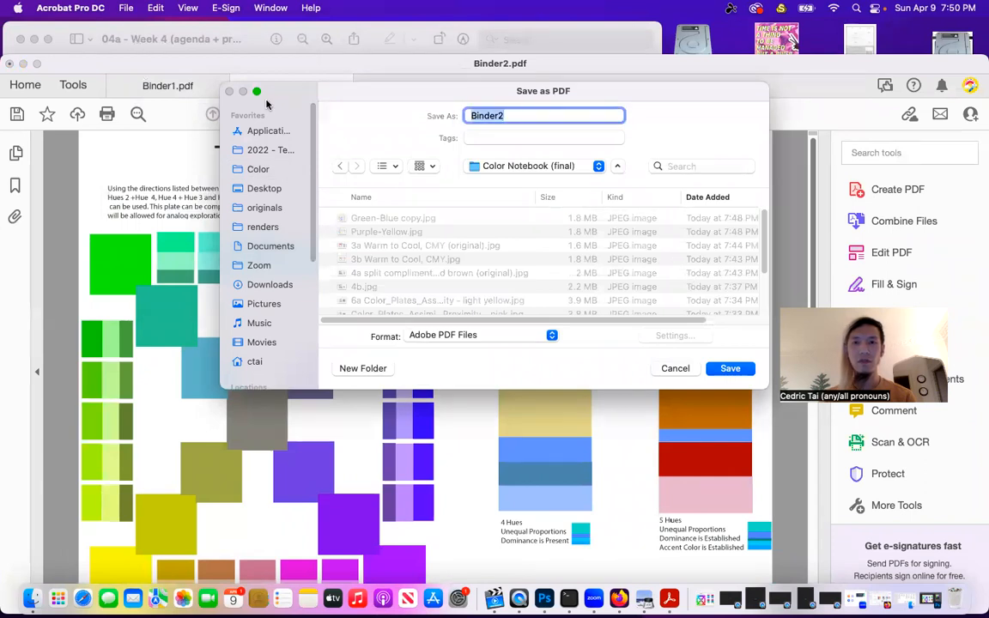
{"action": "type", "text": "Tetrad"}
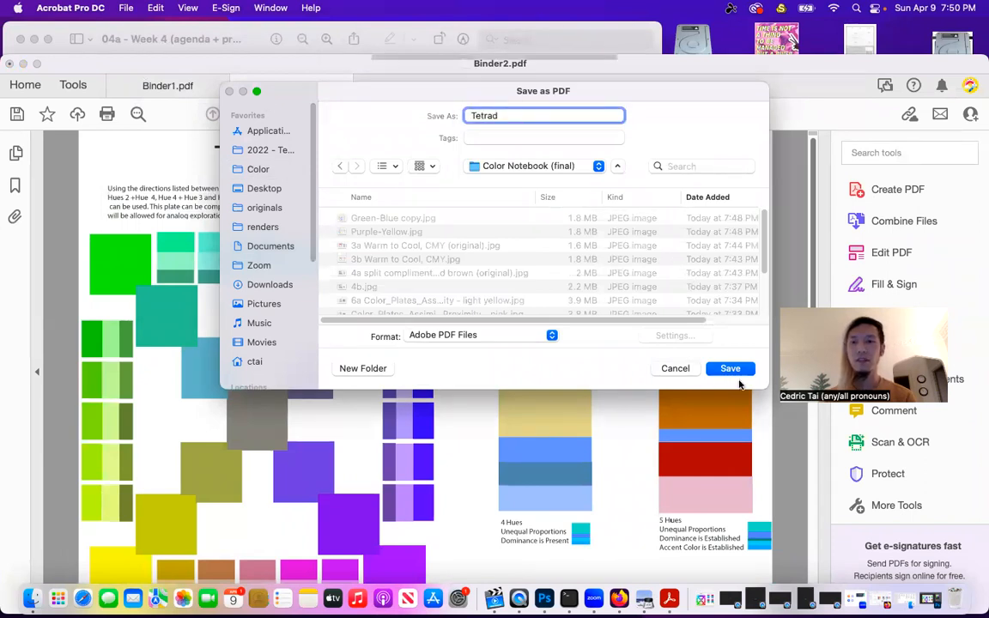
{"action": "left_click", "coordinate": [730, 368]}
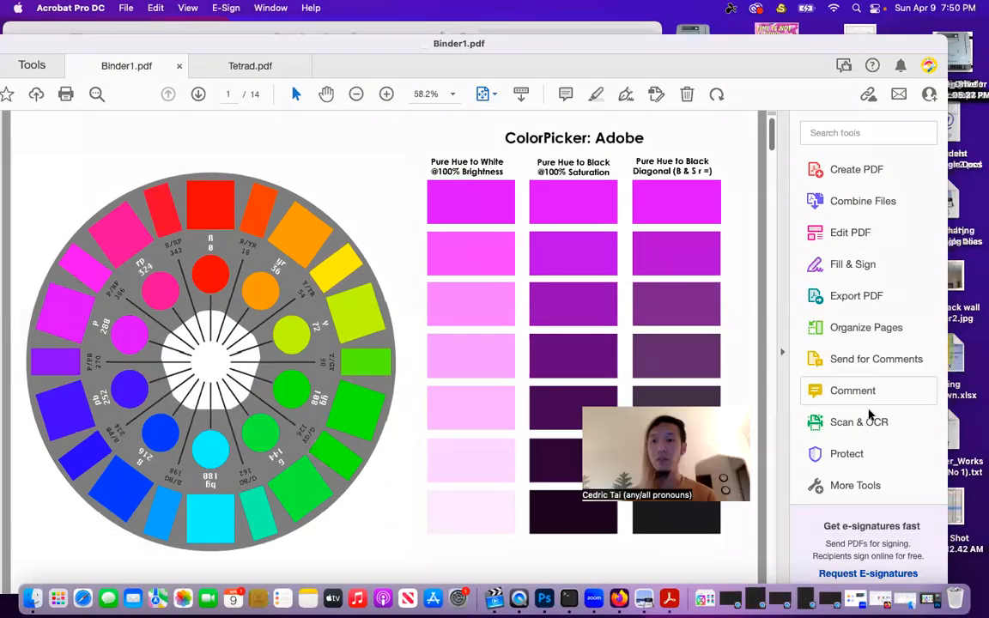
In Organize Pages, insert Tetrad.pdf's pages into Binder1 after page 10
{"action": "left_click", "coordinate": [867, 328]}
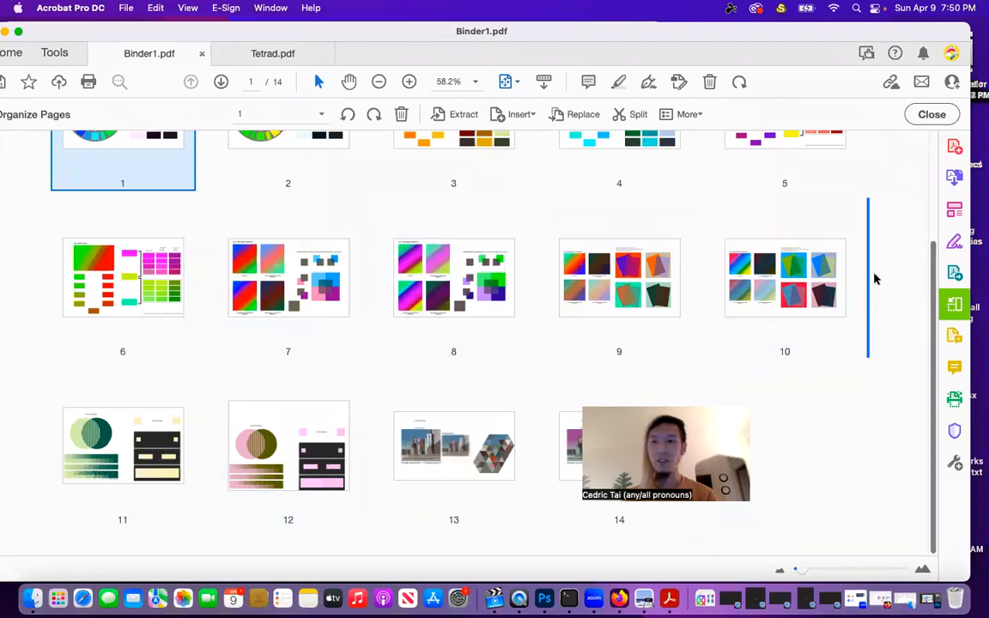
{"action": "left_click", "coordinate": [784, 277]}
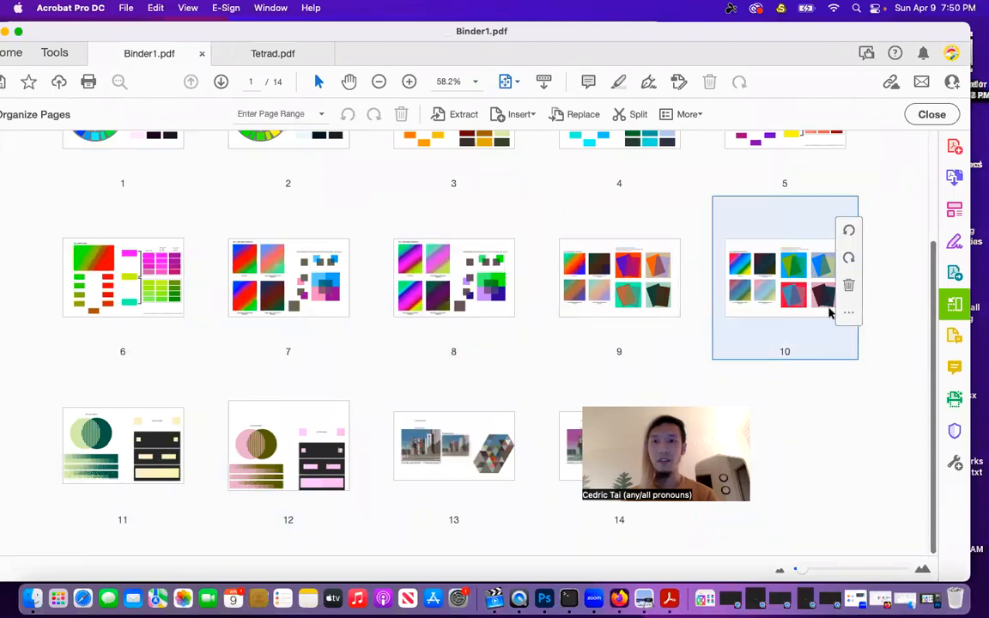
{"action": "left_click", "coordinate": [784, 278]}
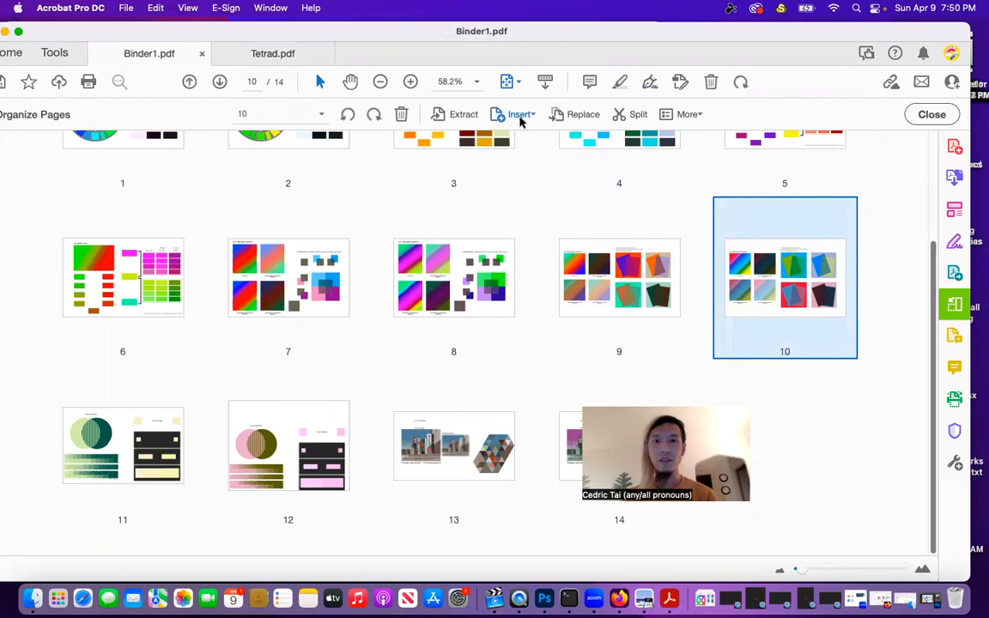
{"action": "mouse_move", "coordinate": [533, 143]}
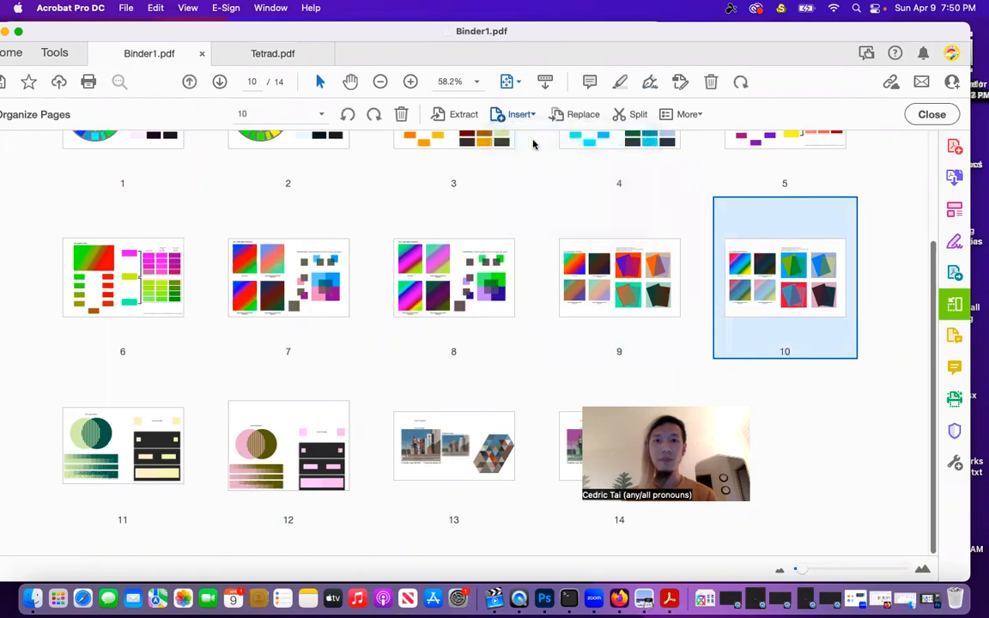
{"action": "left_click", "coordinate": [520, 115]}
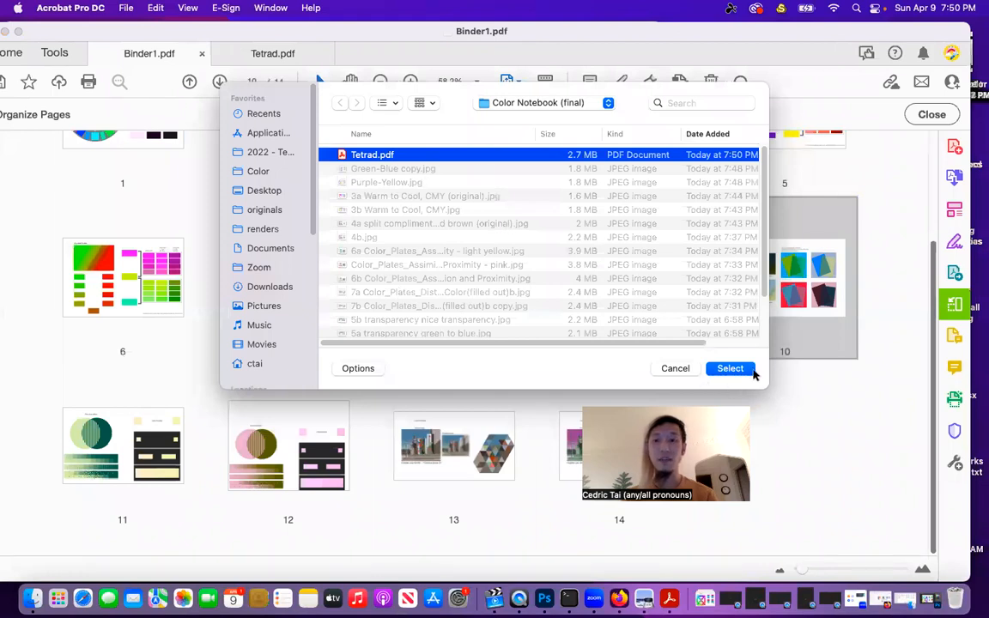
{"action": "left_click", "coordinate": [730, 368]}
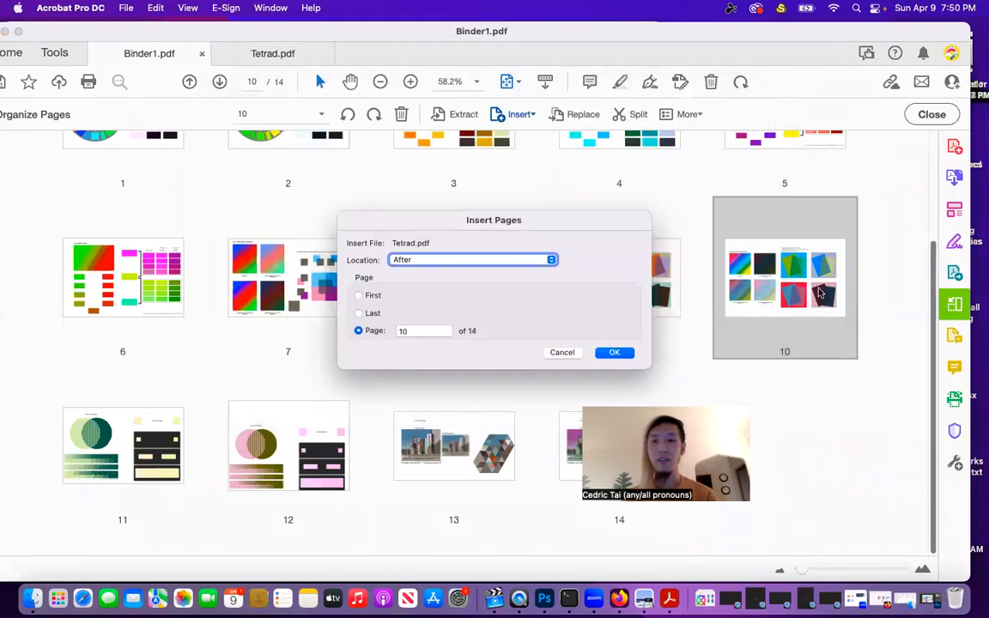
{"action": "left_click", "coordinate": [615, 352]}
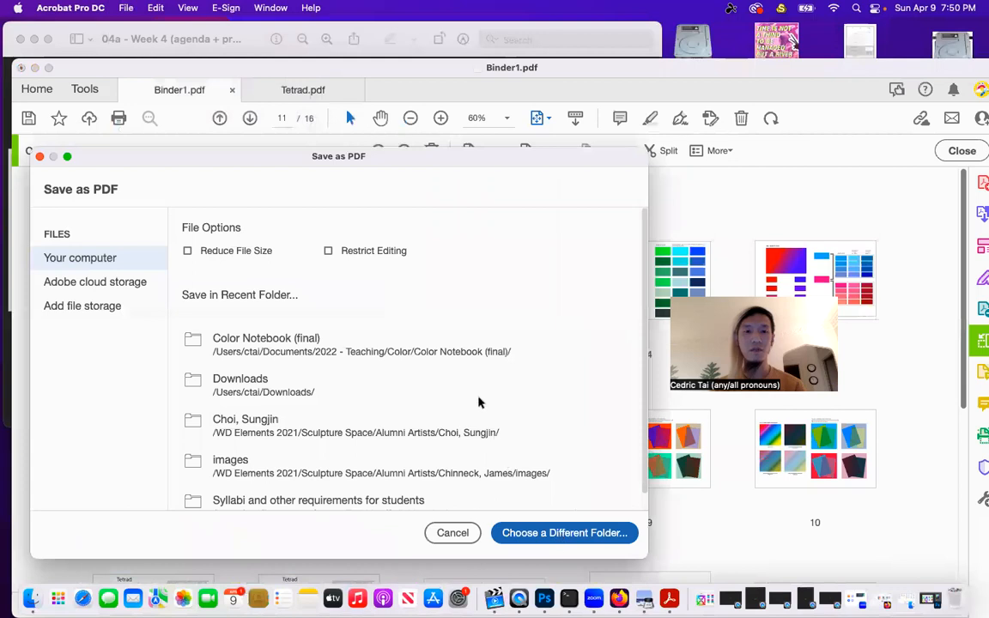
Save the 16-page binder to Documents as 'Final Digital Color Notebook (with variations).pdf'
{"action": "left_click", "coordinate": [564, 533]}
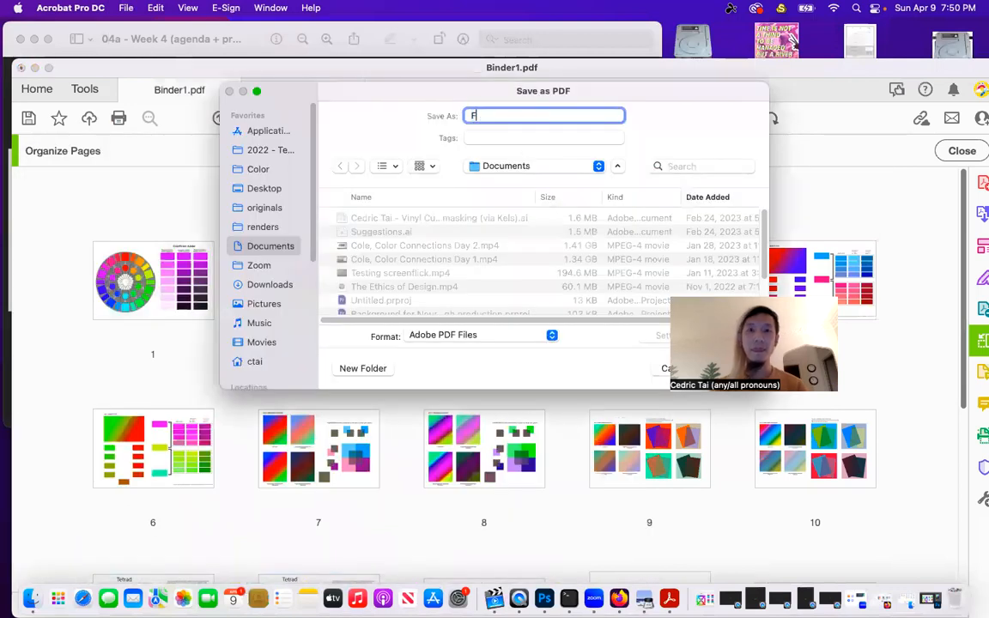
{"action": "type", "text": "inal Digital Color No"}
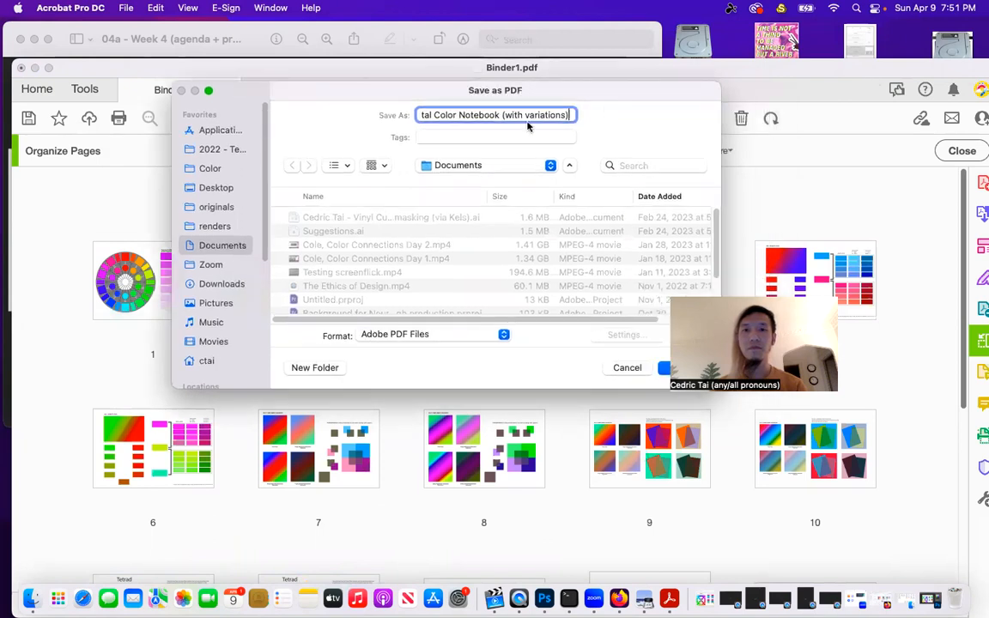
{"action": "left_click", "coordinate": [679, 368]}
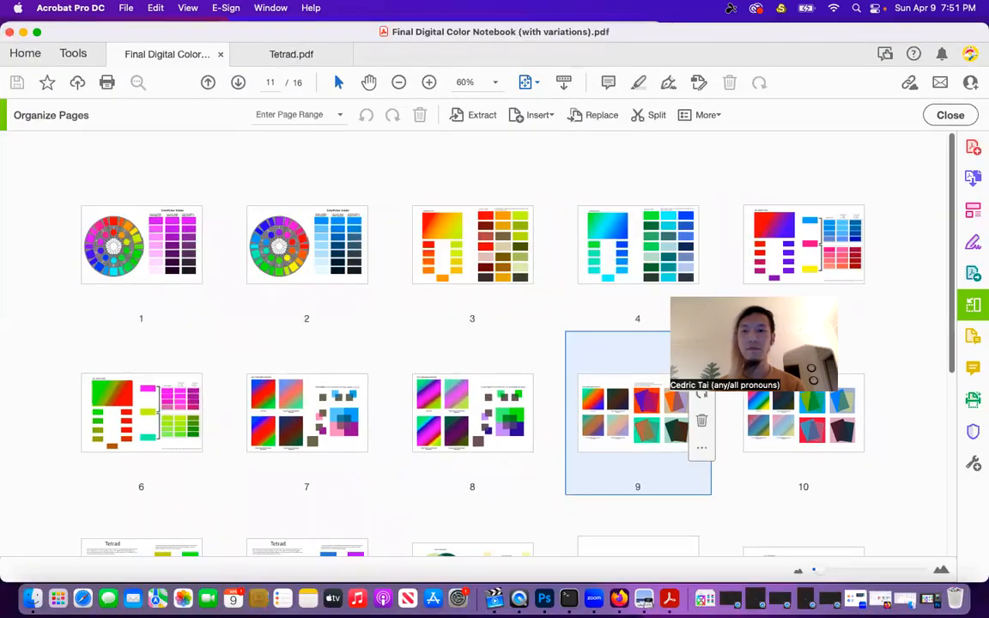